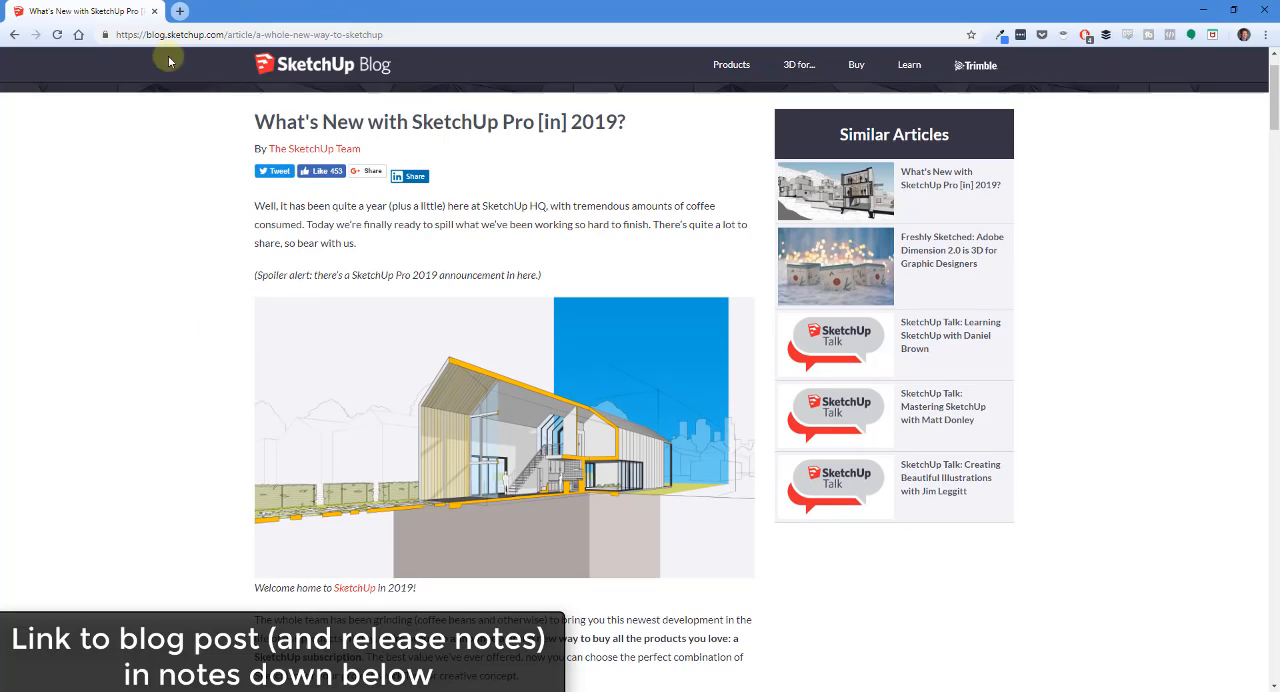
mouse_move(394, 104)
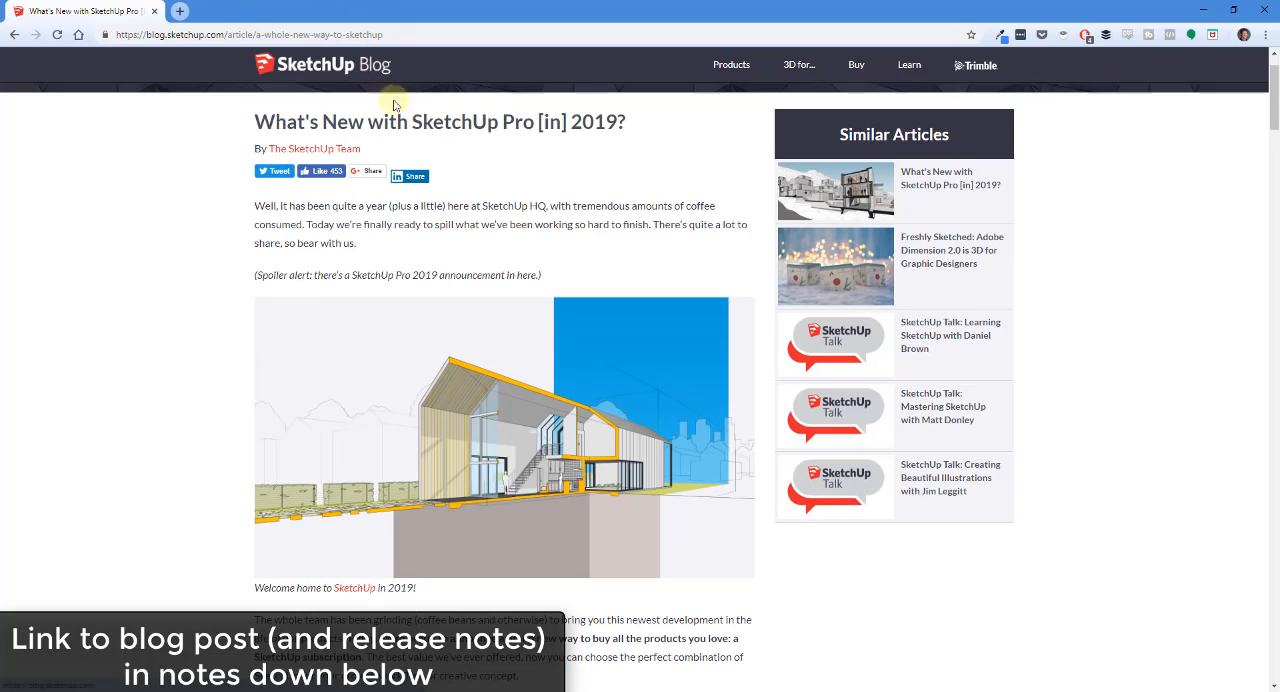
mouse_move(562, 110)
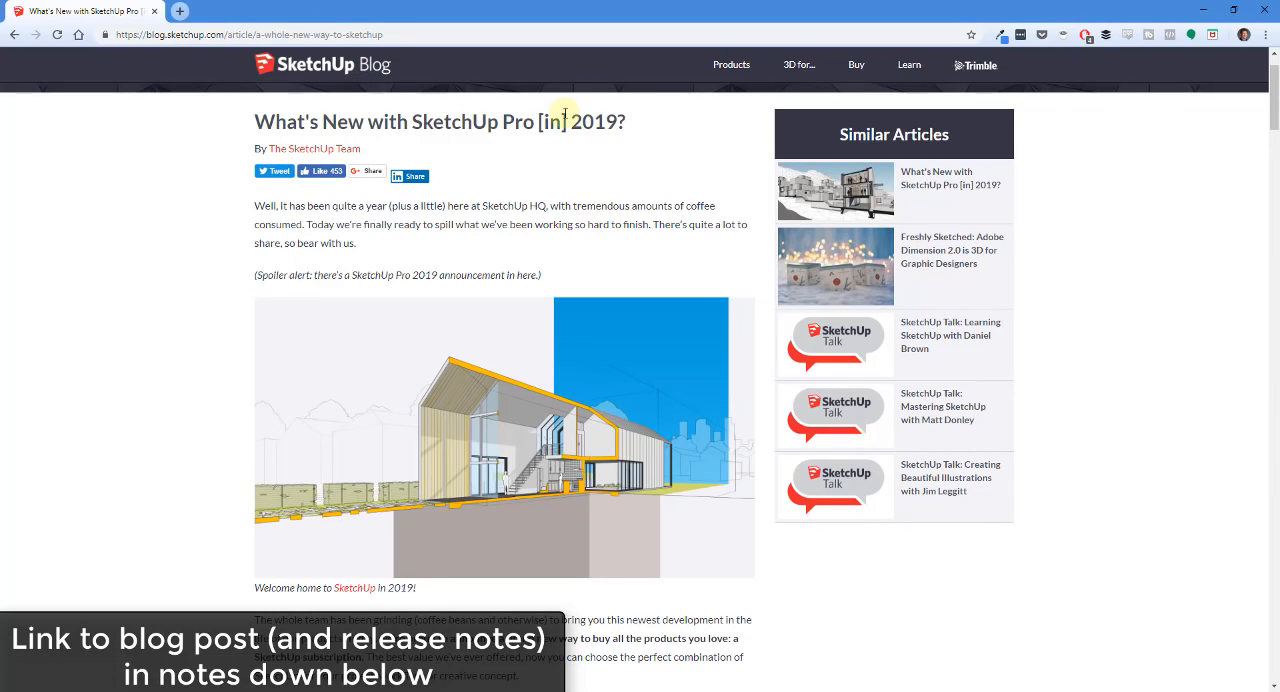
mouse_move(566, 148)
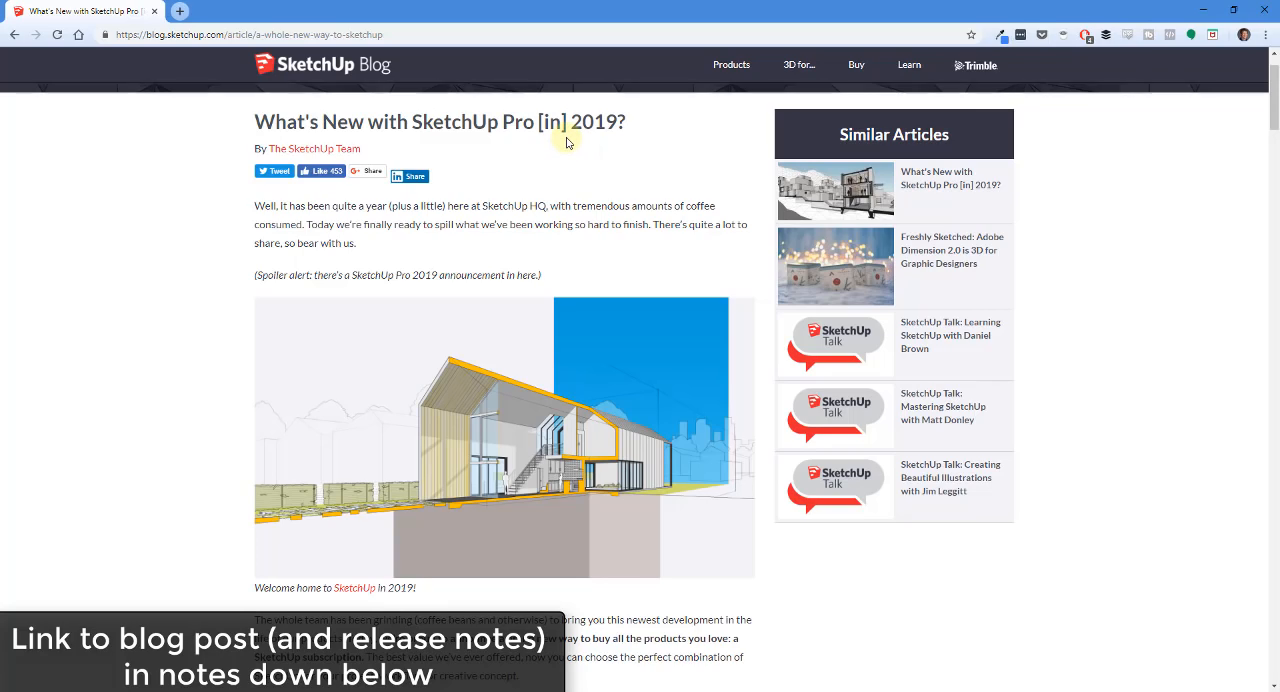
mouse_move(516, 376)
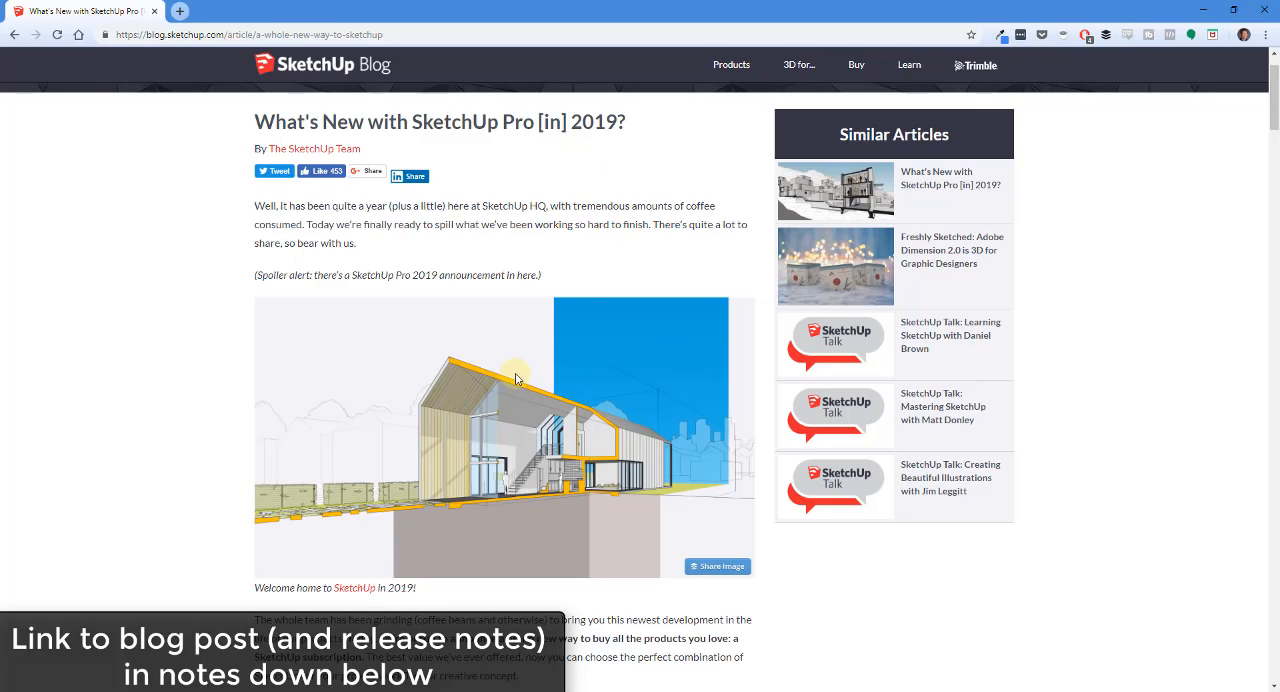
mouse_move(572, 364)
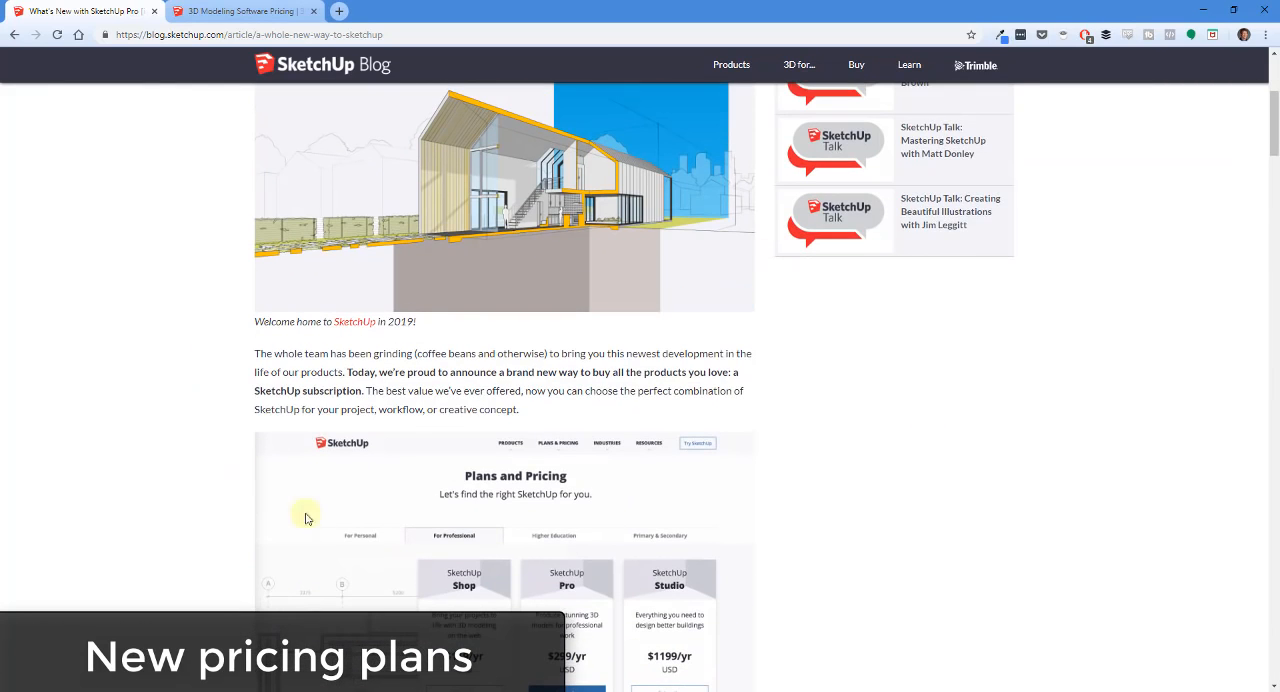
Scroll through the personal plan cards: Free, Shop at $119/yr and Pro at $299/yr.
scroll("down", 3)
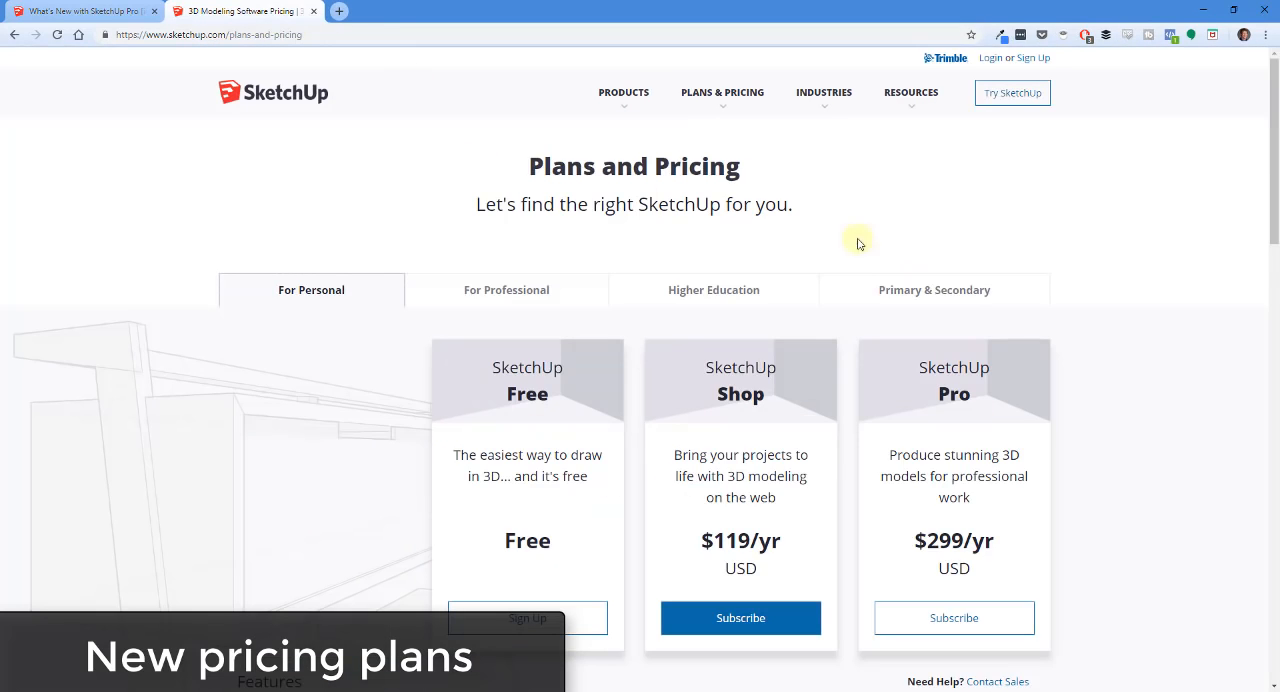
scroll("down", 3)
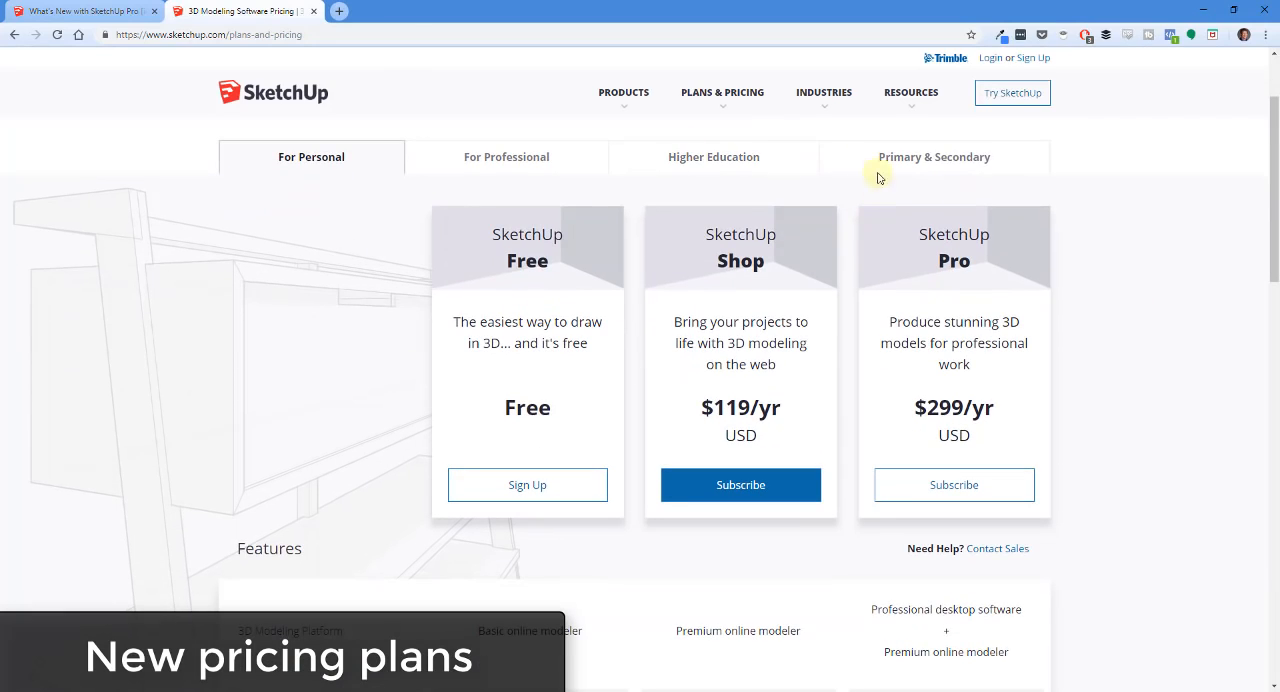
mouse_move(516, 444)
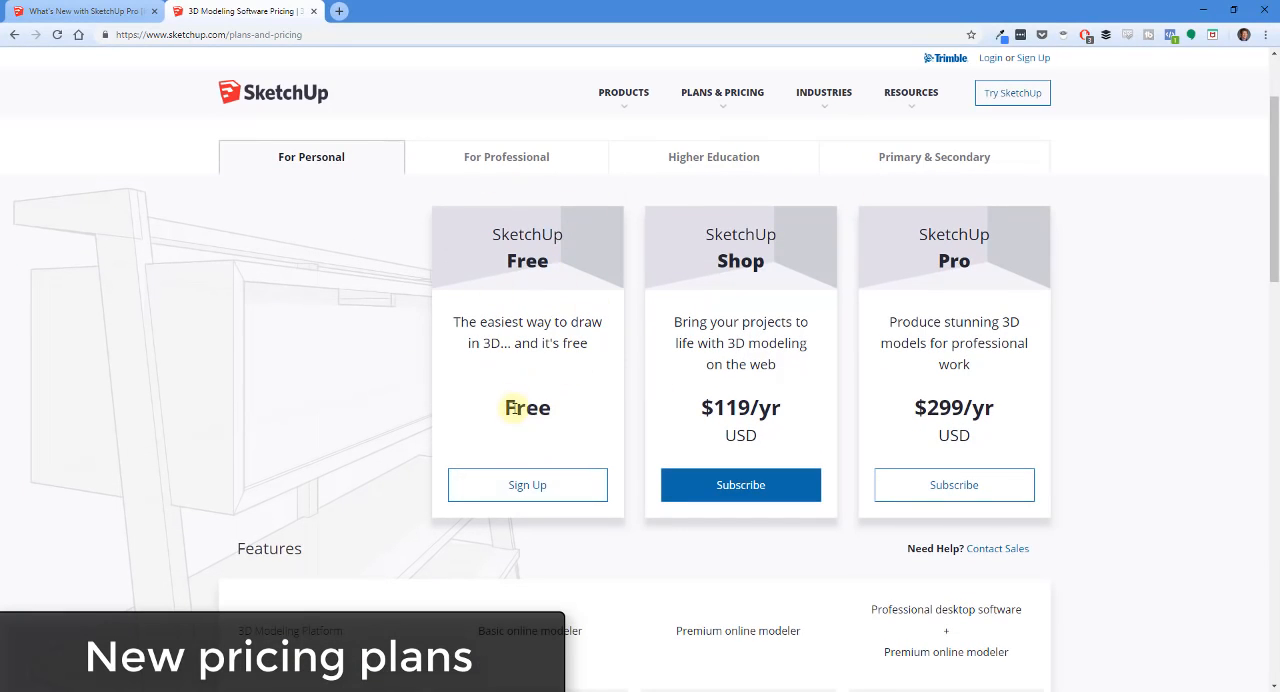
mouse_move(770, 364)
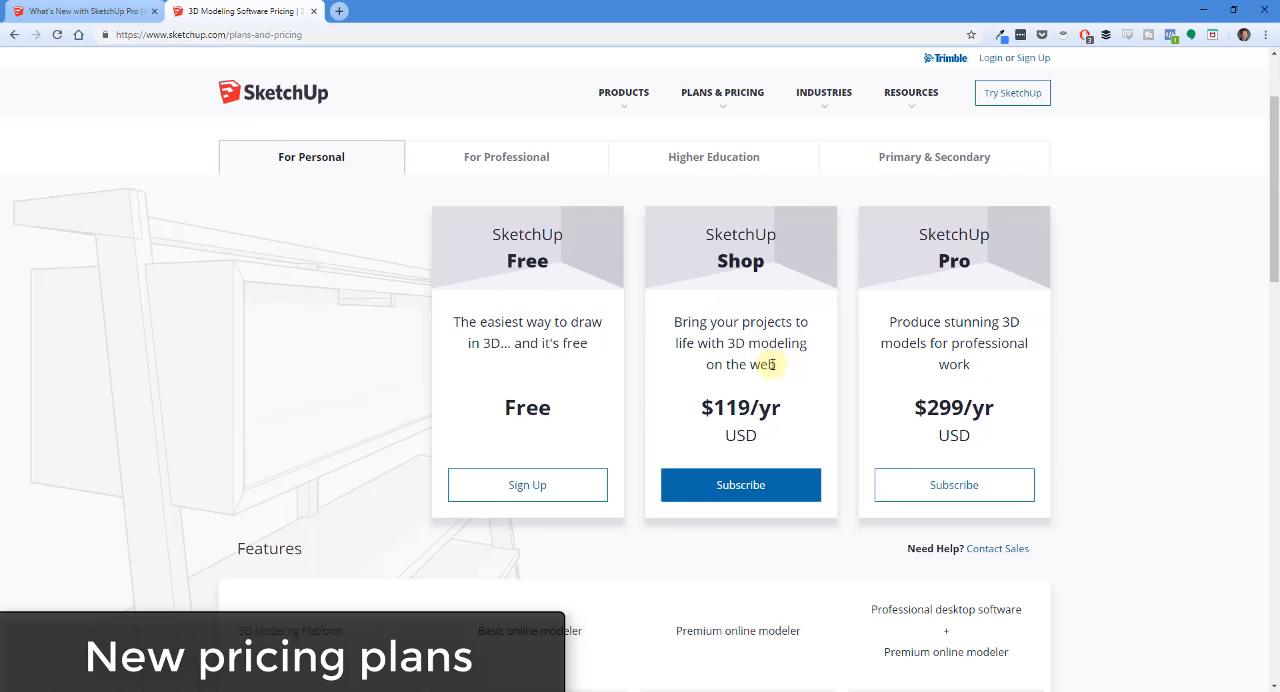
scroll("down", 3)
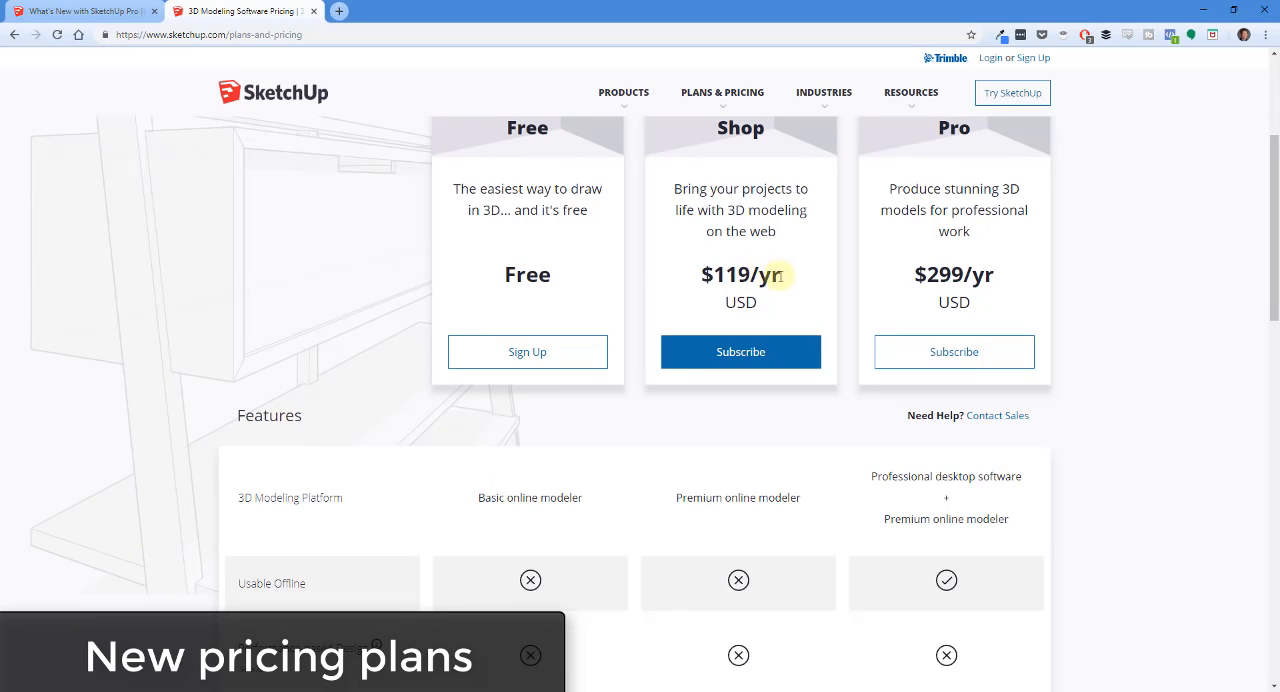
mouse_move(1096, 278)
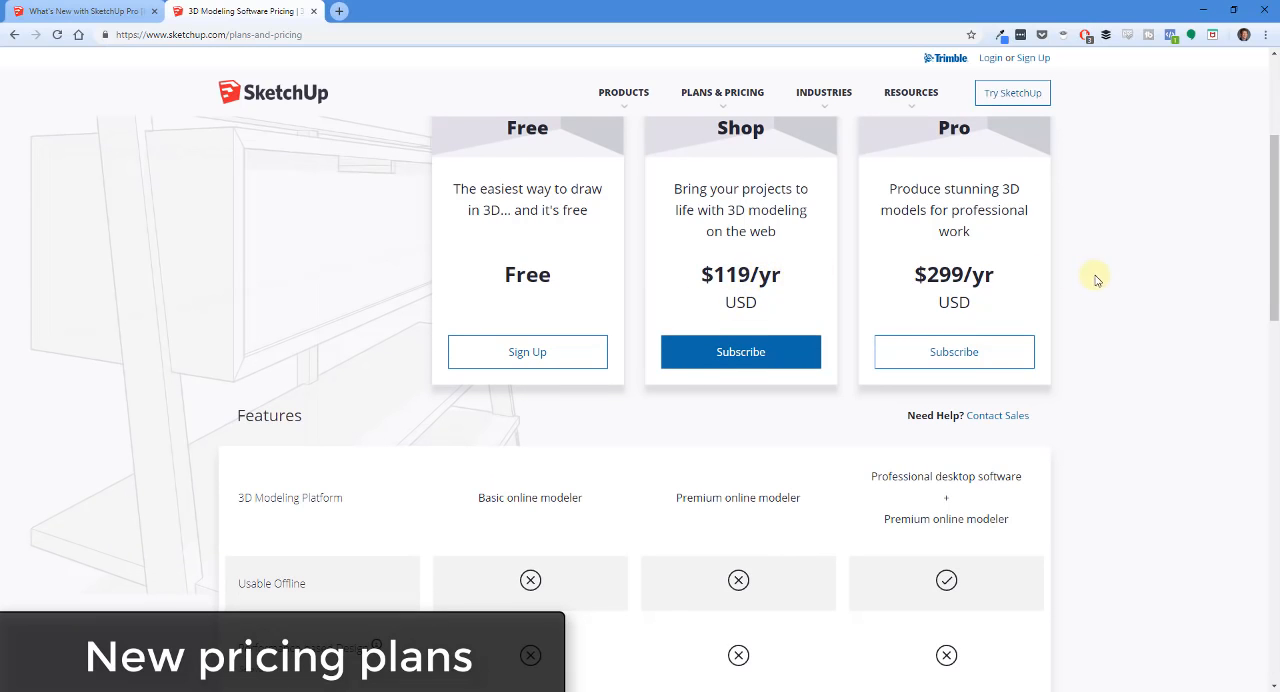
scroll("up", 3)
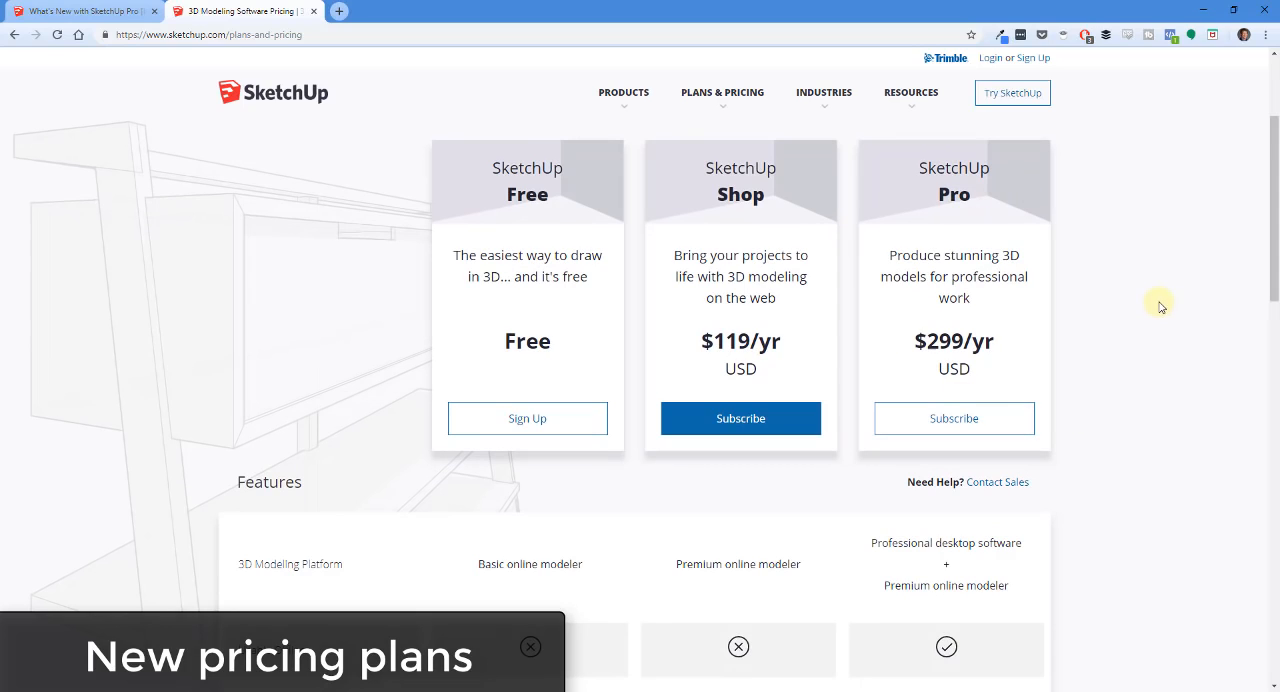
mouse_move(930, 340)
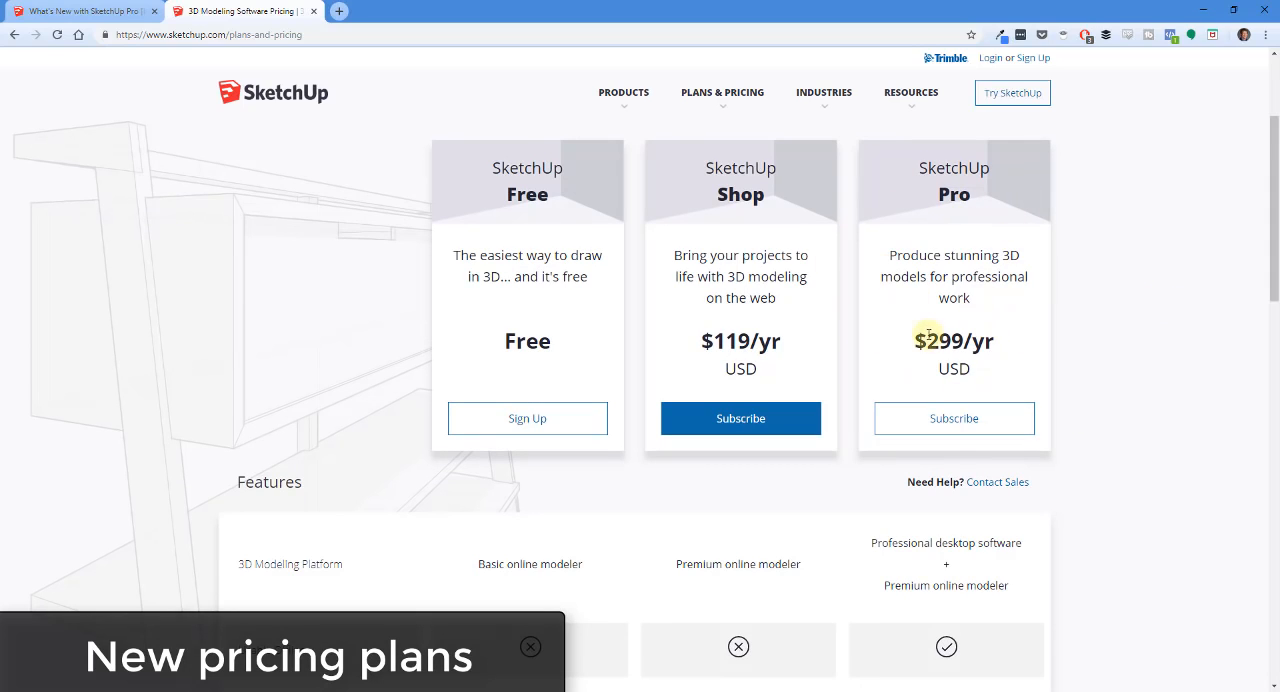
mouse_move(1008, 348)
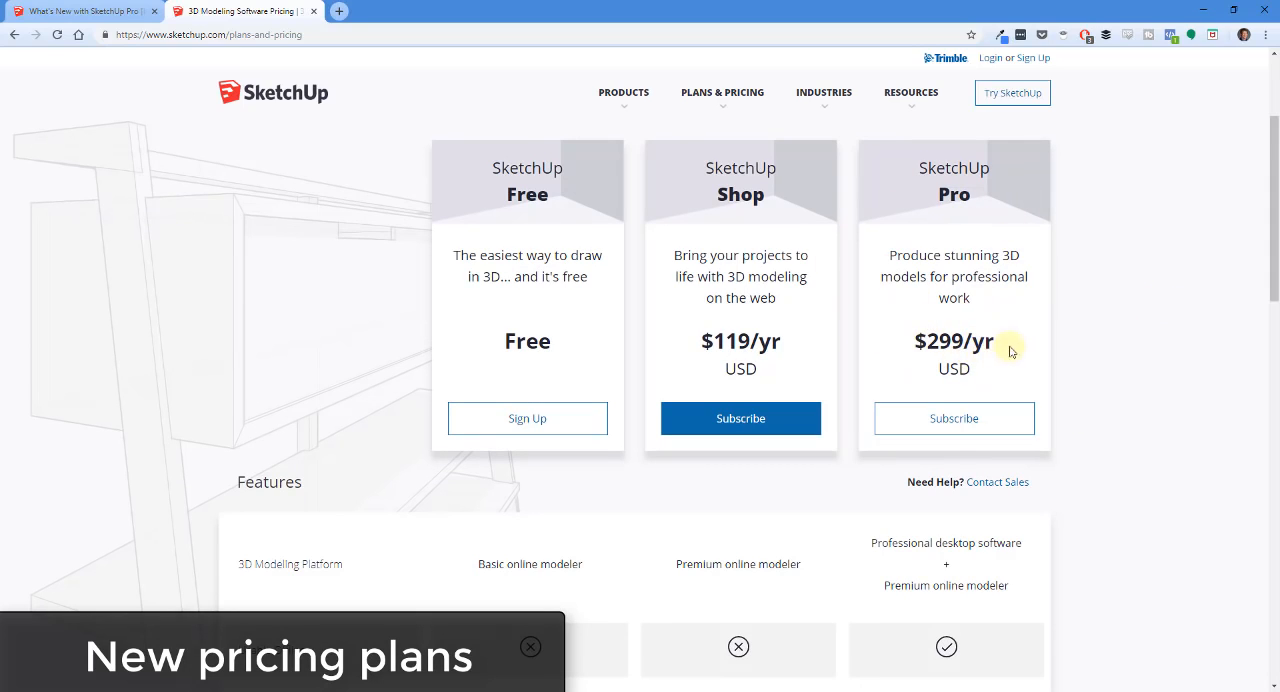
mouse_move(1004, 350)
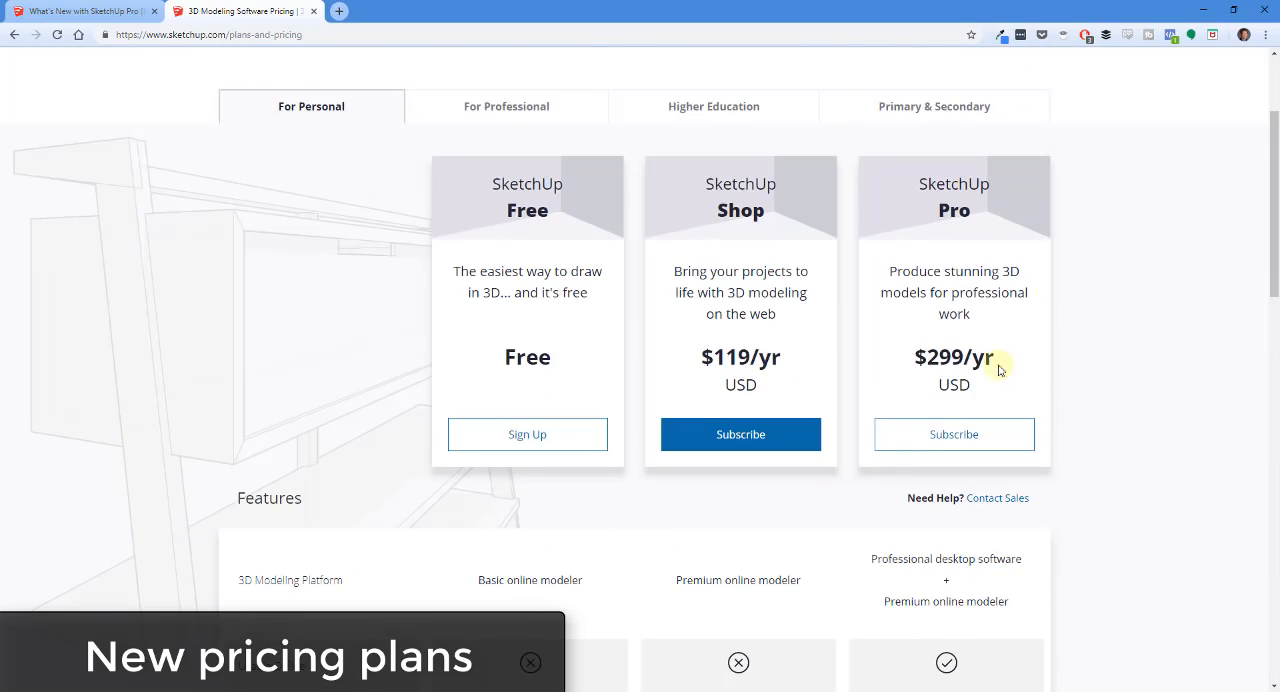
mouse_move(990, 360)
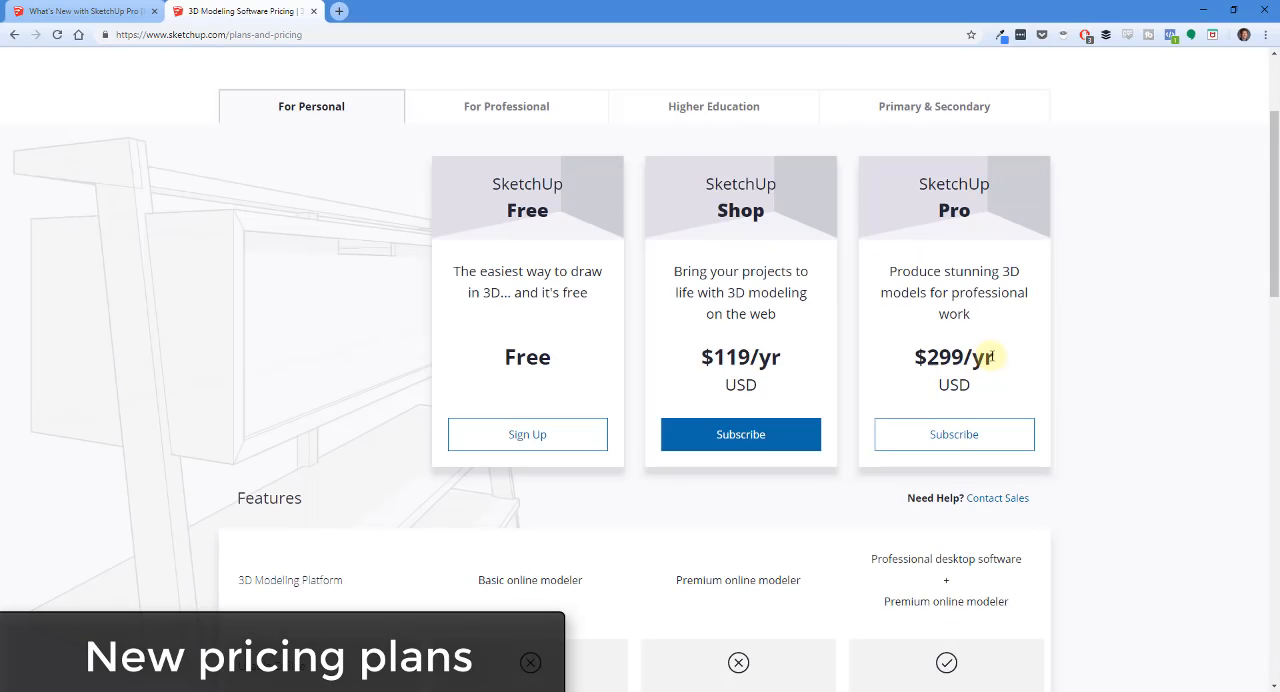
Scroll the Features table to its end, reaching the 'Looking for a classic license?' link.
scroll("down", 3)
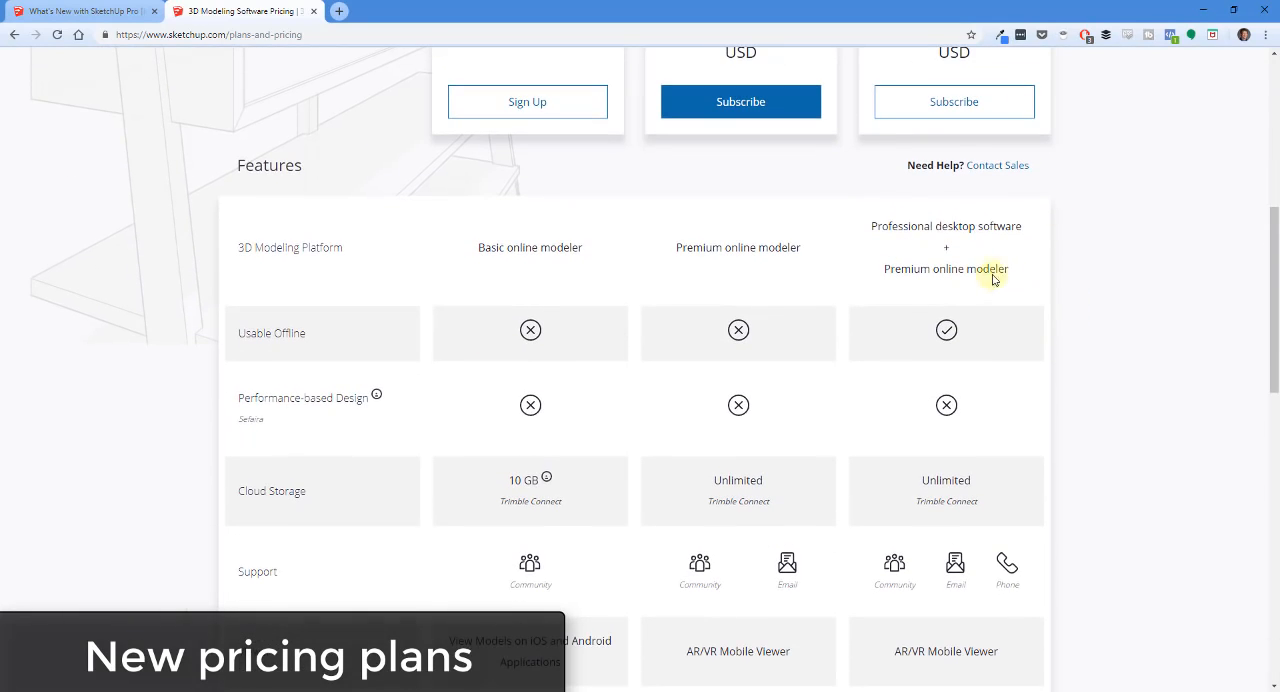
mouse_move(950, 332)
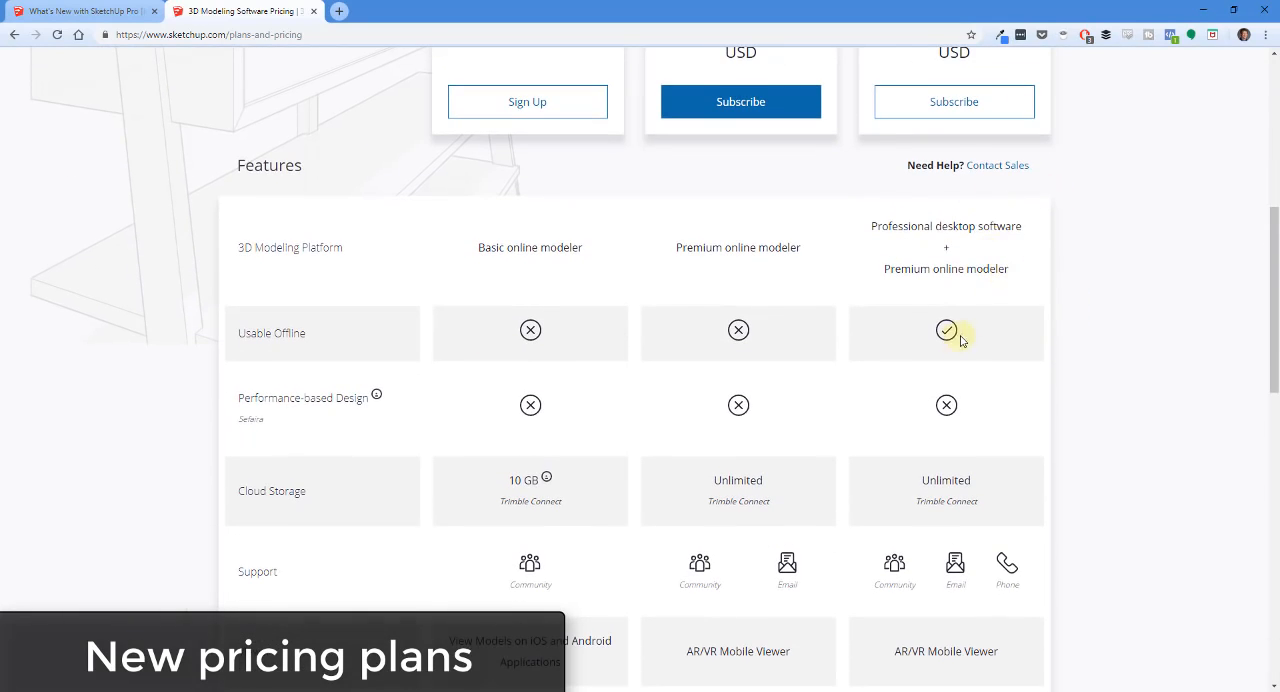
scroll("down", 3)
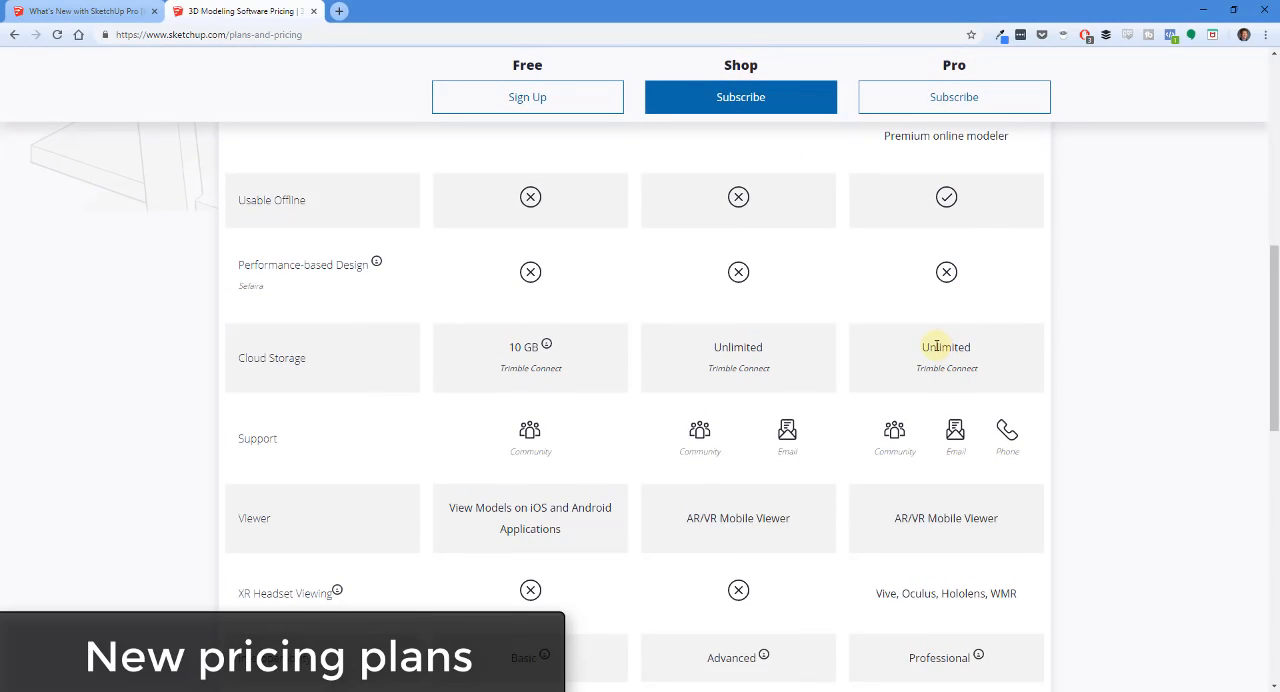
scroll("down", 3)
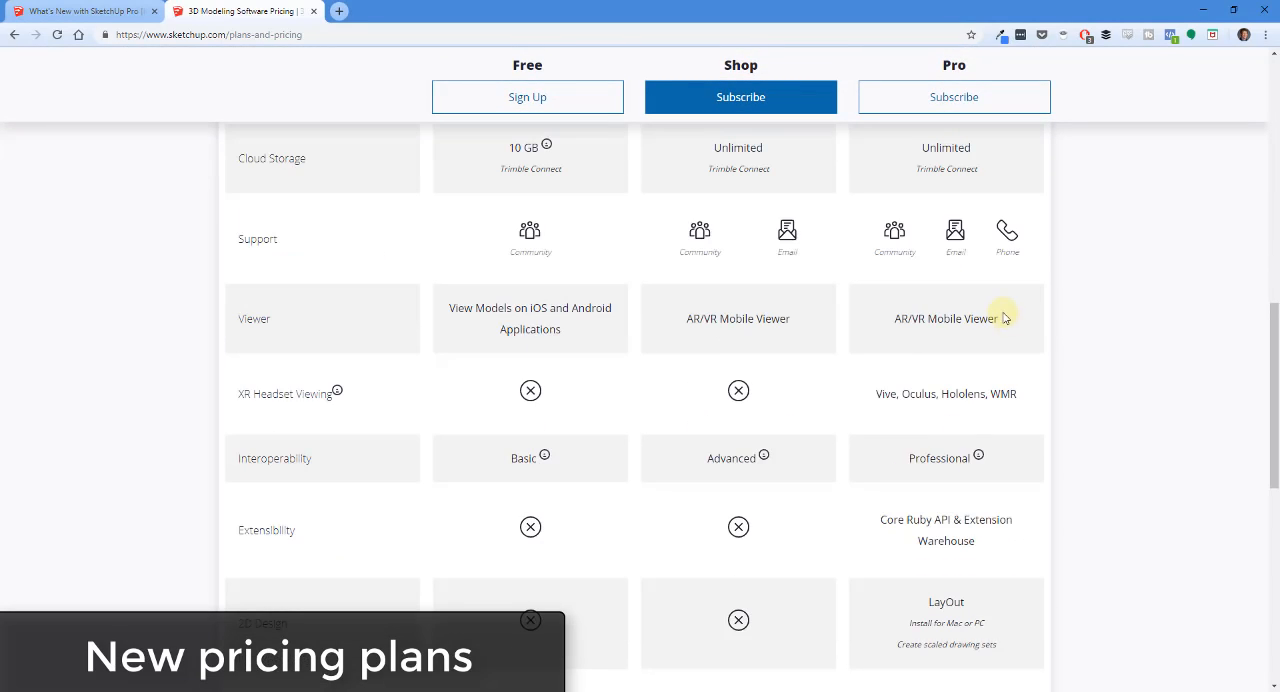
mouse_move(906, 378)
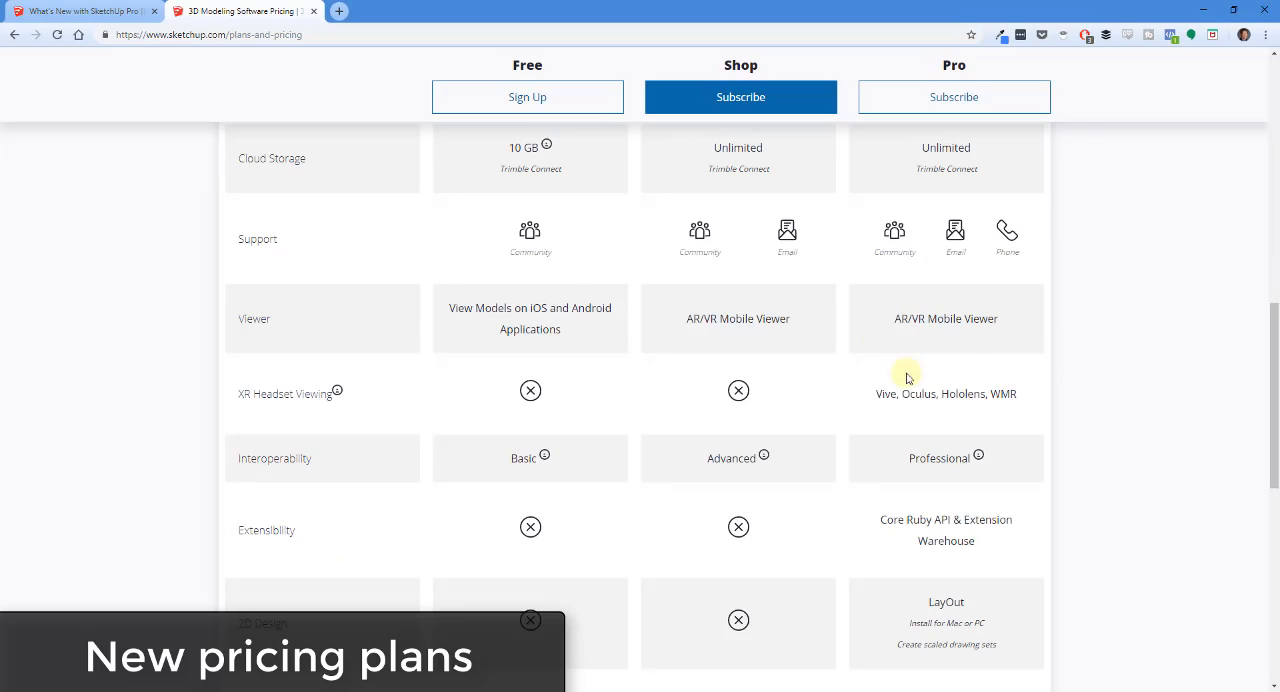
mouse_move(966, 332)
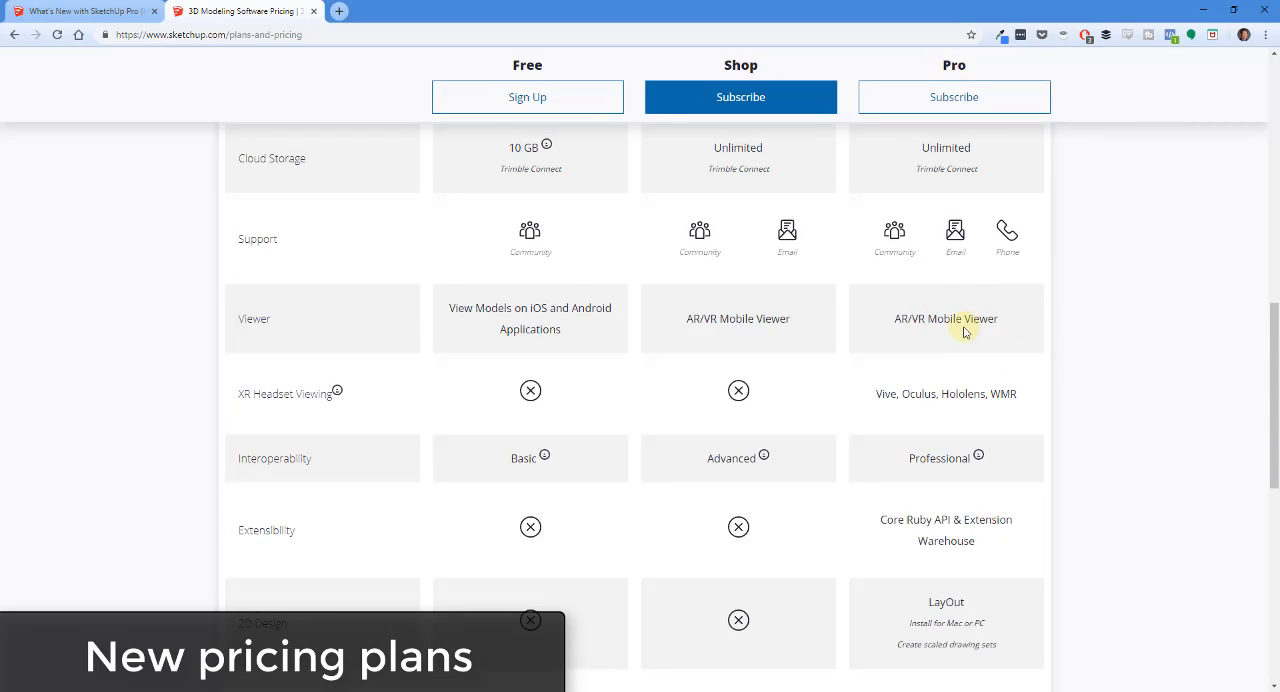
mouse_move(976, 400)
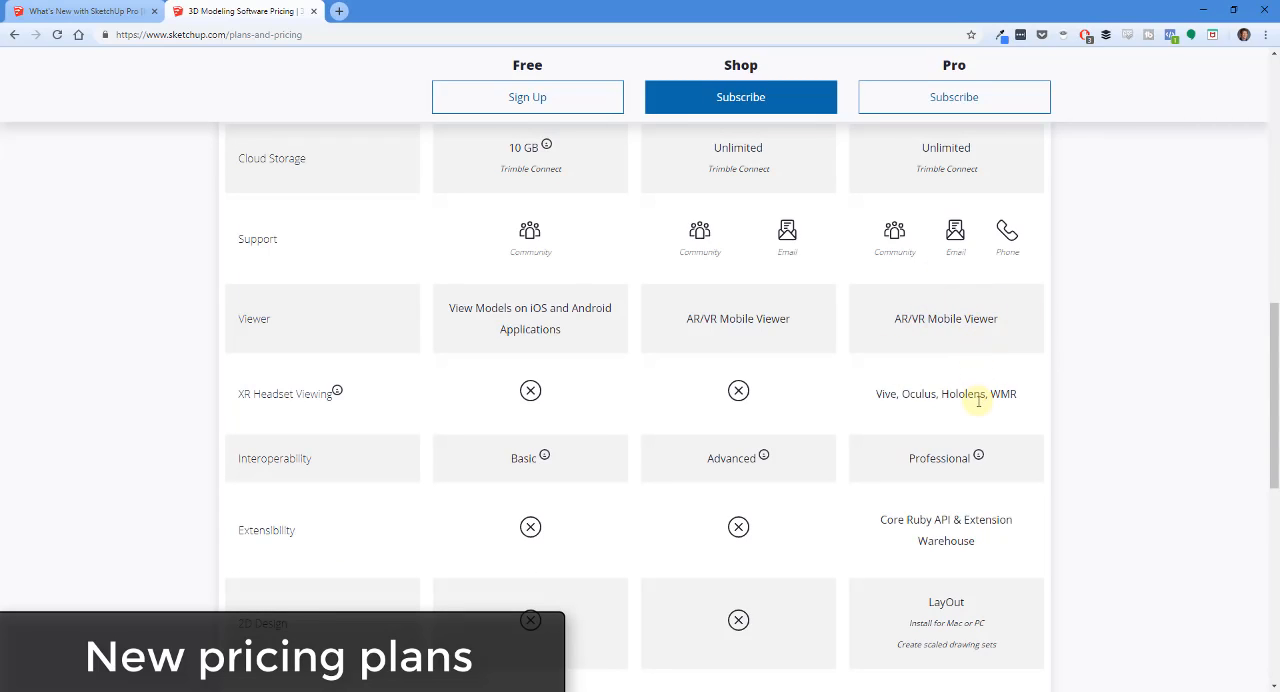
mouse_move(976, 388)
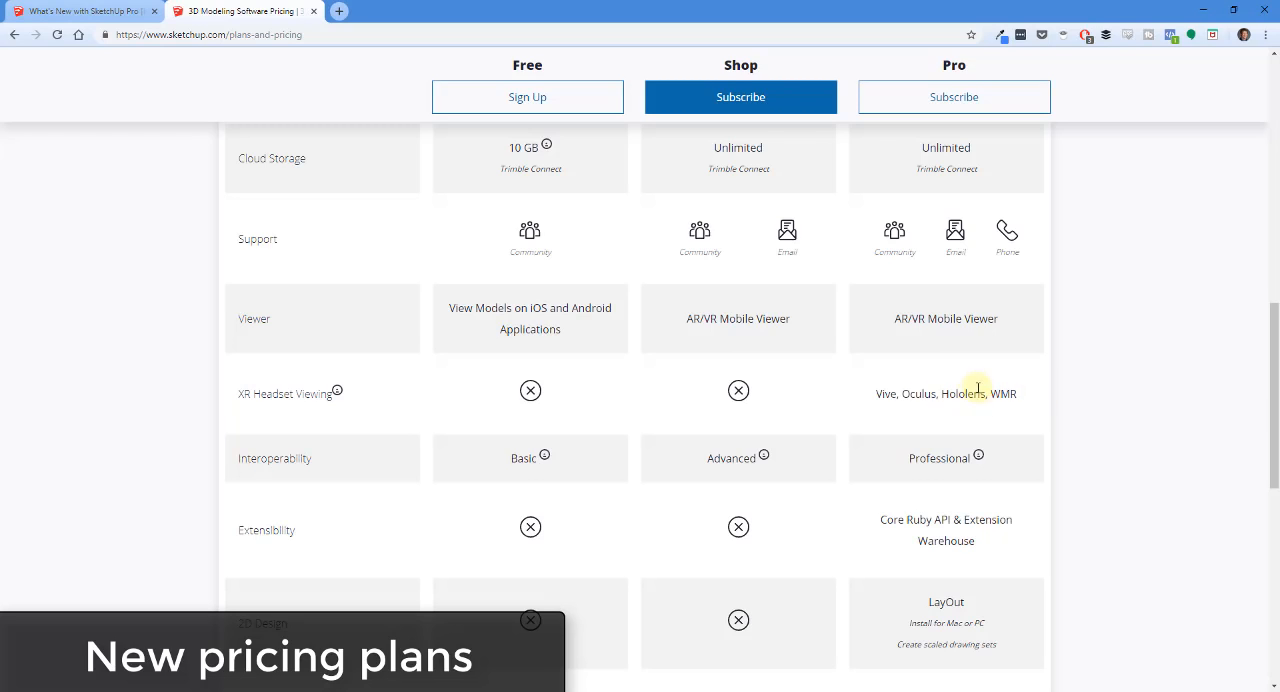
scroll("down", 3)
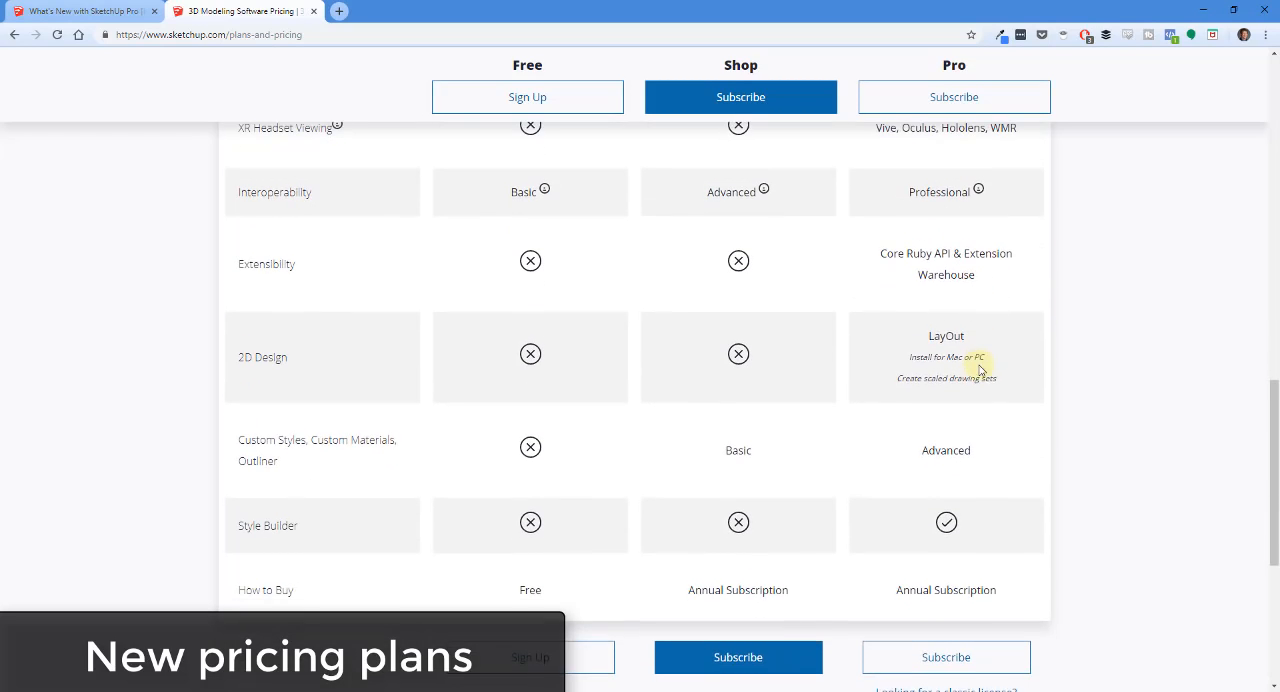
mouse_move(912, 400)
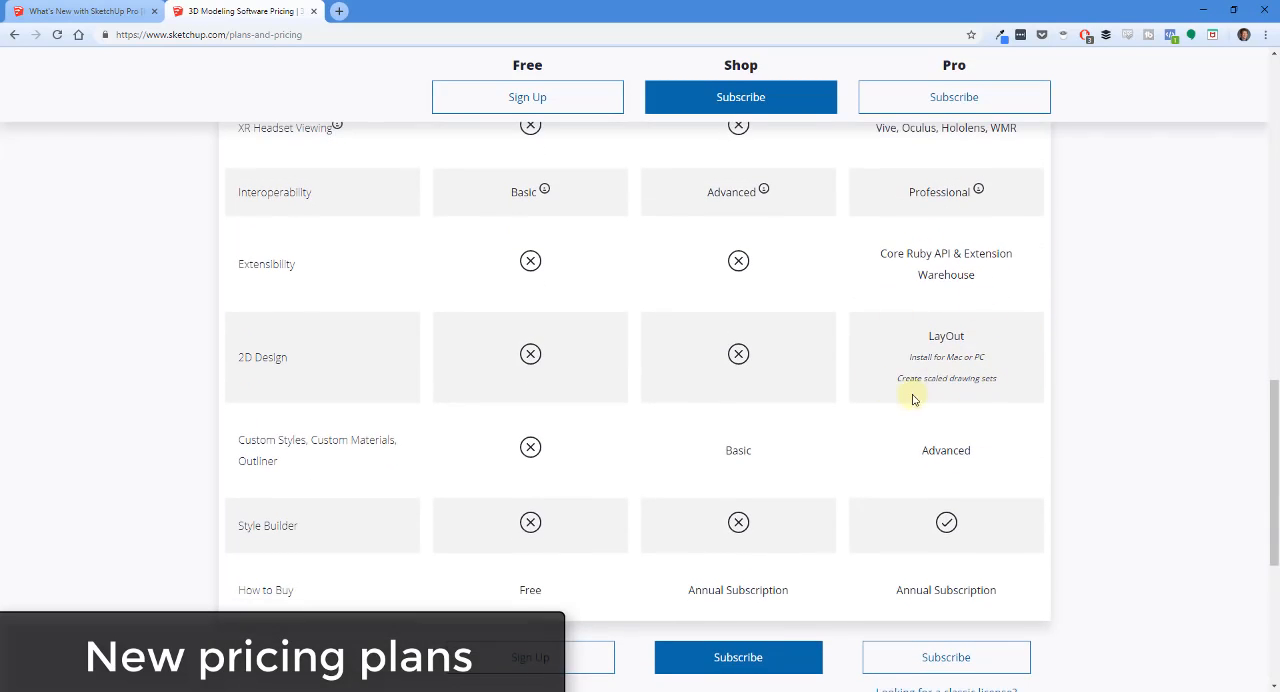
scroll("down", 3)
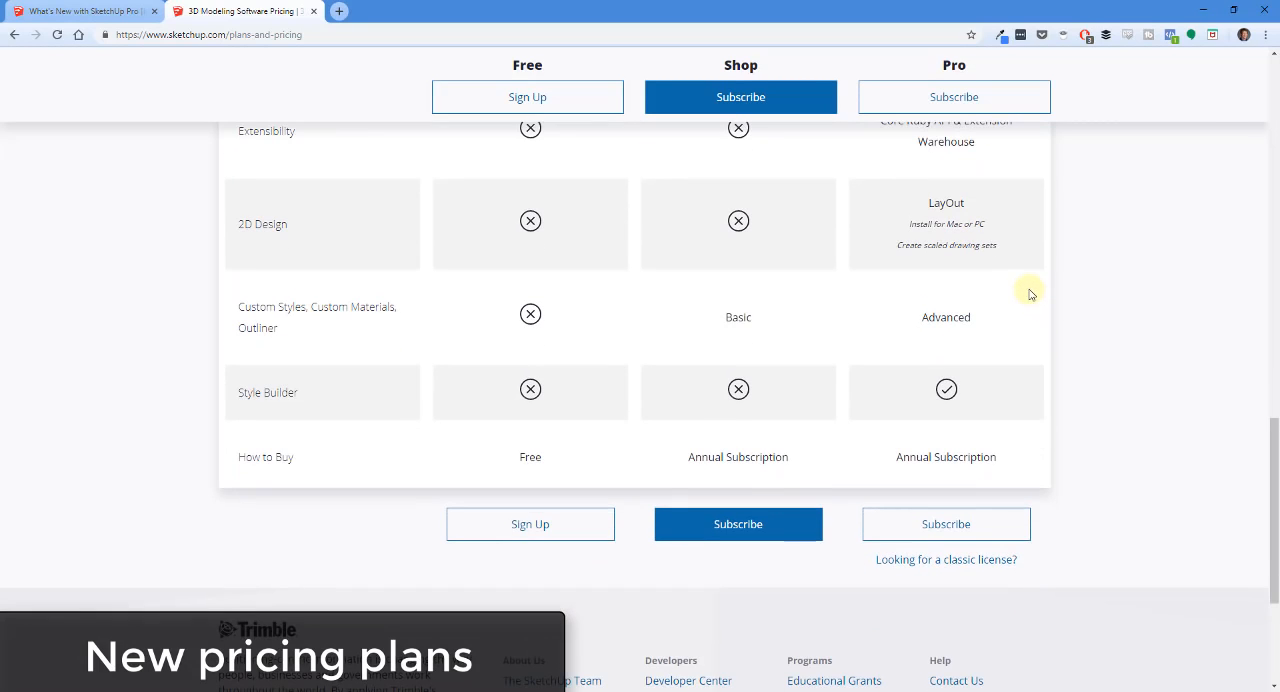
mouse_move(784, 530)
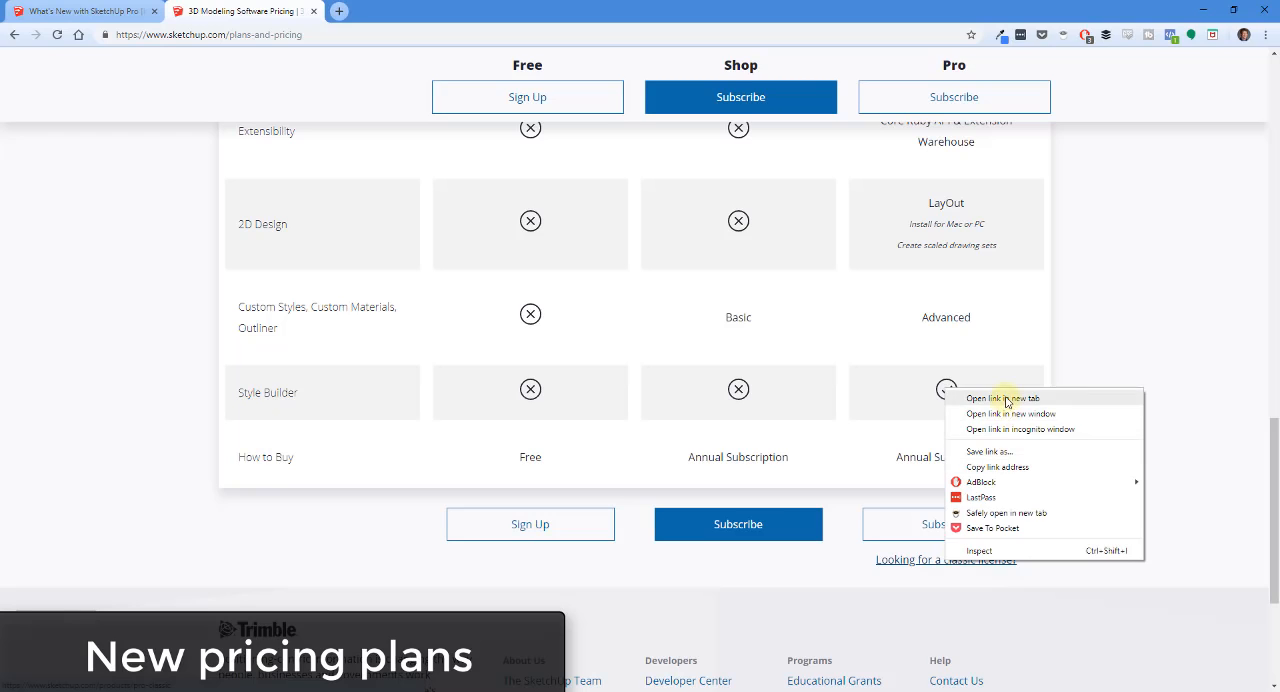
left_click(1000, 398)
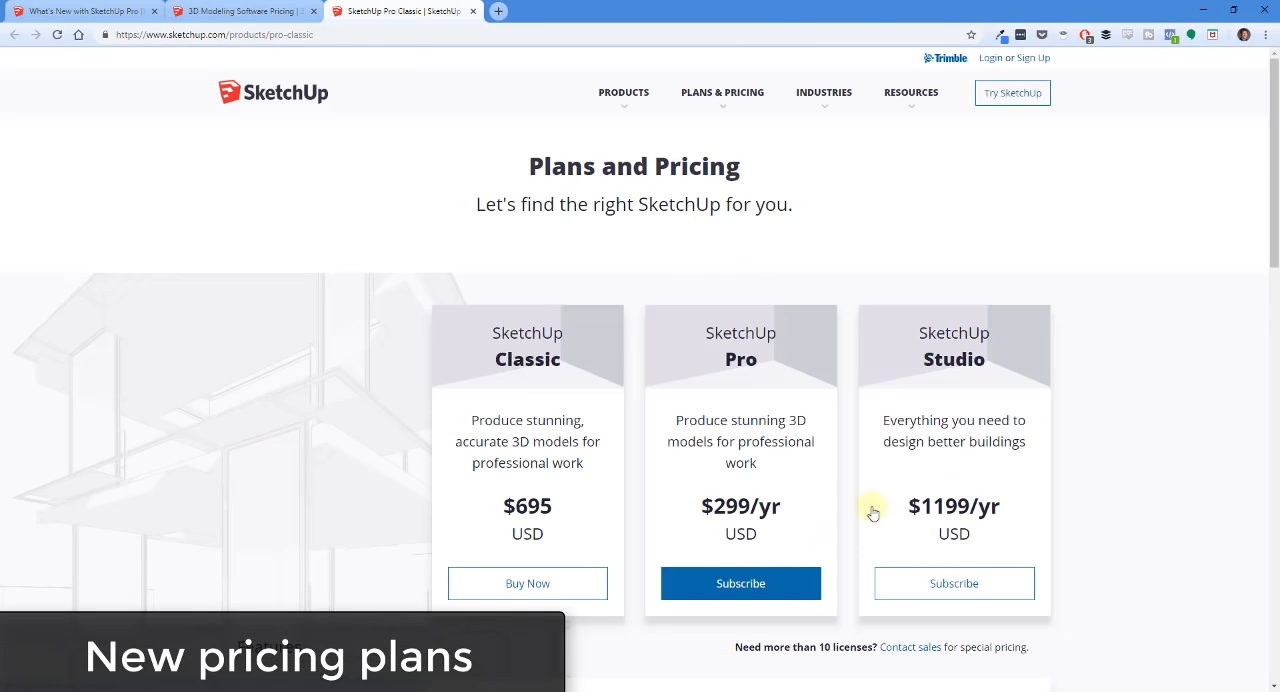
scroll("down", 3)
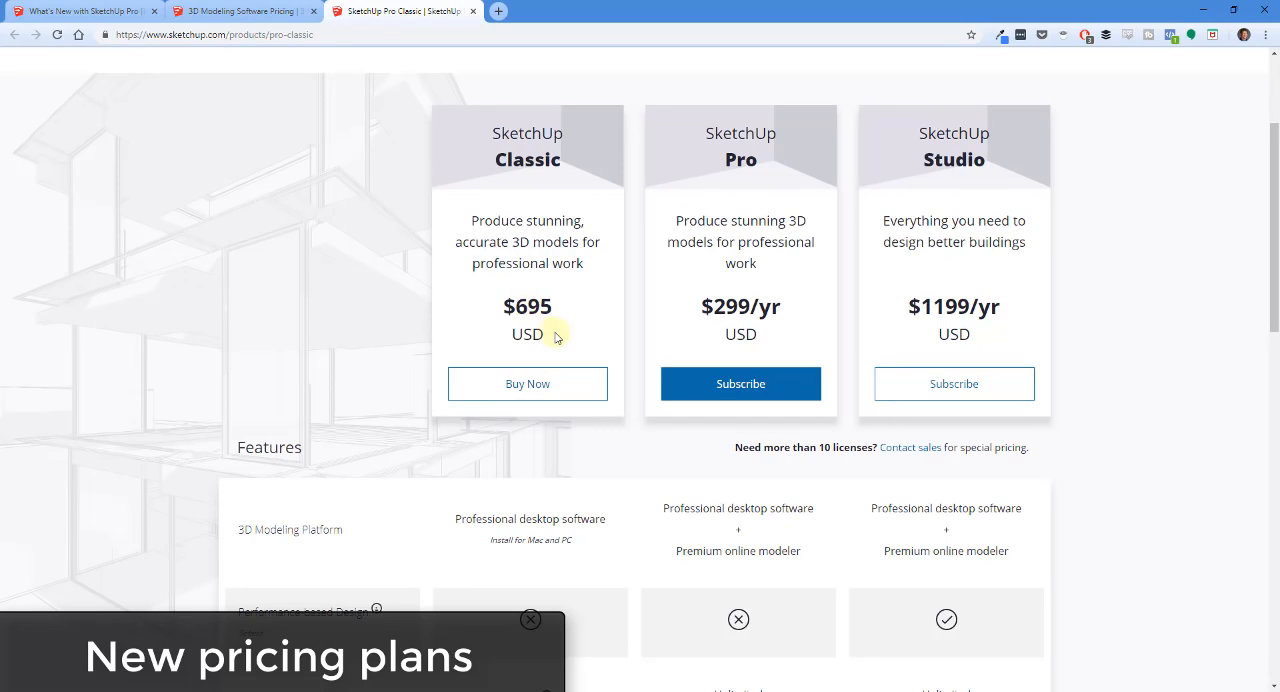
scroll("down", 3)
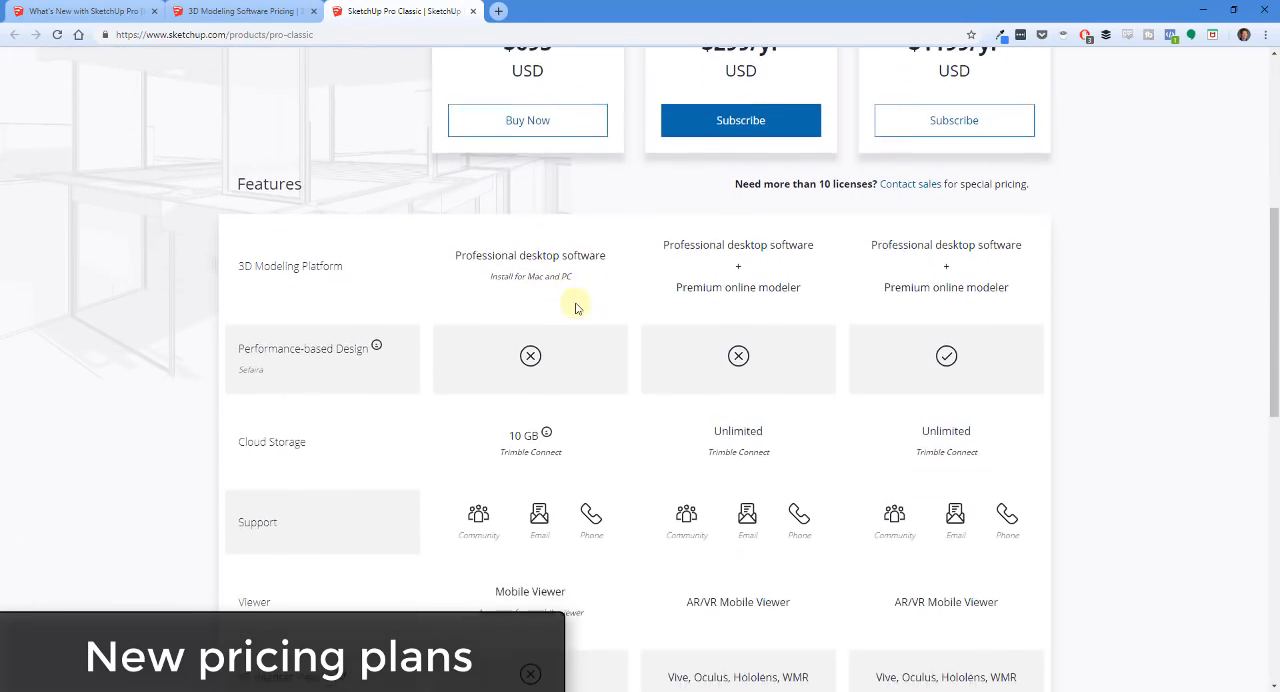
scroll("down", 3)
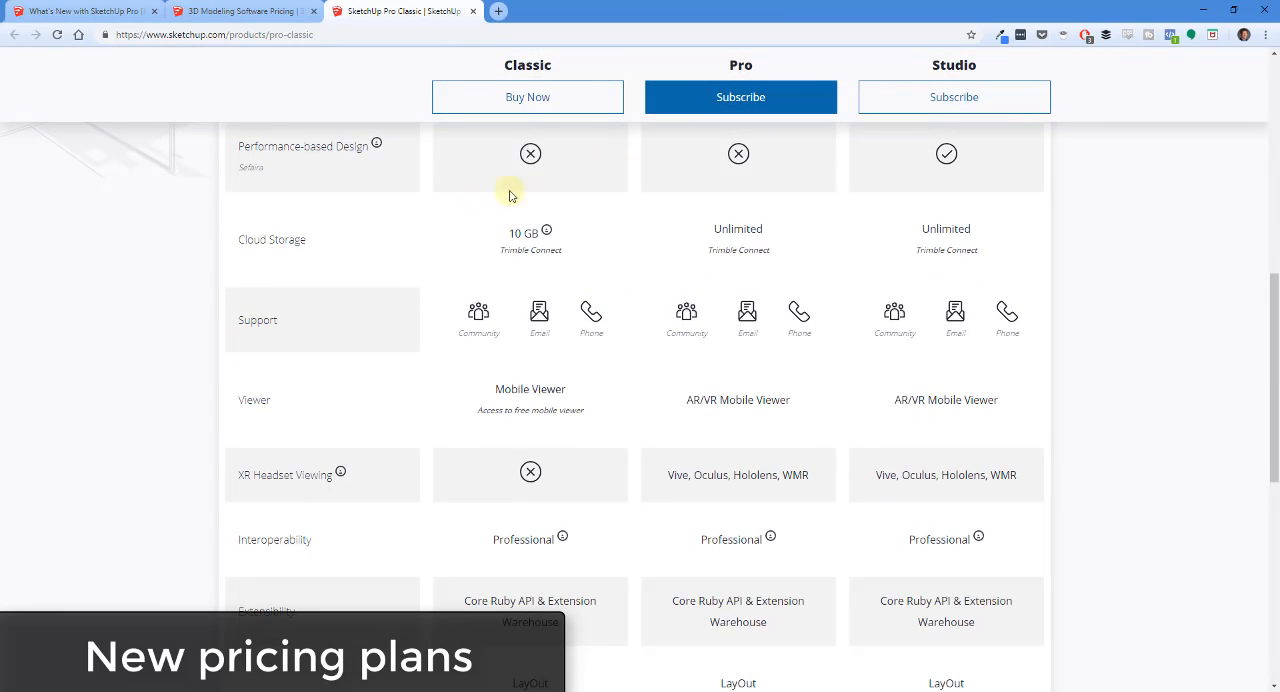
mouse_move(770, 242)
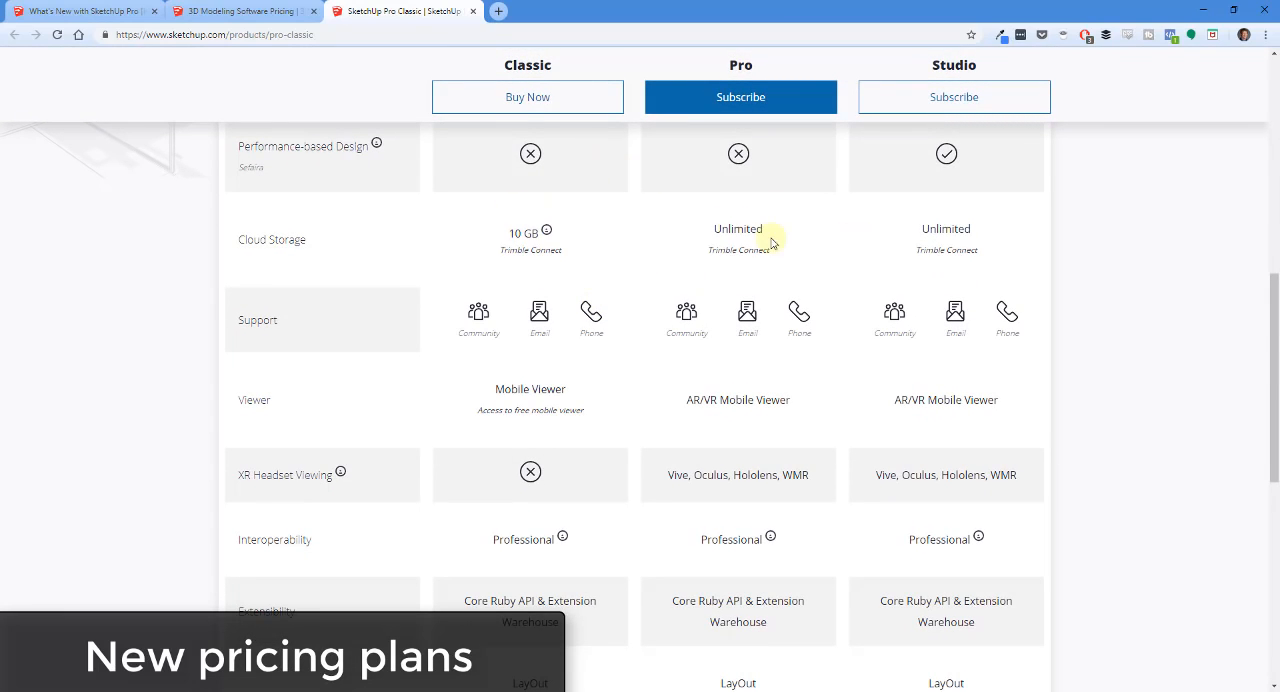
scroll("down", 3)
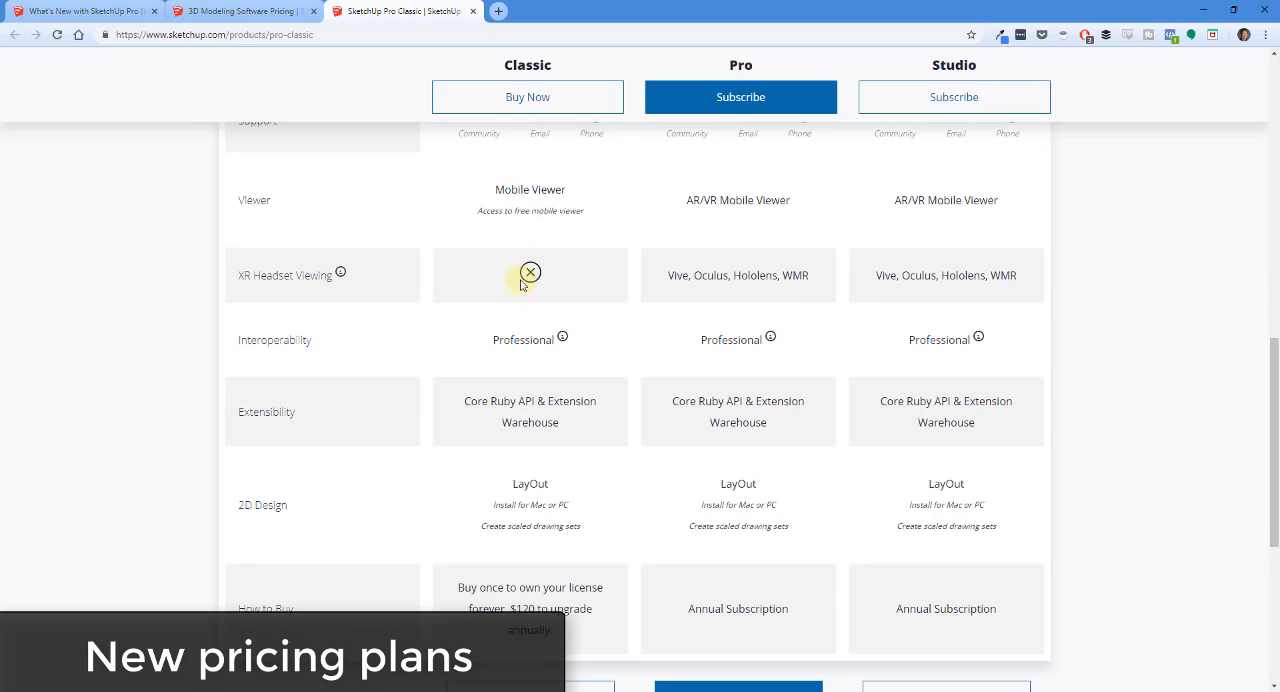
mouse_move(576, 288)
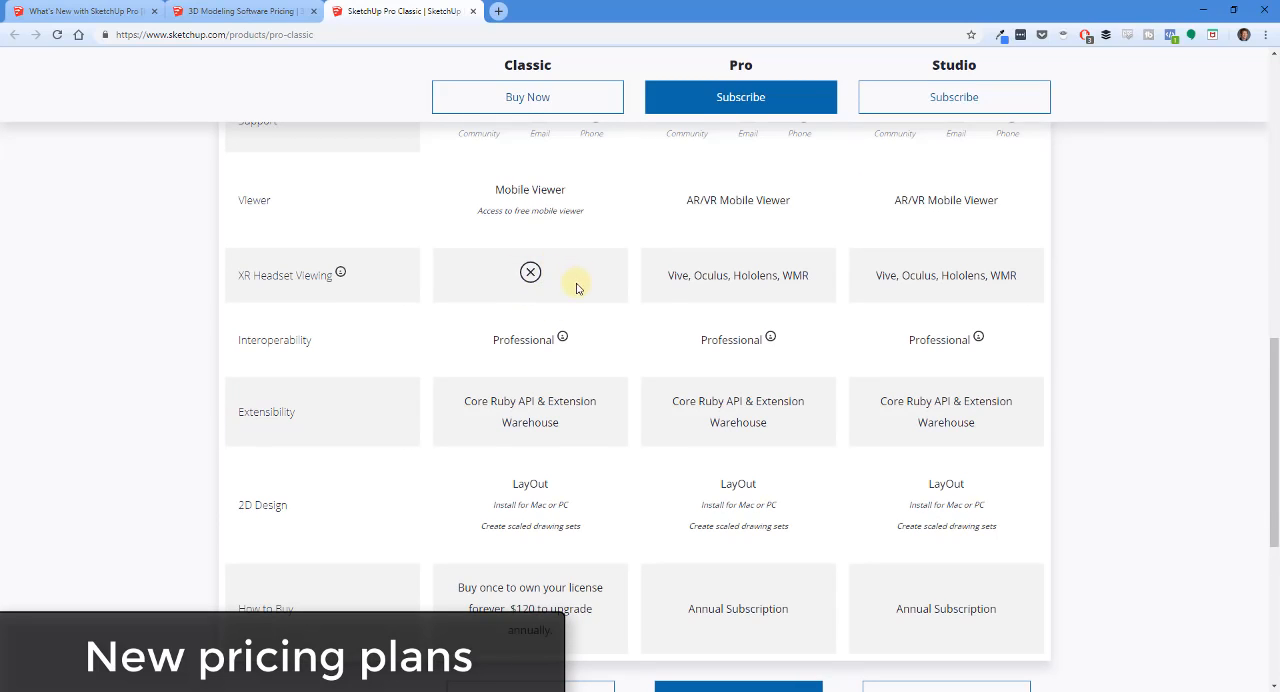
scroll("down", 3)
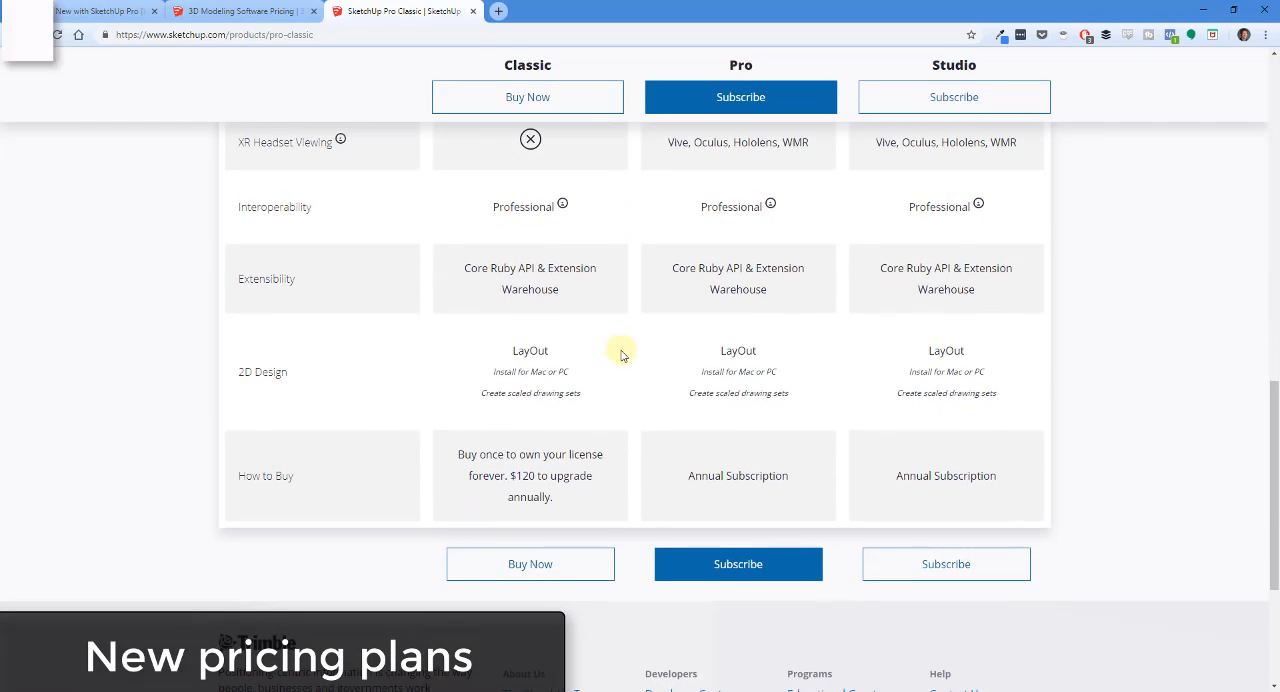
mouse_move(530, 496)
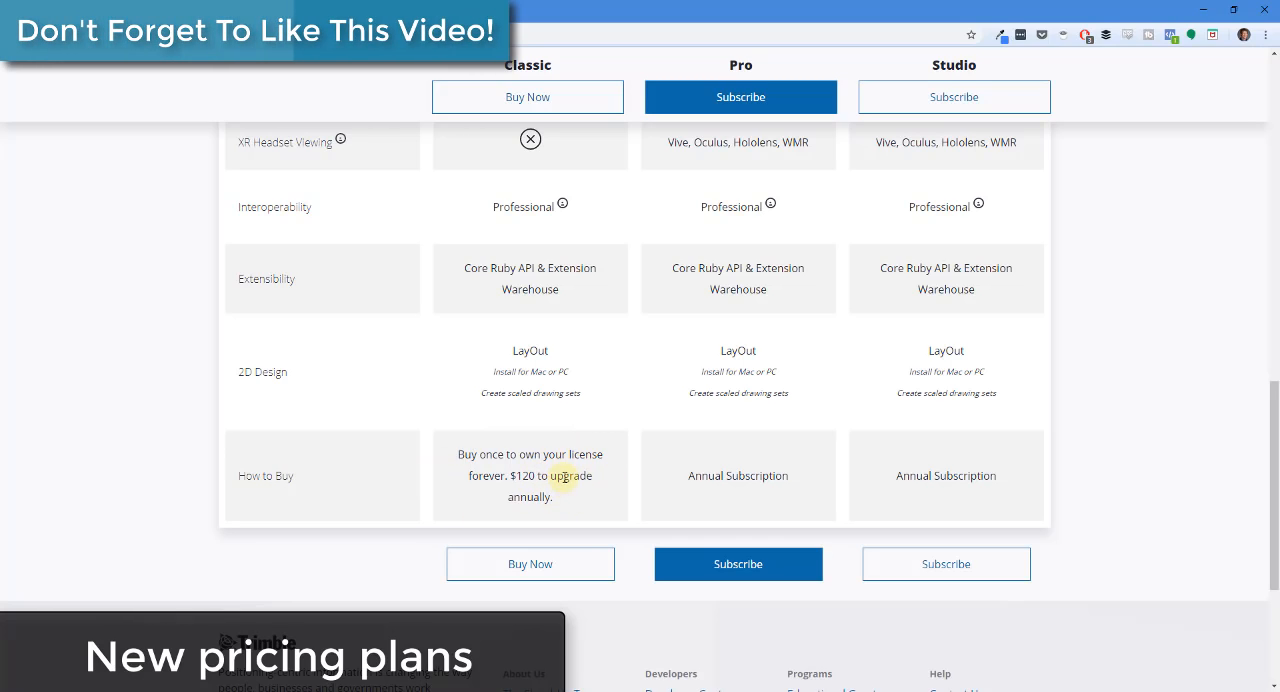
mouse_move(580, 408)
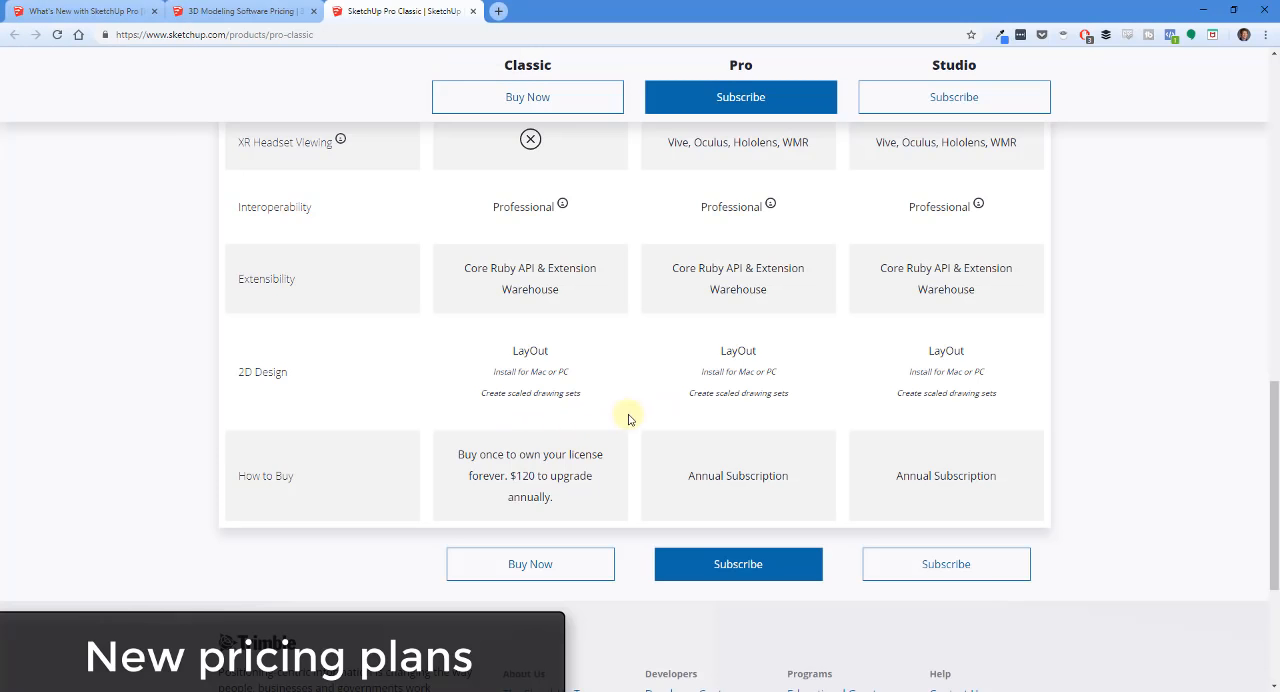
mouse_move(702, 224)
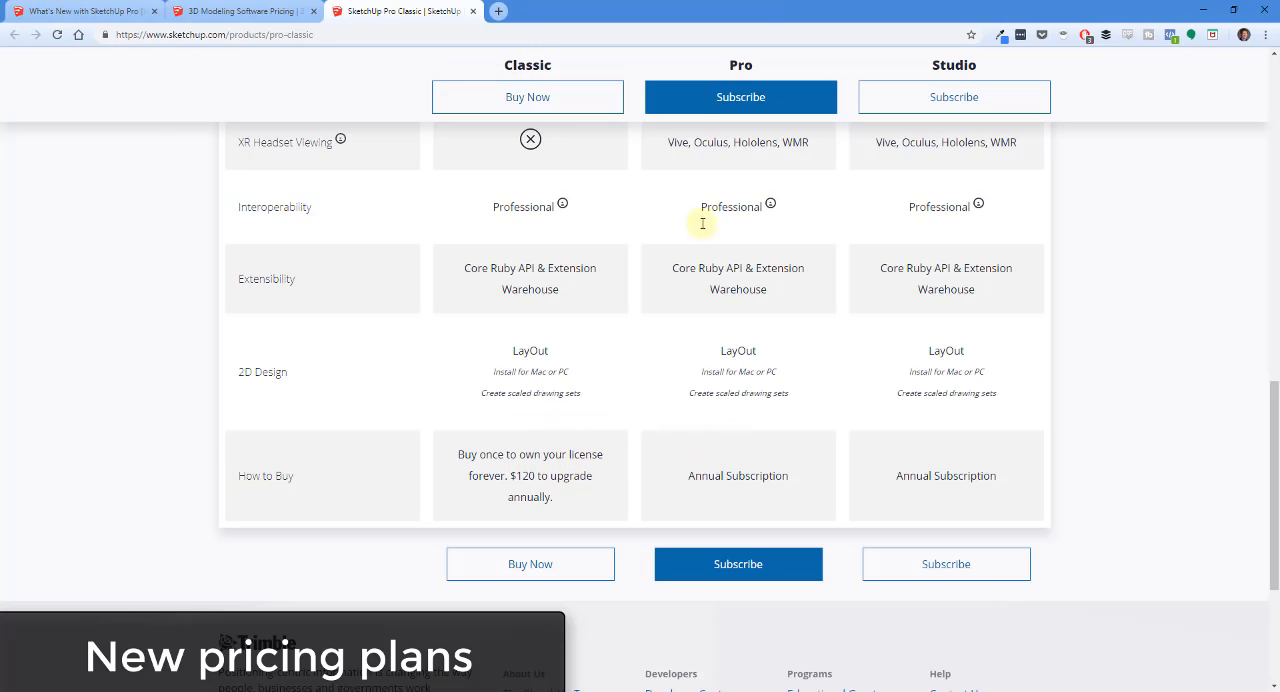
scroll("up", 3)
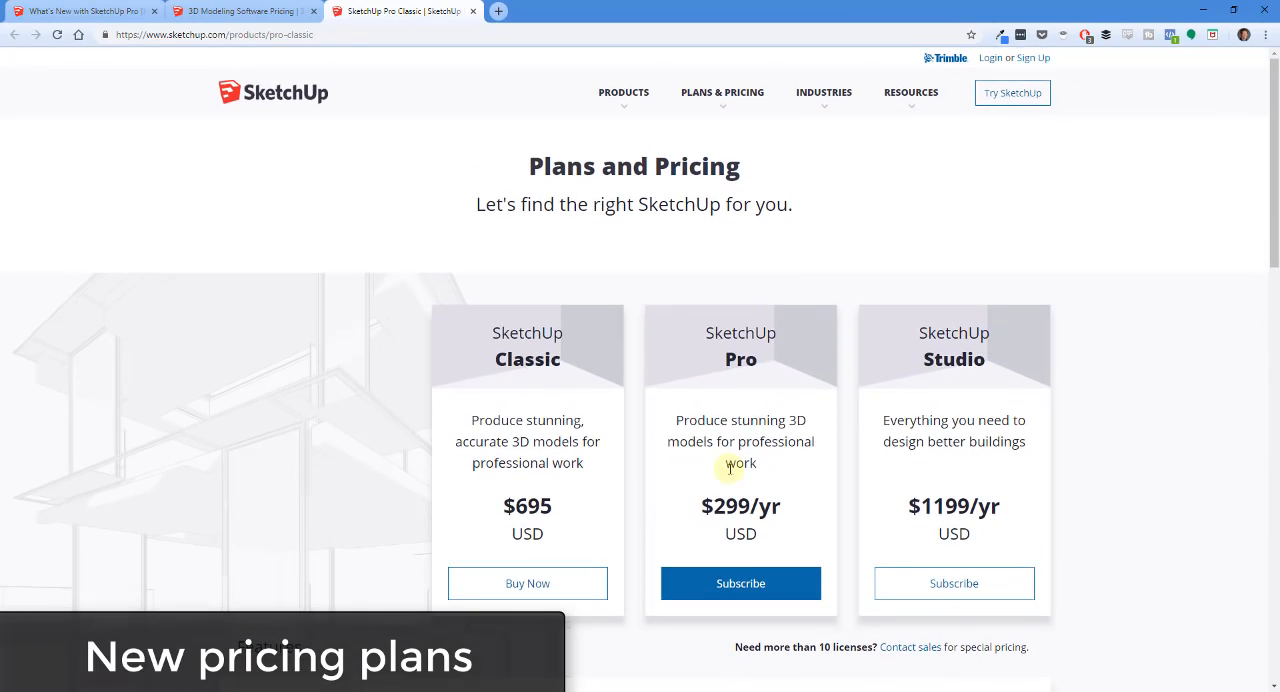
mouse_move(952, 320)
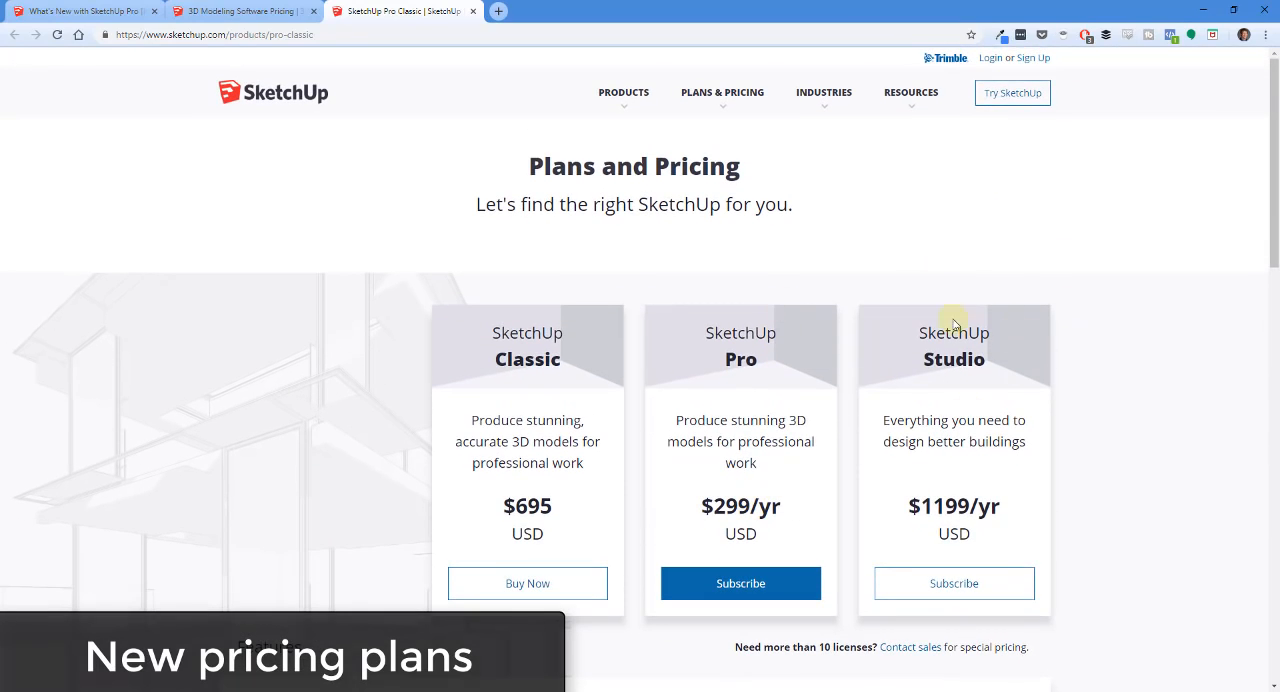
scroll("down", 3)
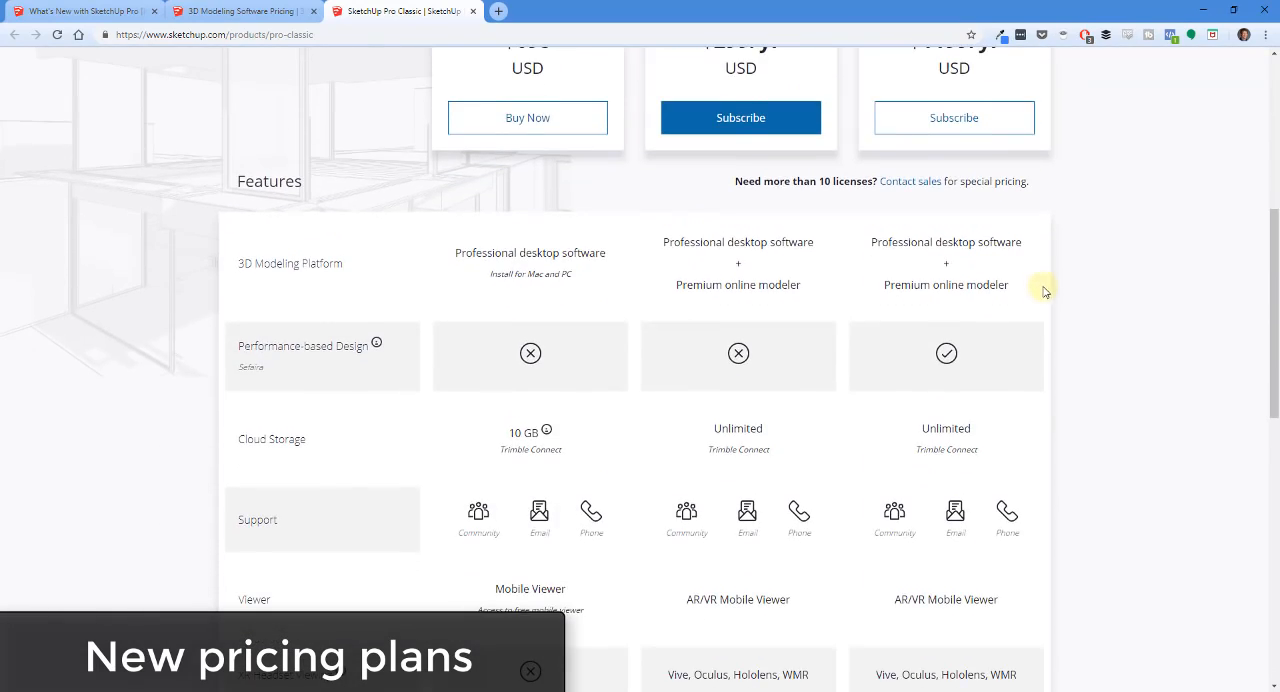
scroll("down", 3)
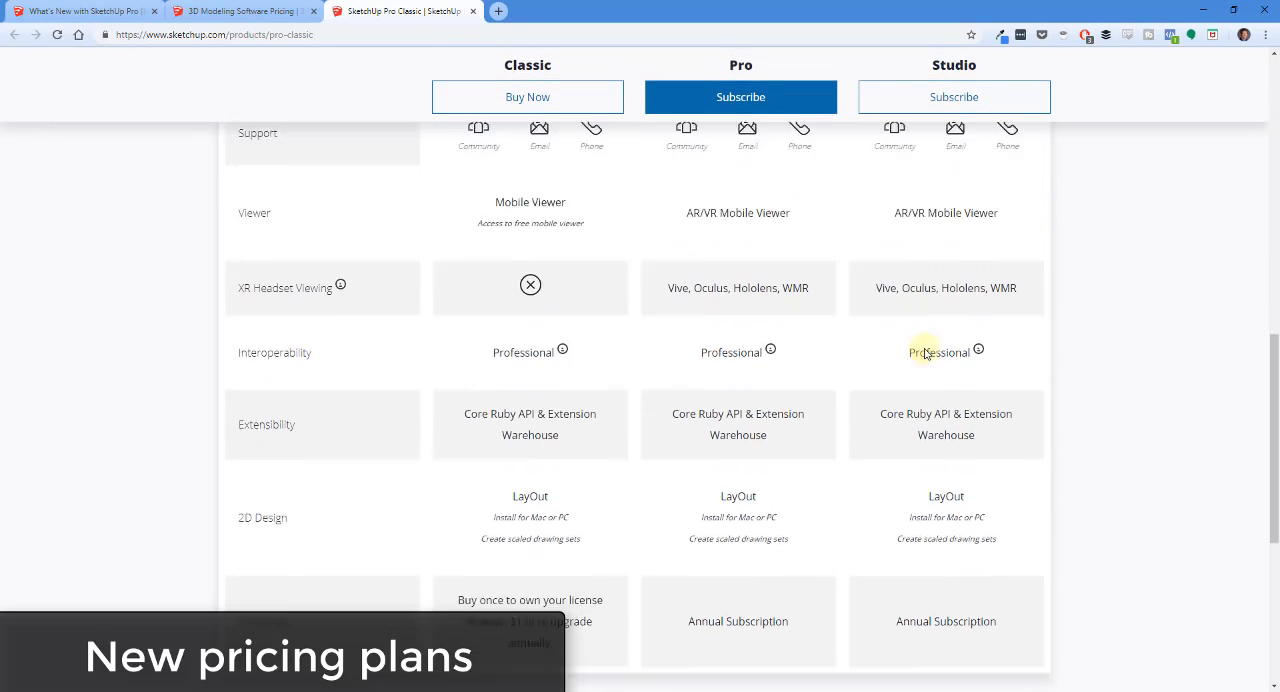
scroll("up", 3)
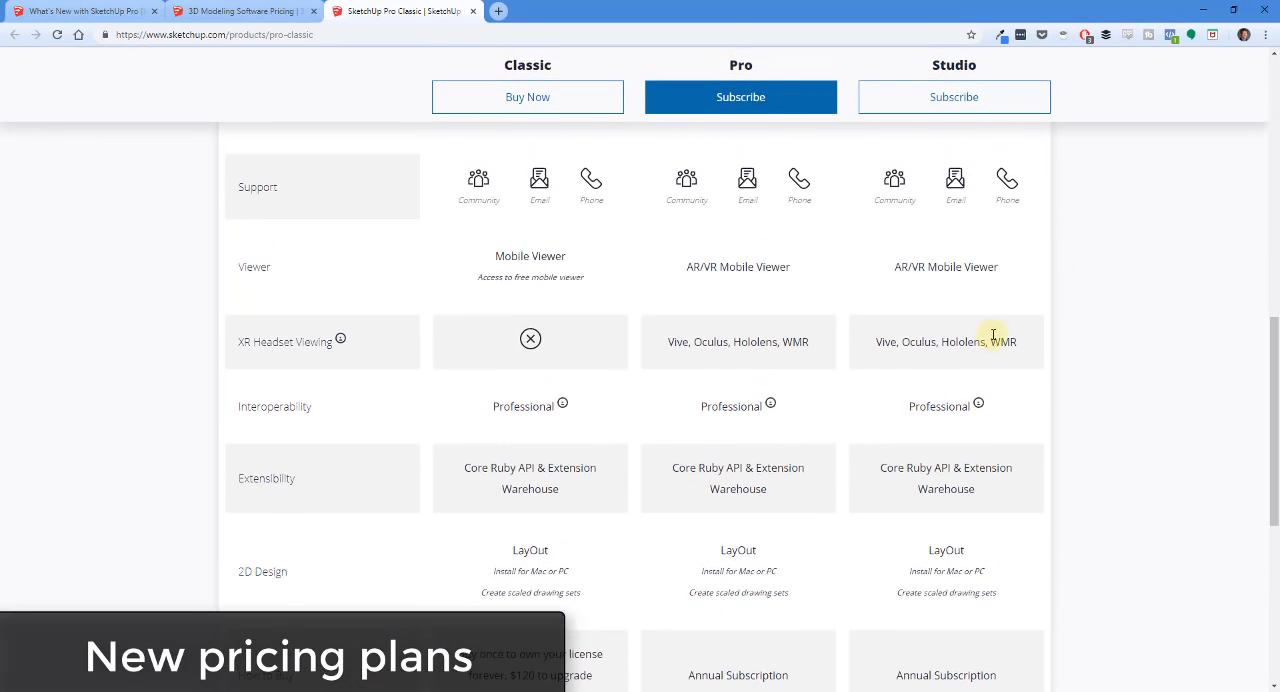
scroll("up", 3)
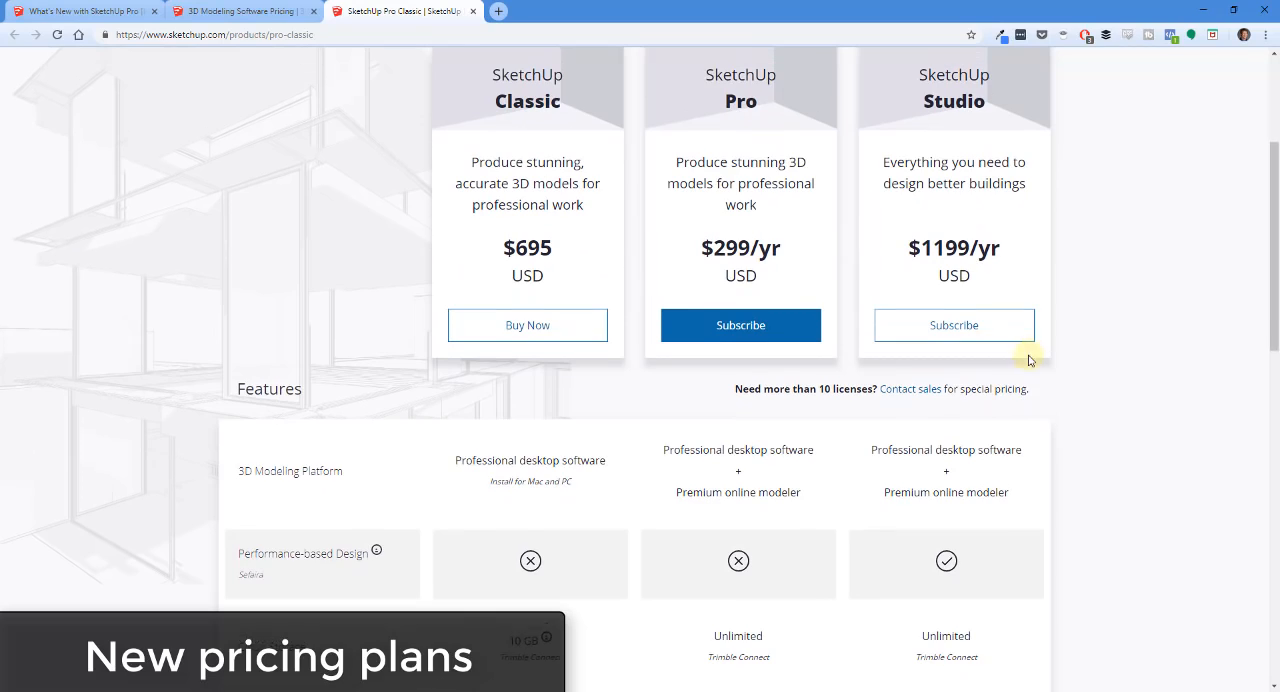
scroll("up", 3)
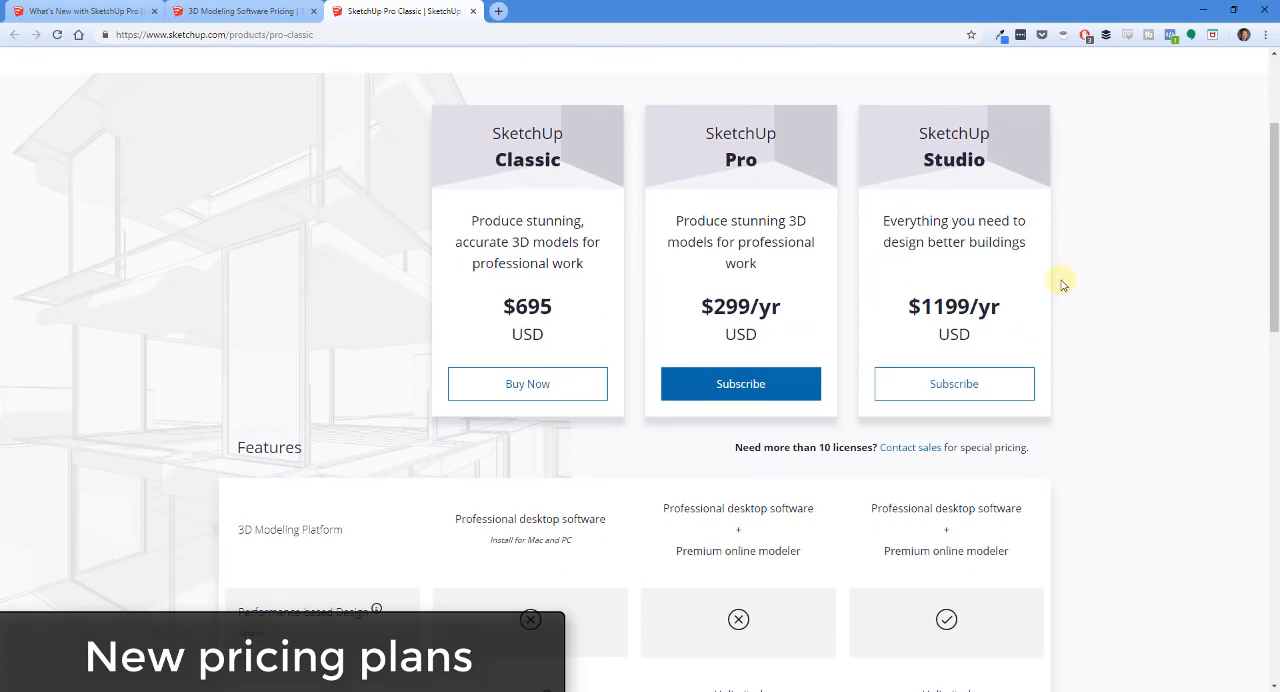
scroll("down", 3)
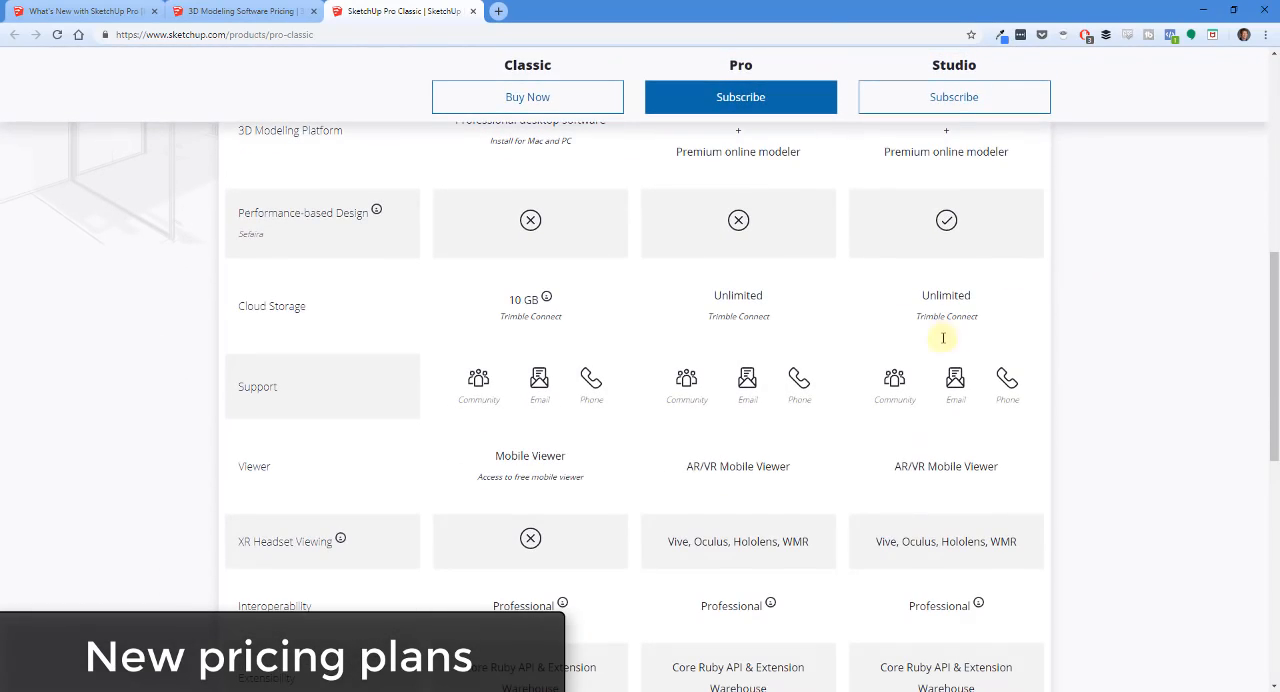
scroll("down", 3)
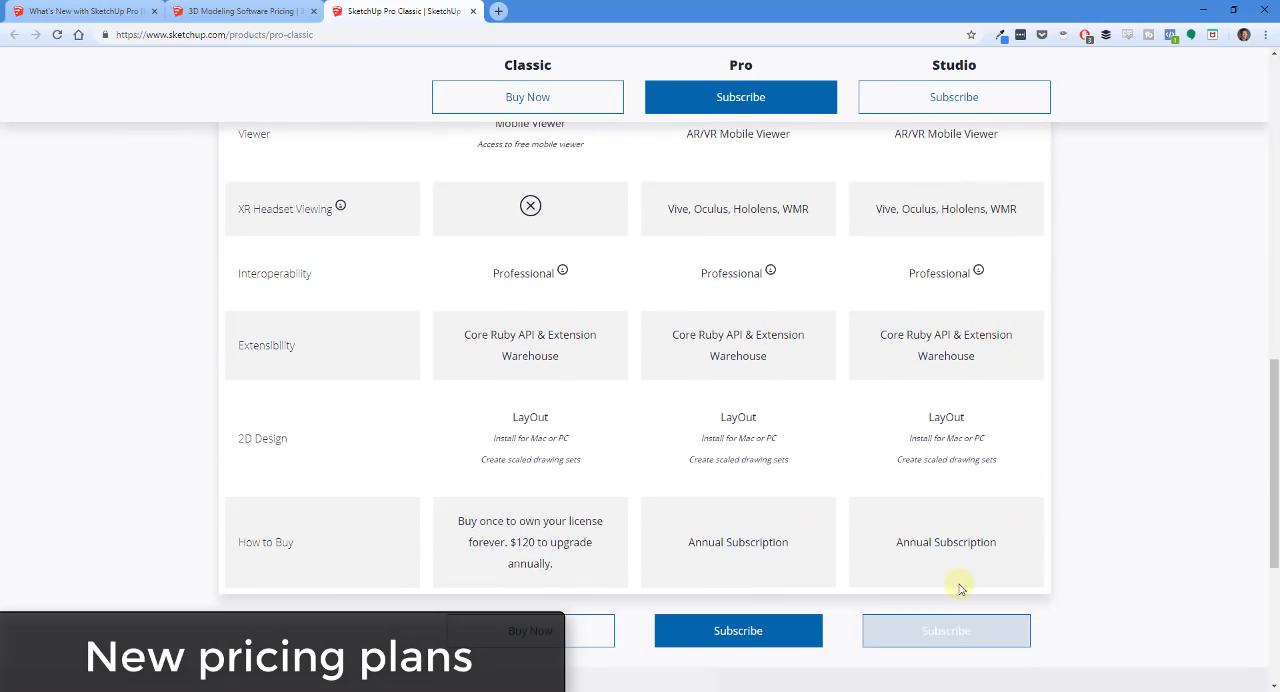
scroll("up", 3)
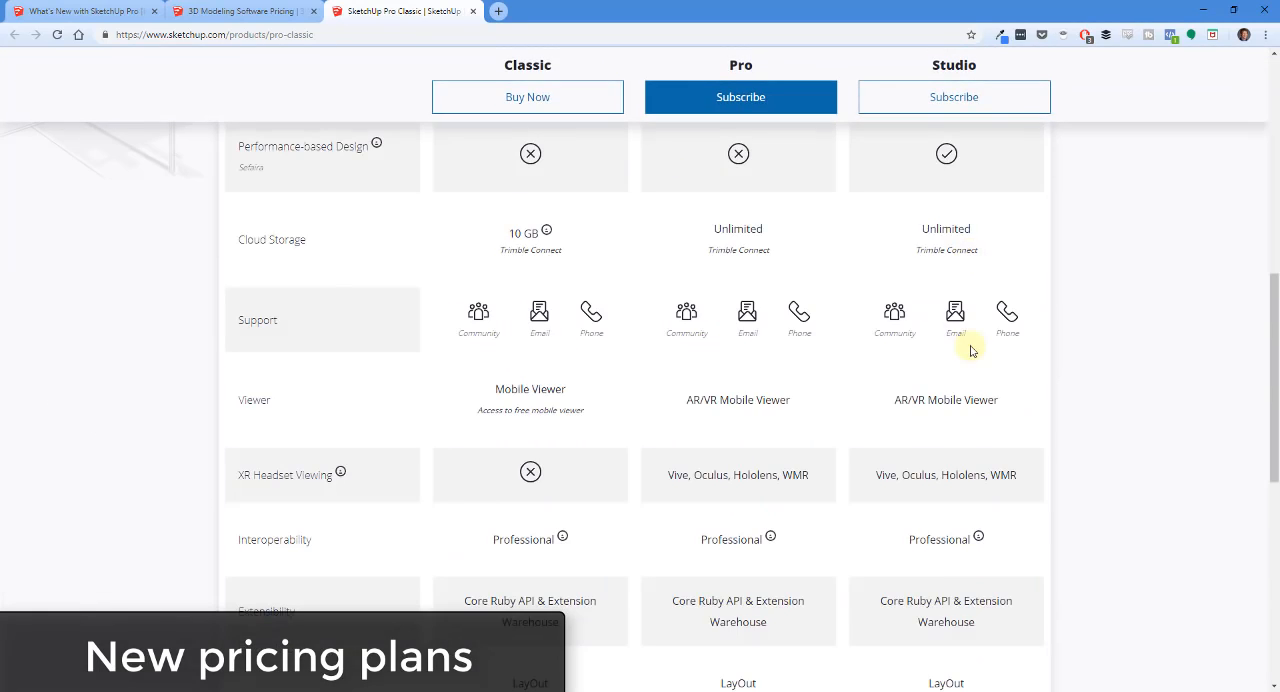
scroll("up", 3)
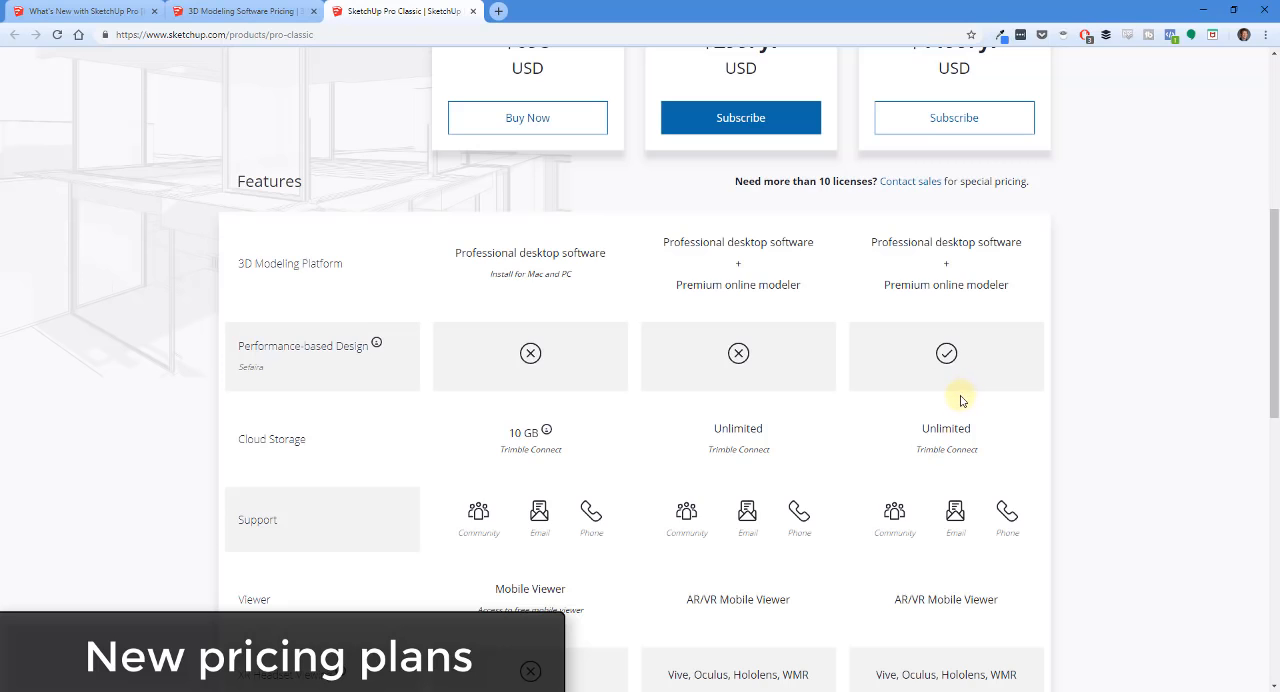
scroll("up", 3)
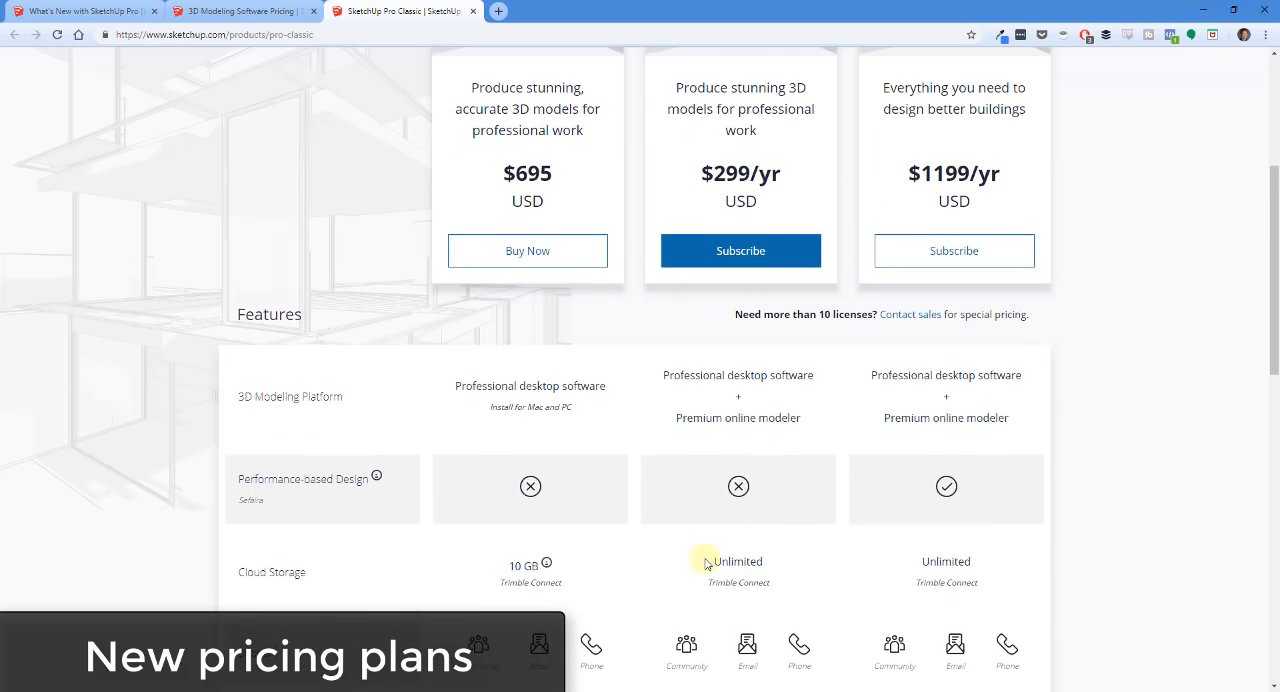
mouse_move(784, 176)
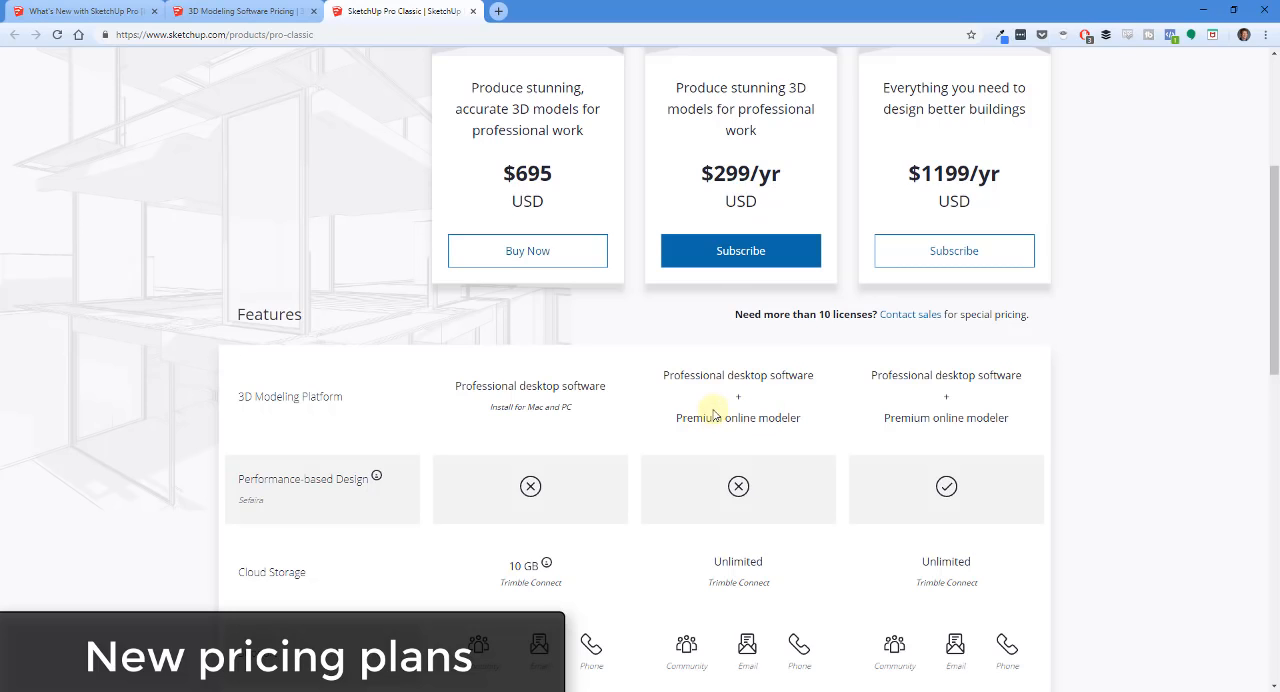
scroll("up", 3)
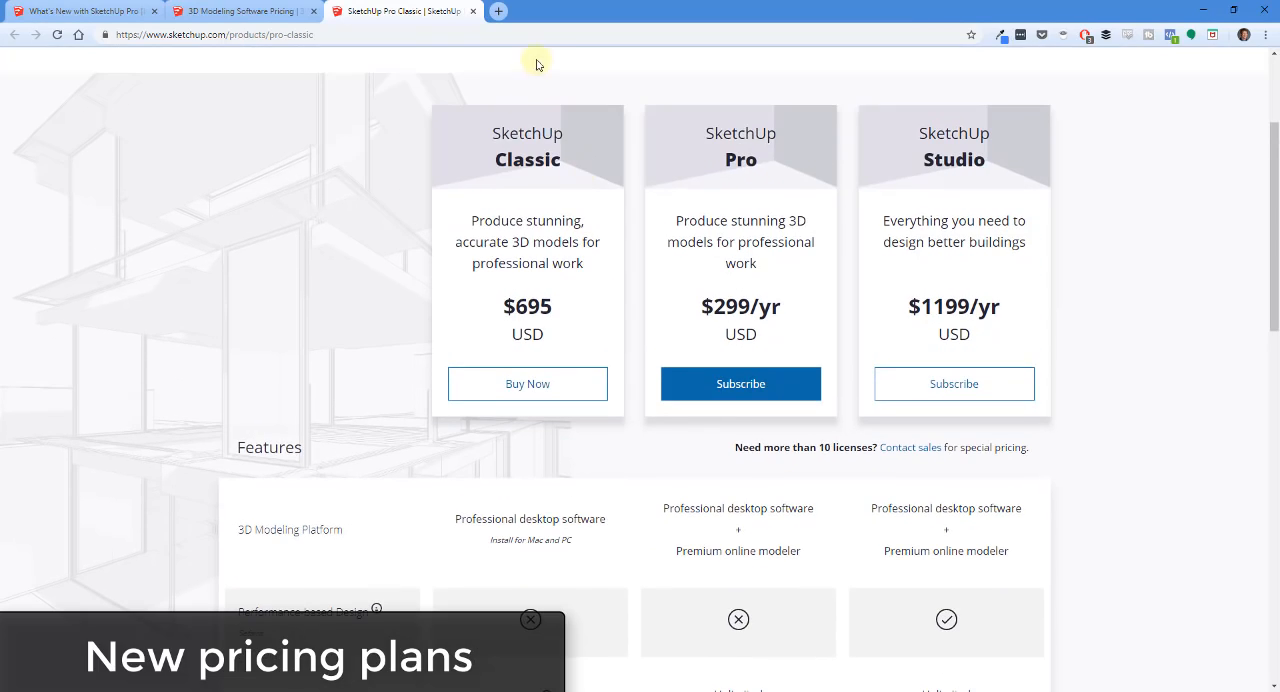
mouse_move(622, 462)
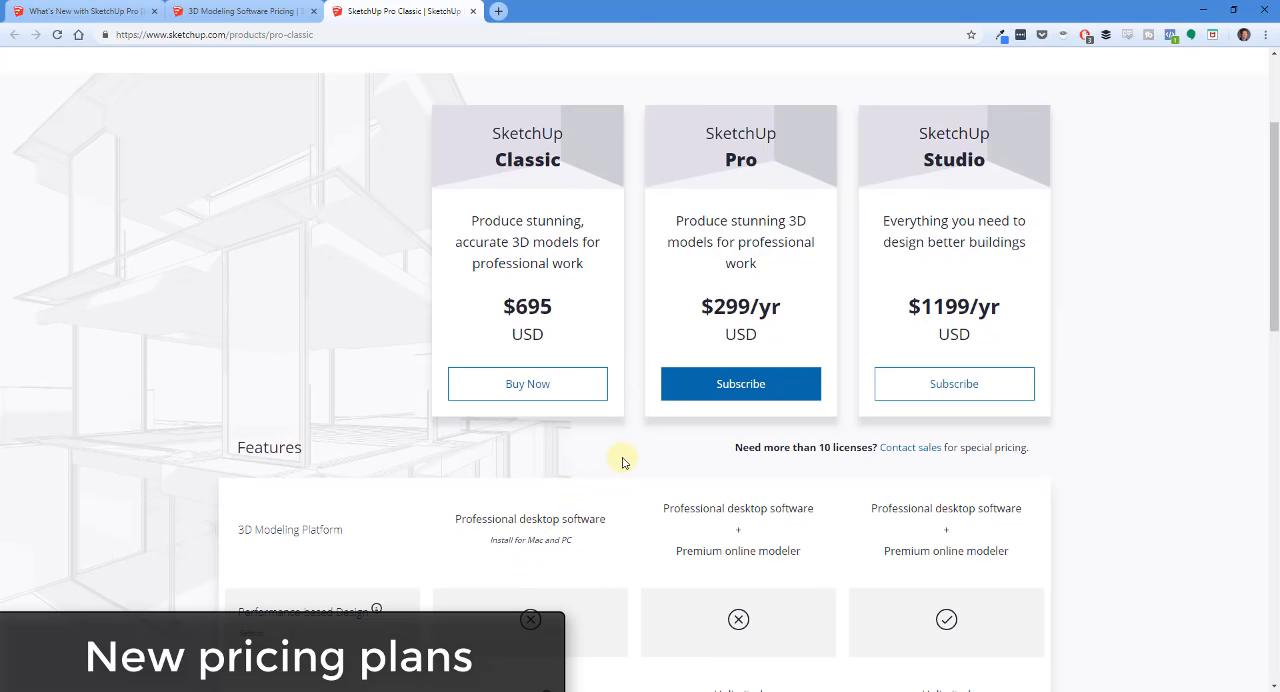
Browse the welcome window's Learn resources, then show the Files section with templates and recent files.
left_click(84, 12)
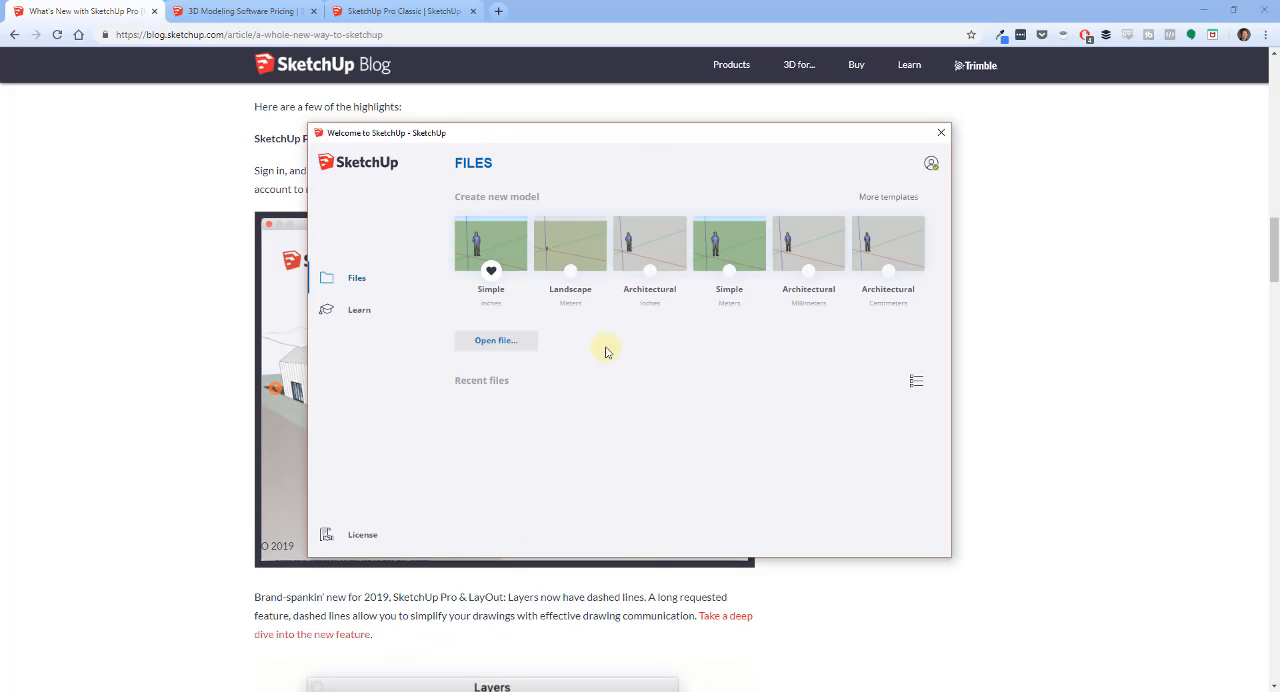
mouse_move(498, 320)
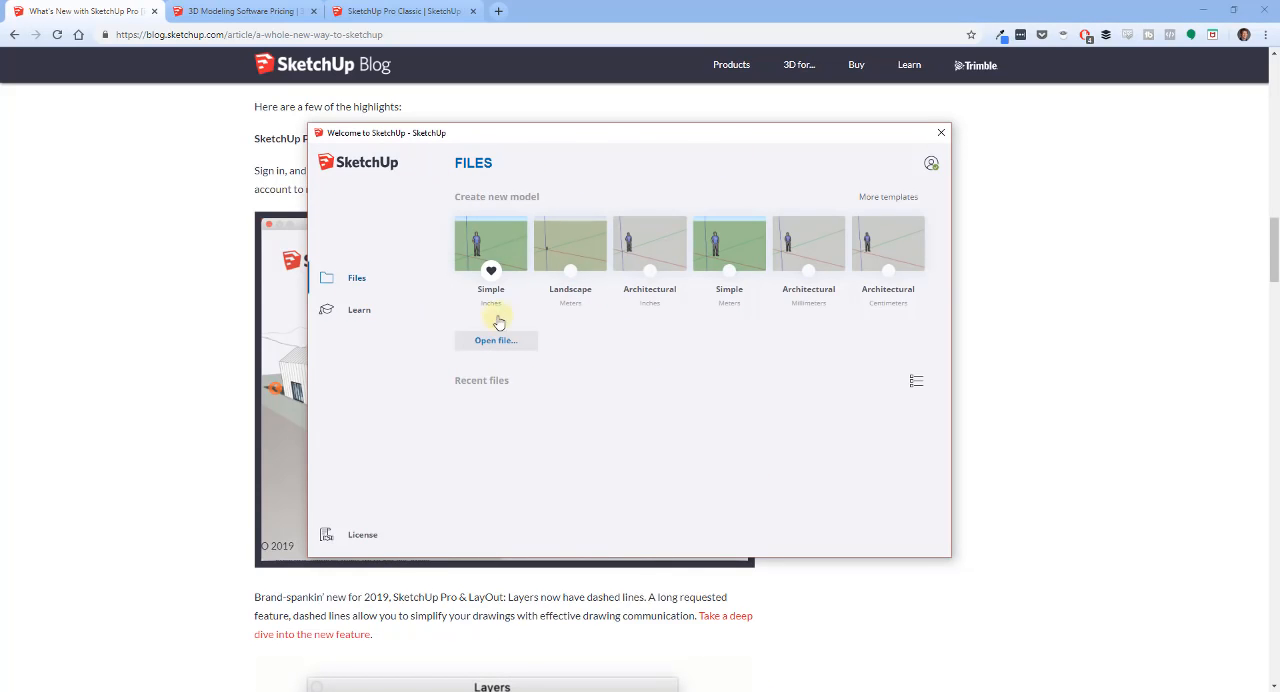
mouse_move(544, 336)
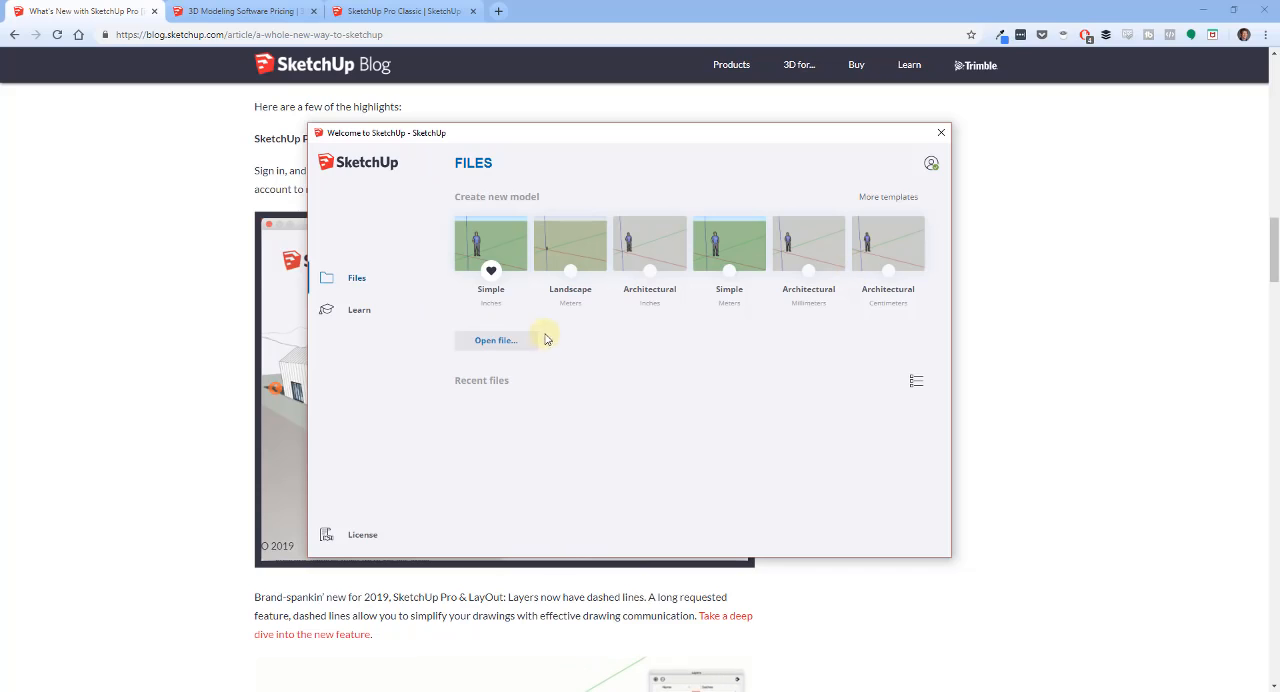
mouse_move(784, 244)
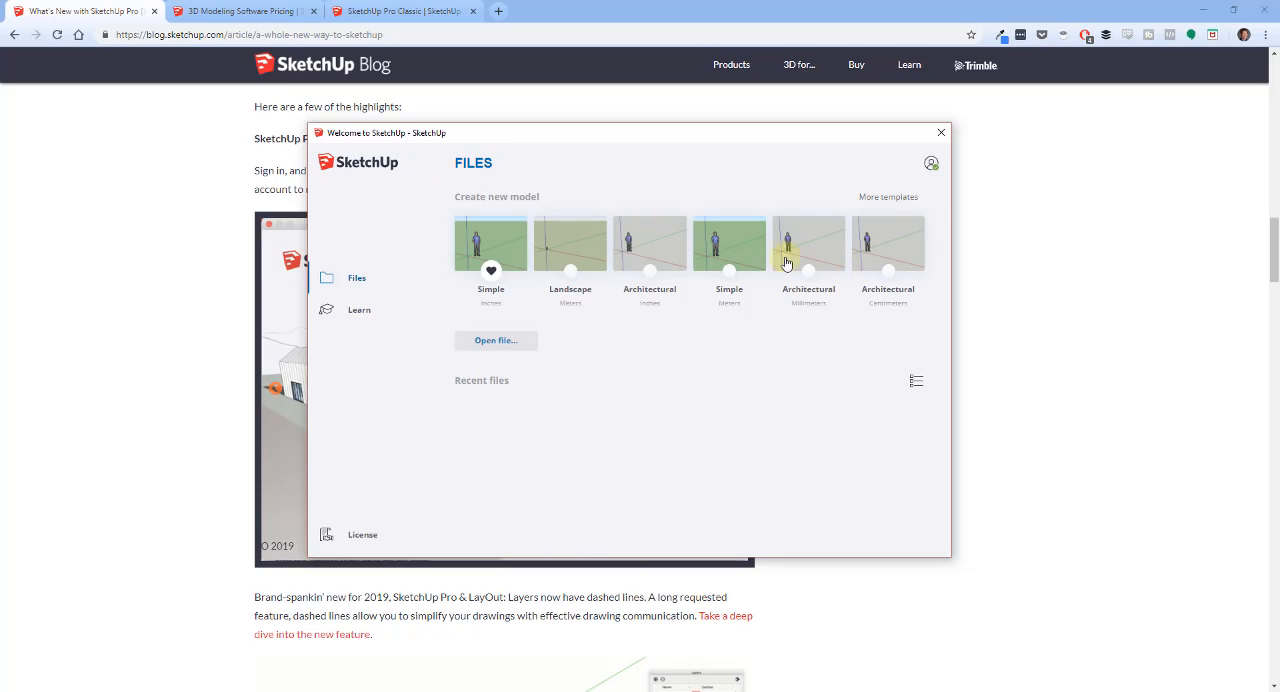
left_click(888, 196)
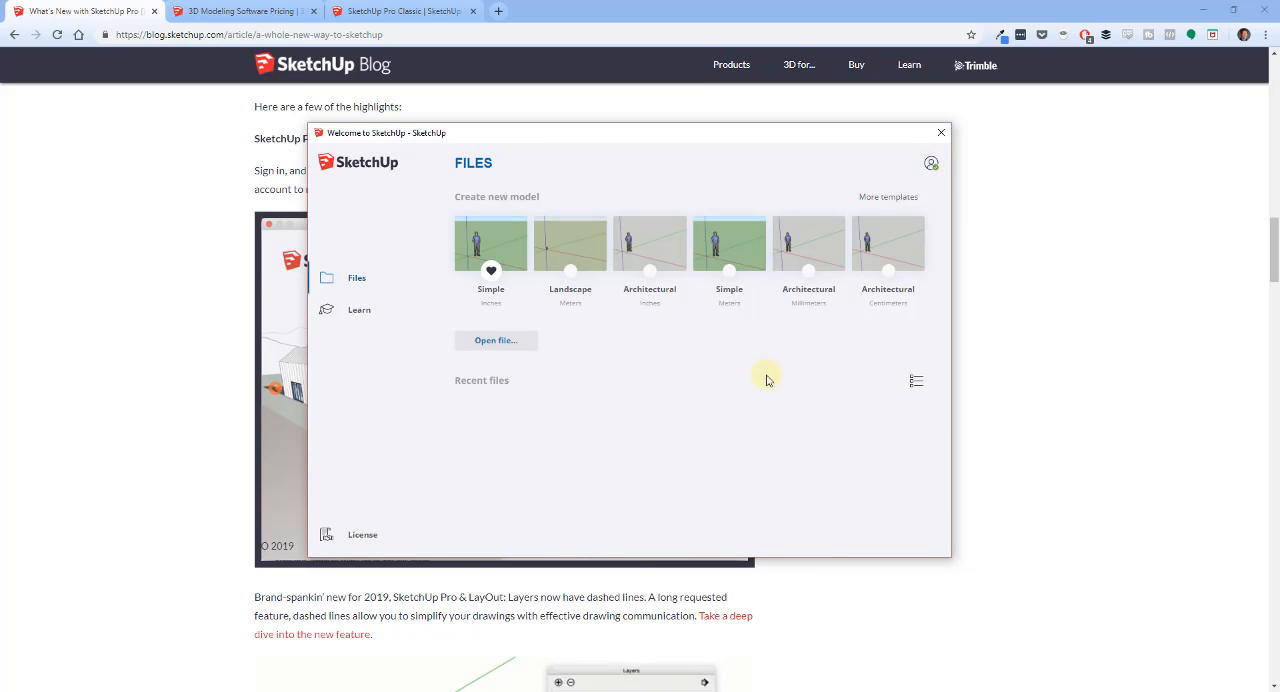
mouse_move(560, 450)
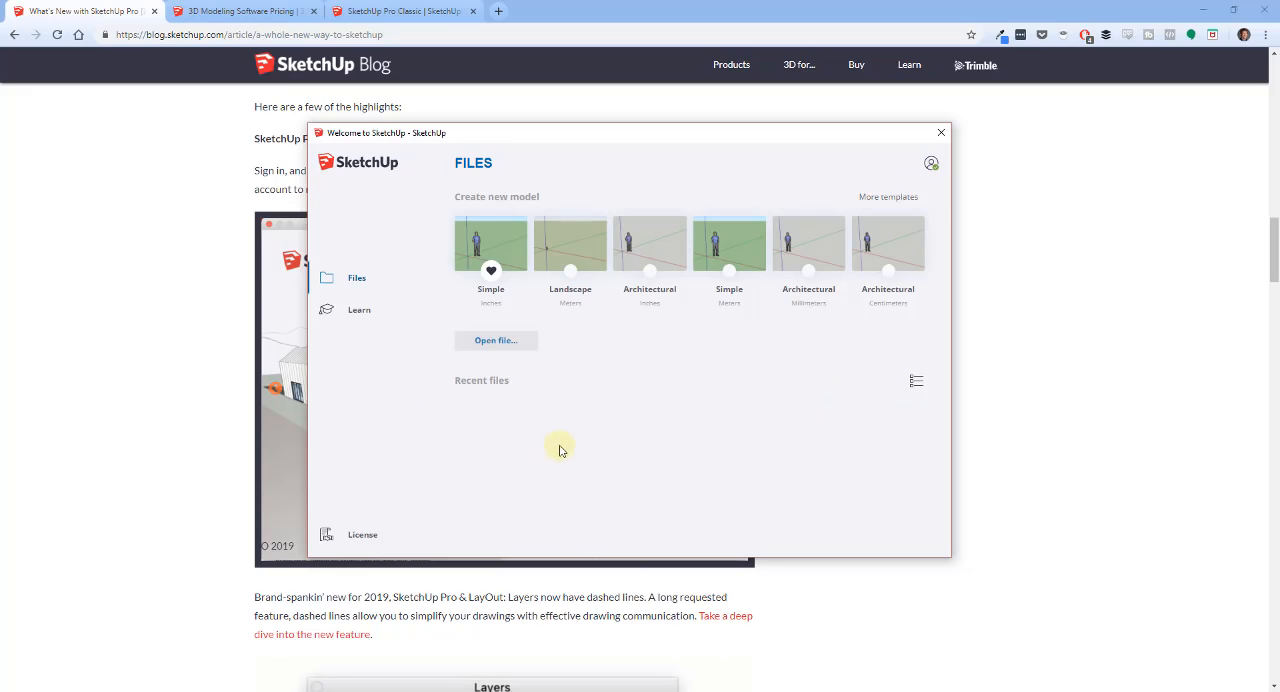
mouse_move(844, 436)
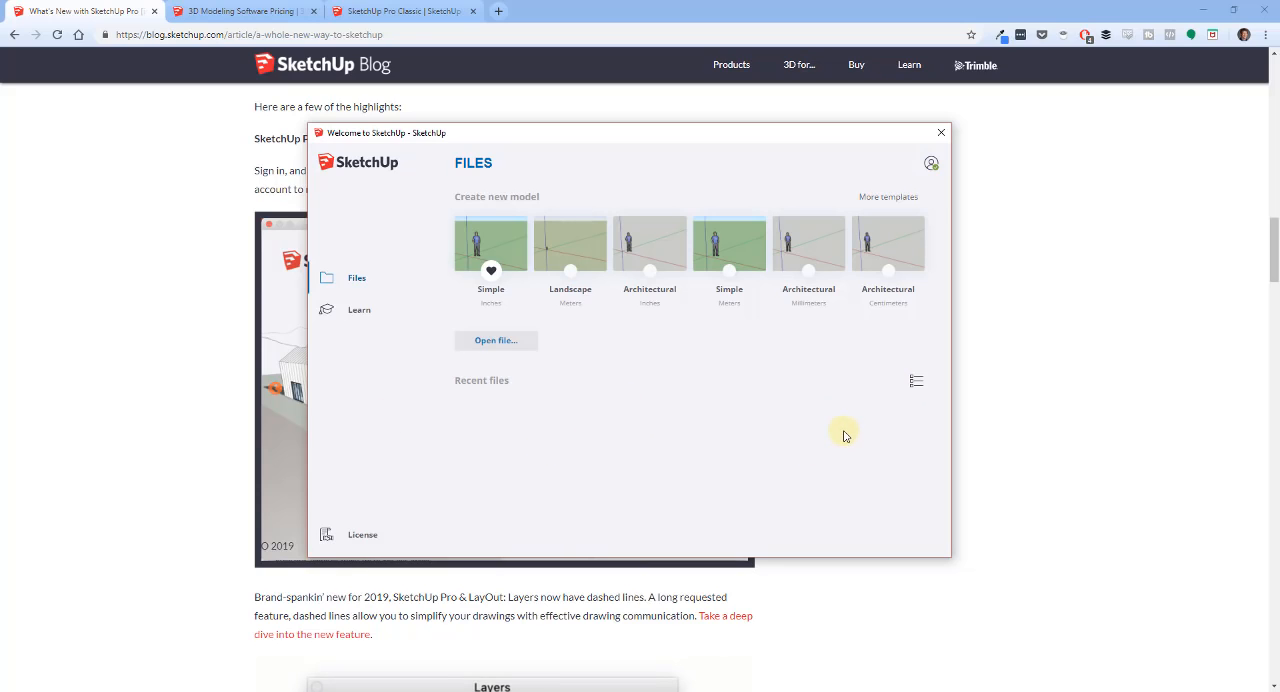
left_click(356, 310)
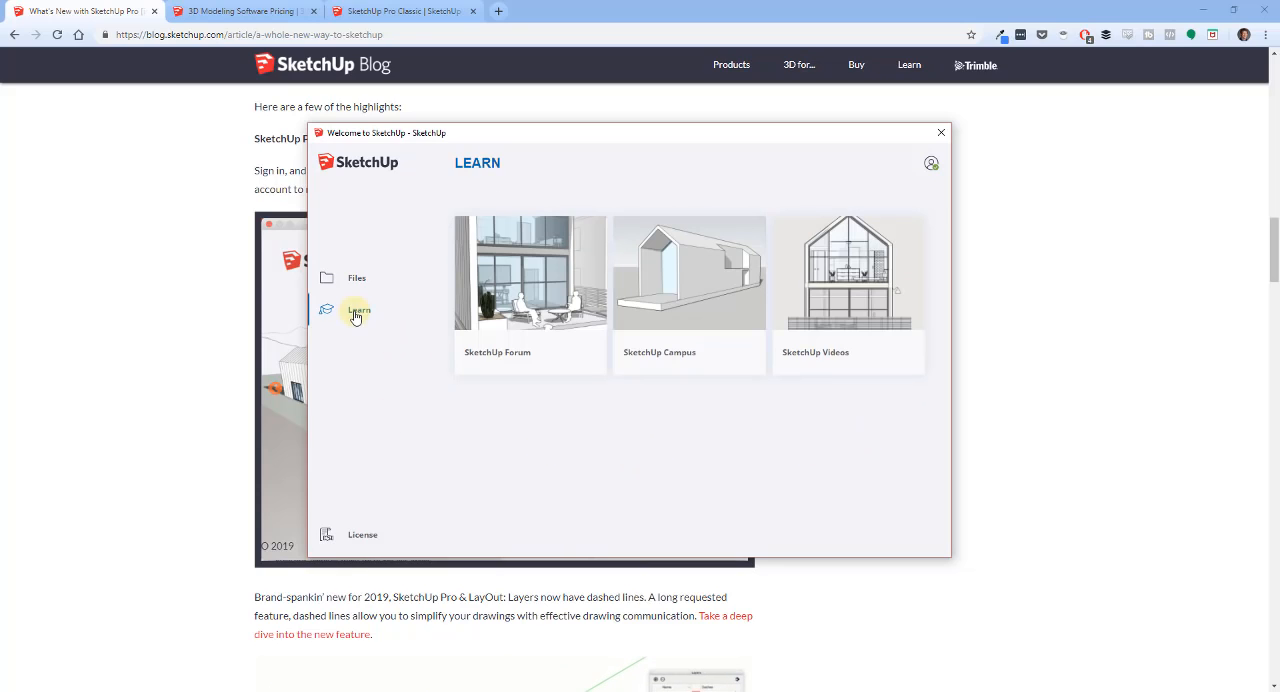
mouse_move(712, 300)
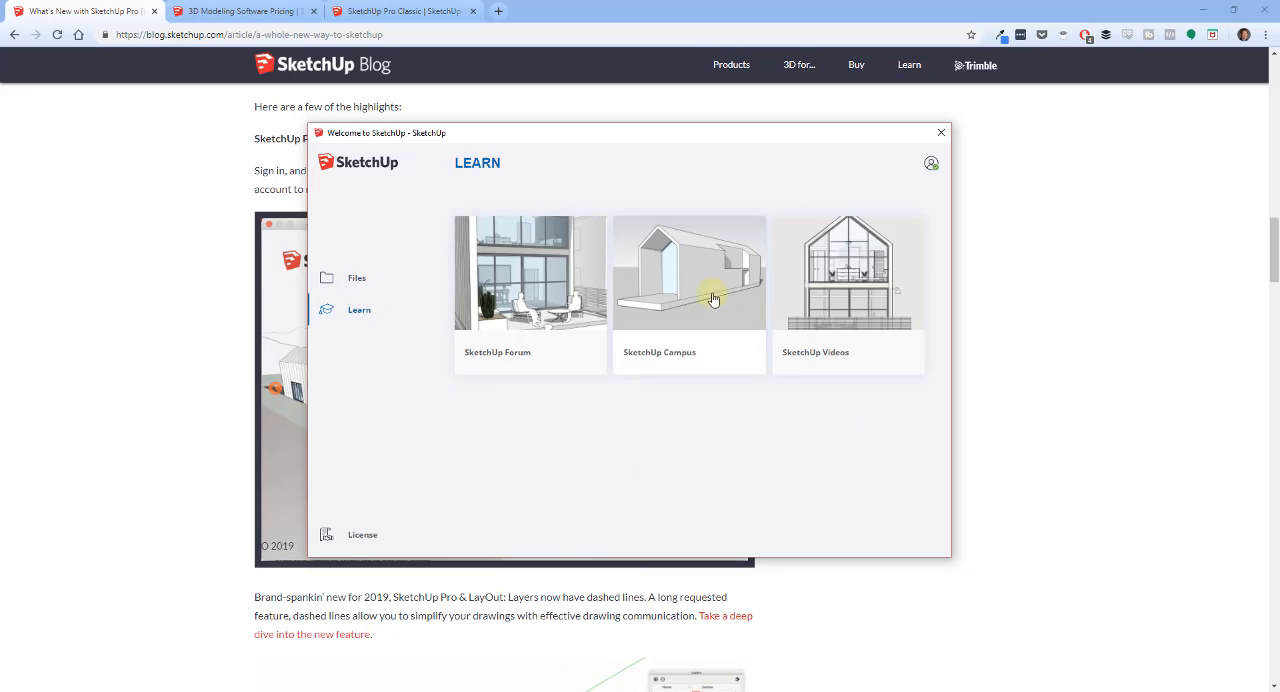
mouse_move(718, 244)
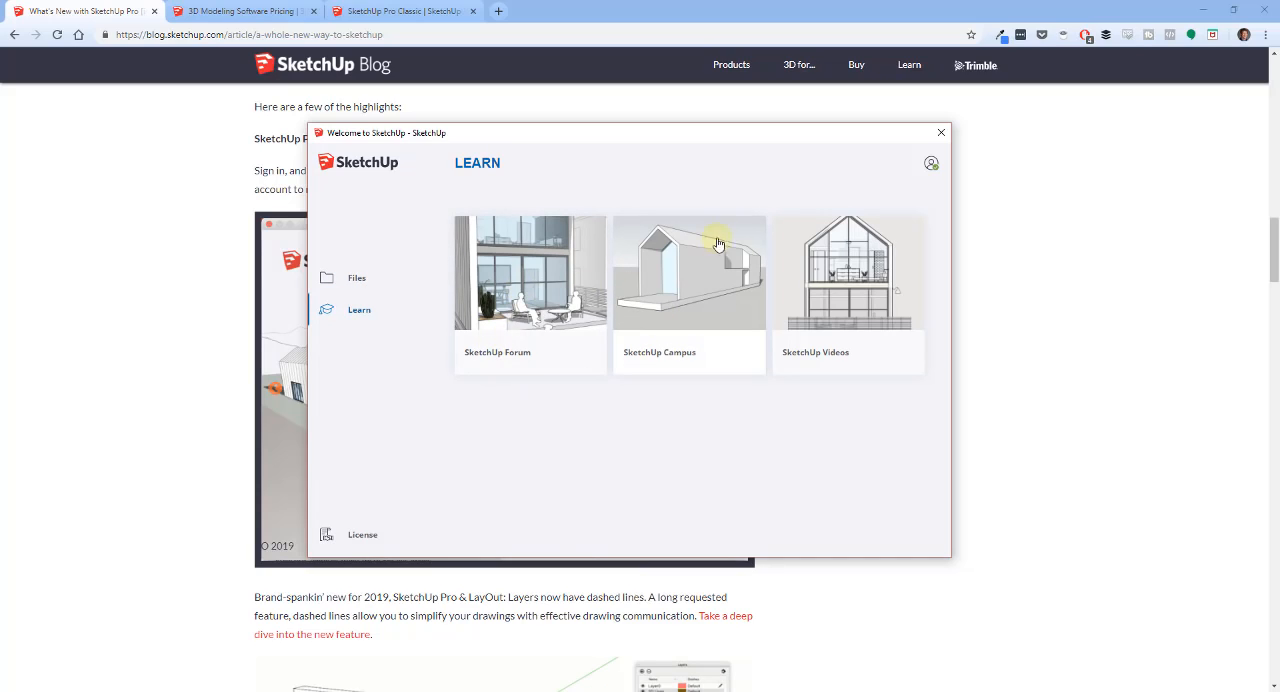
mouse_move(736, 270)
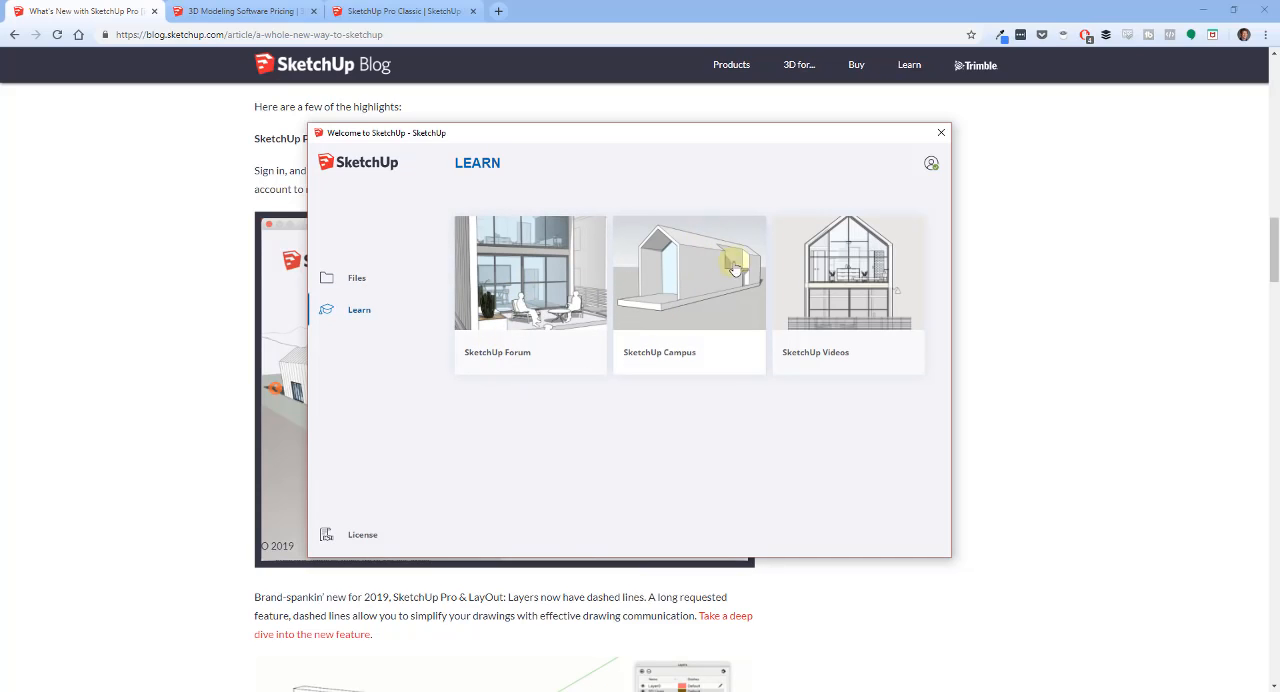
mouse_move(768, 256)
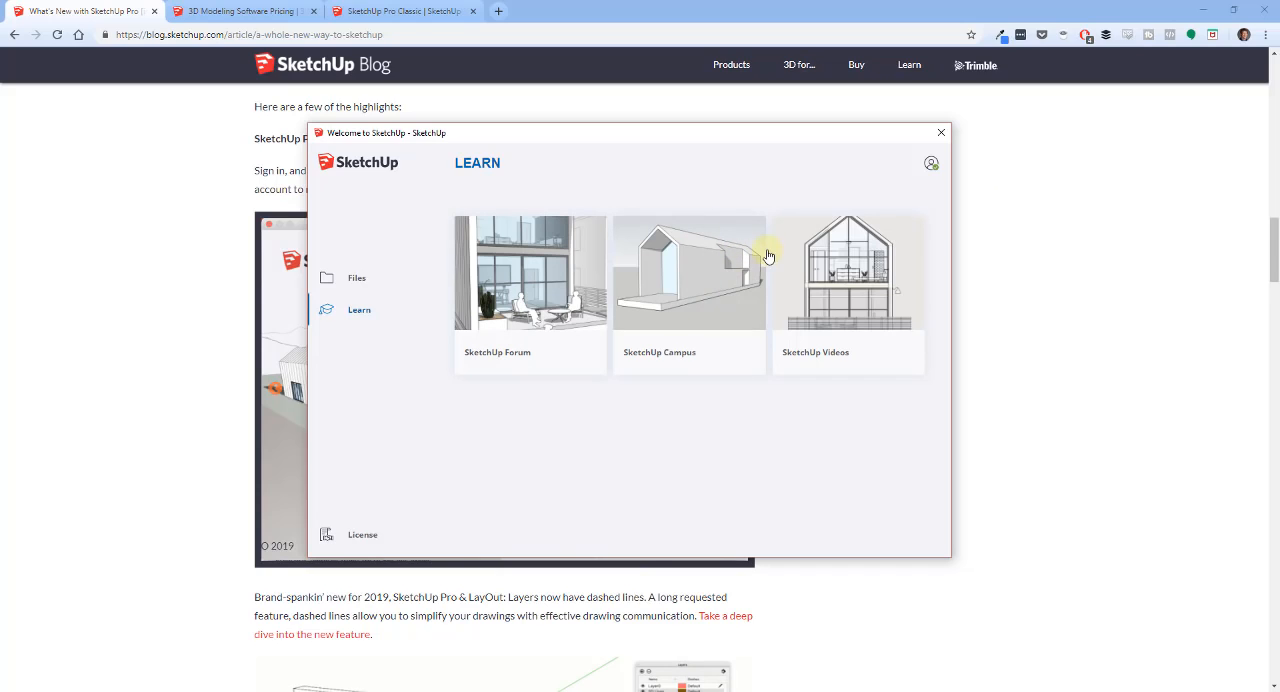
mouse_move(612, 252)
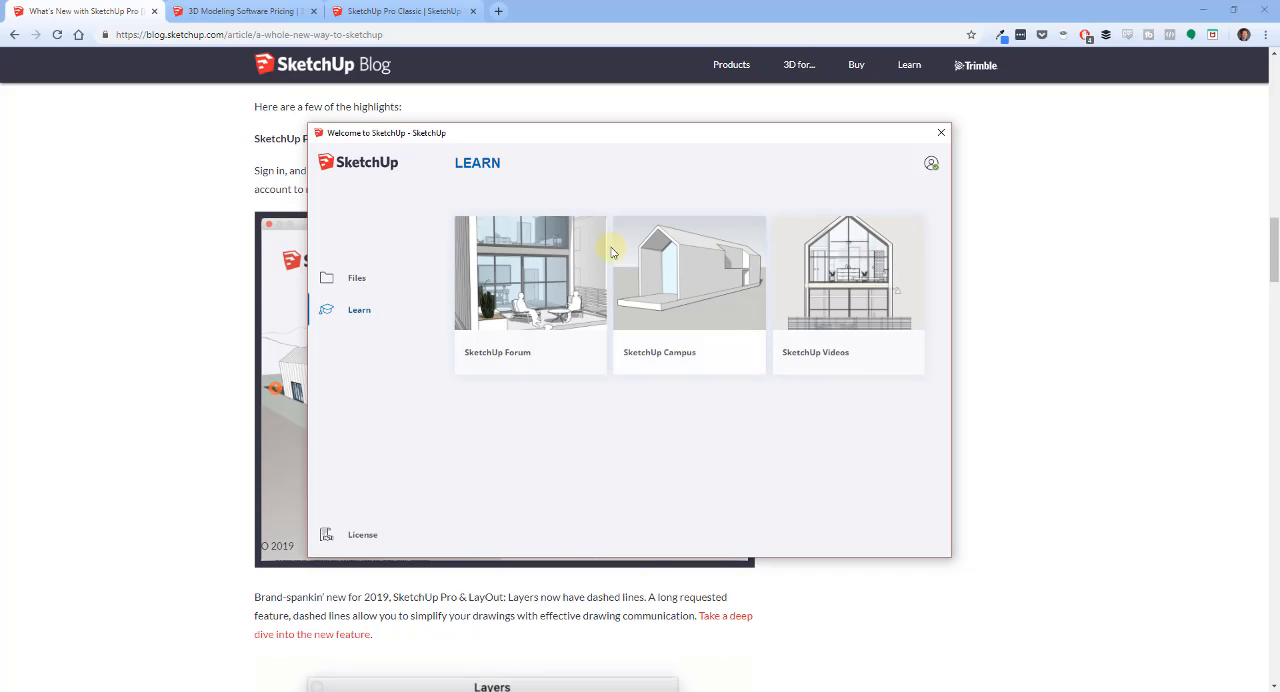
left_click(356, 276)
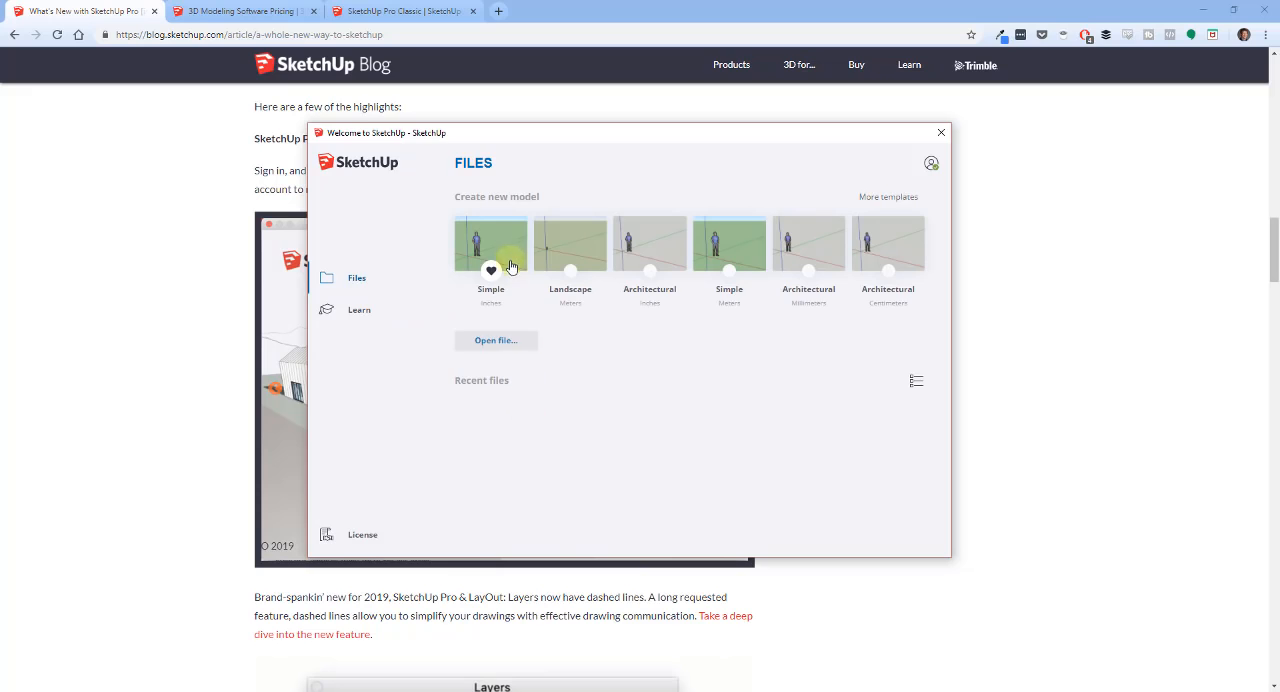
Start a new model from the simple template, read the blog's dashed-lines paragraph, and return to the model.
left_click(940, 132)
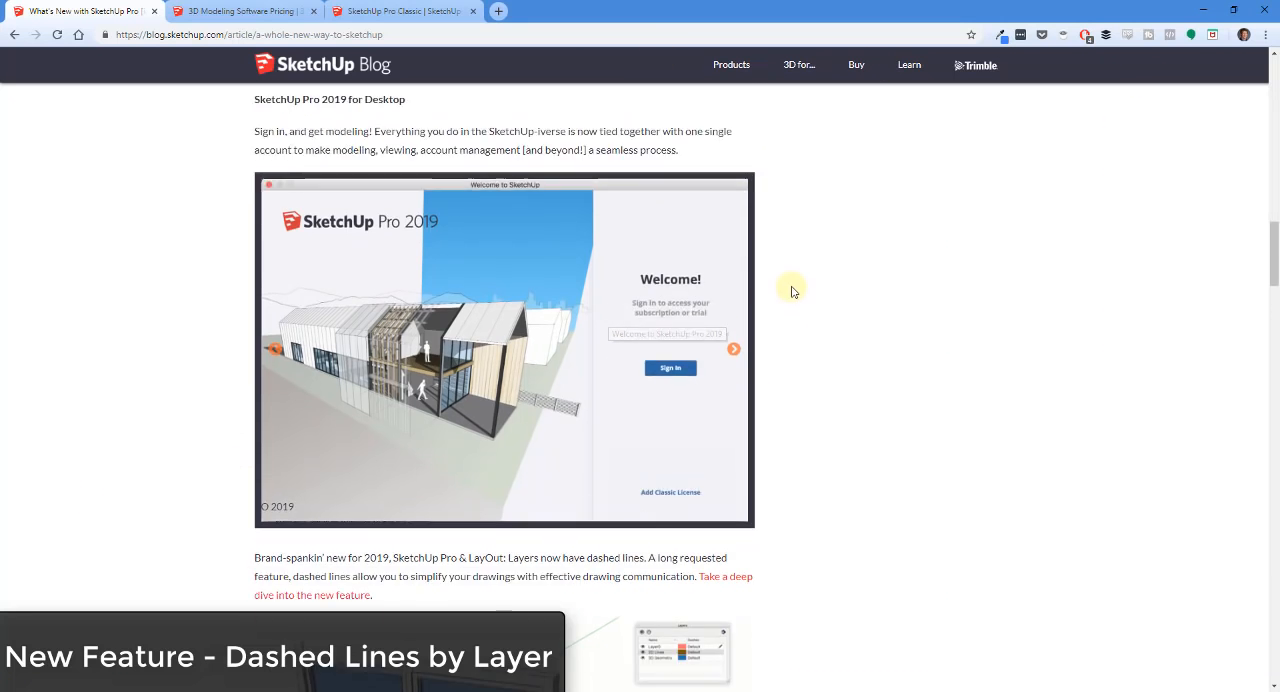
scroll("down", 3)
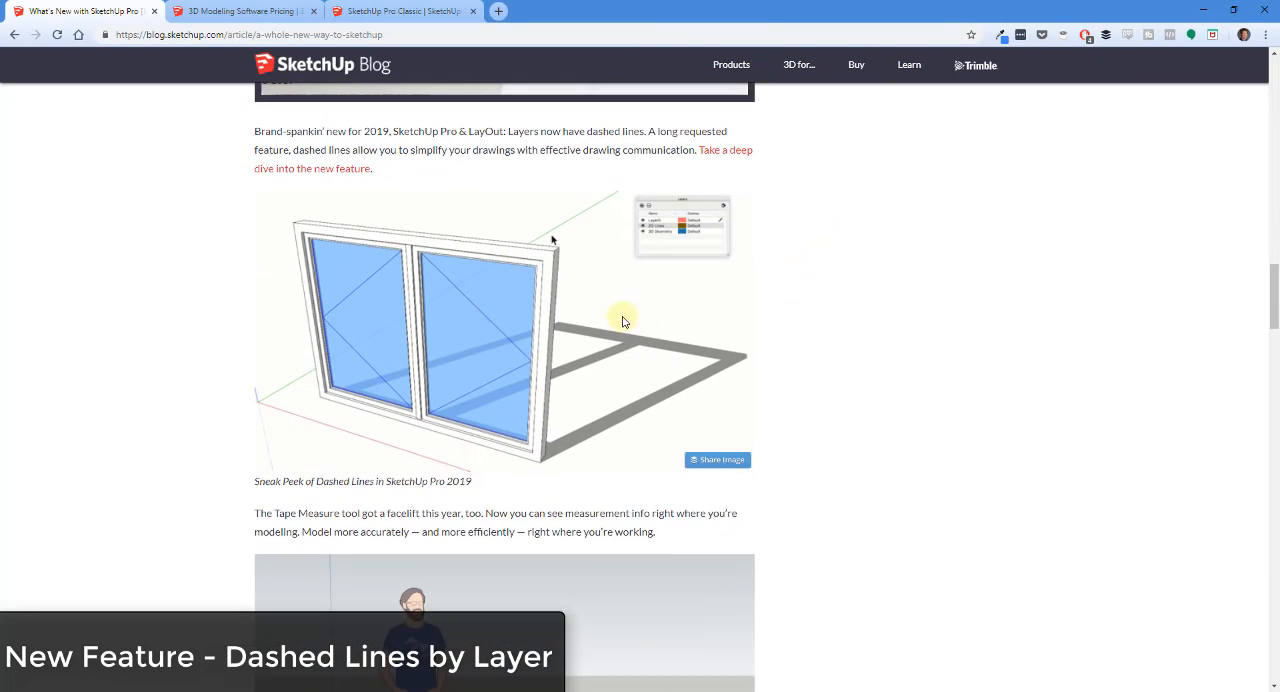
mouse_move(708, 238)
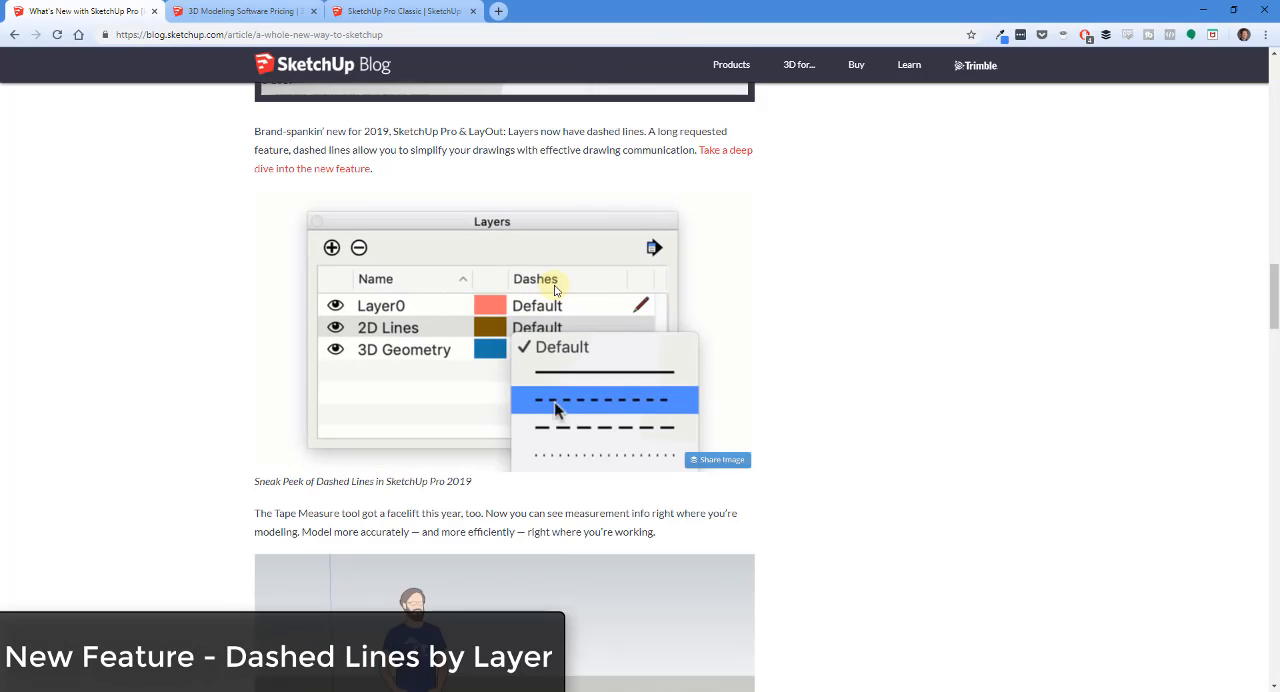
left_click(558, 400)
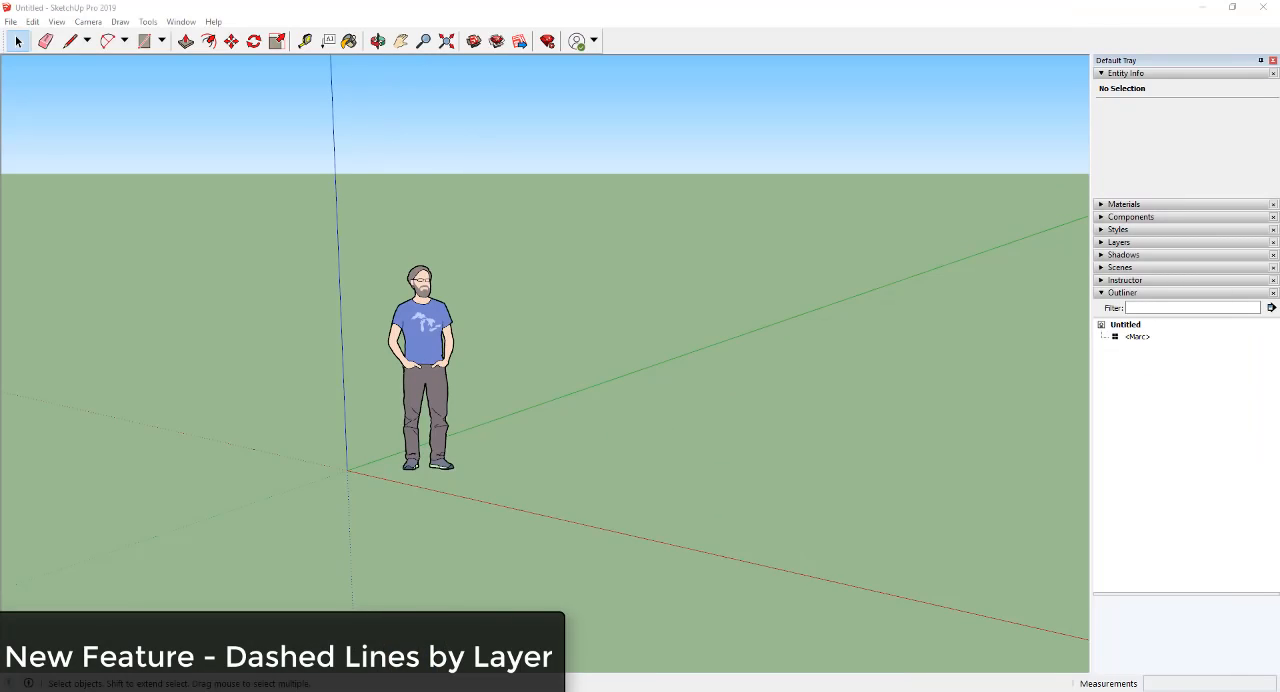
Draw a circle on the ground beside the figure and add a layer named Dotted Lines.
left_click(144, 40)
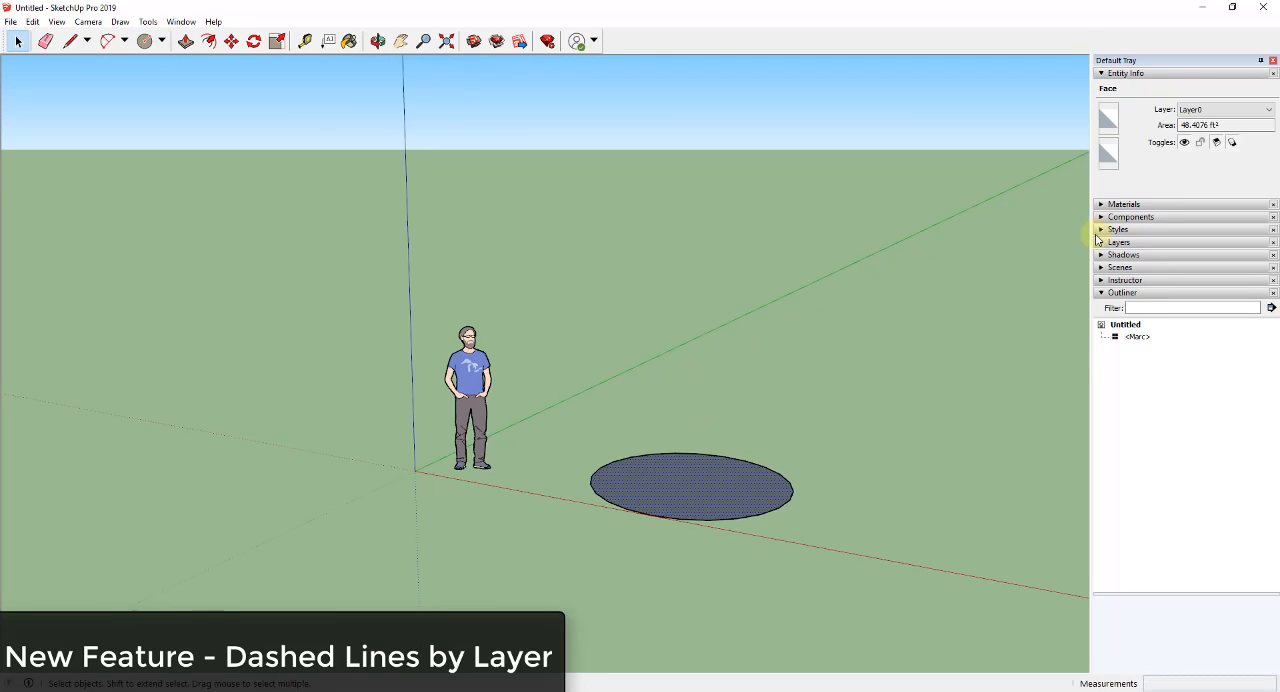
left_click(1118, 240)
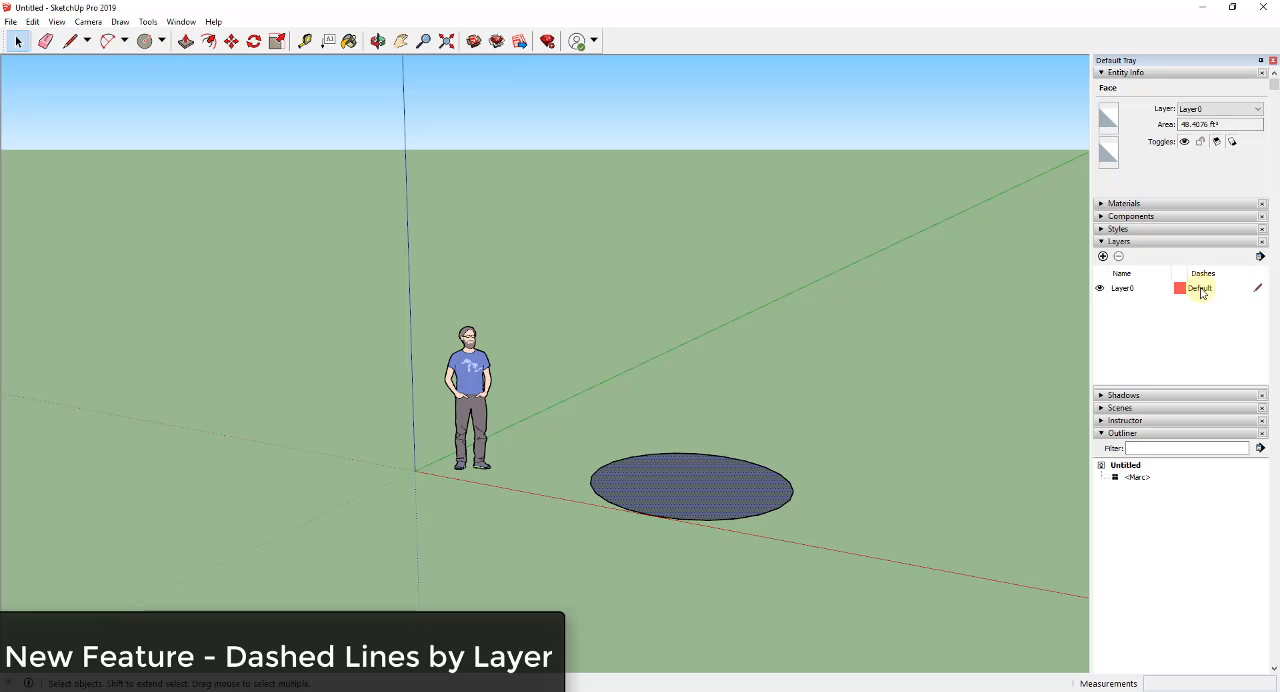
left_click(1102, 256)
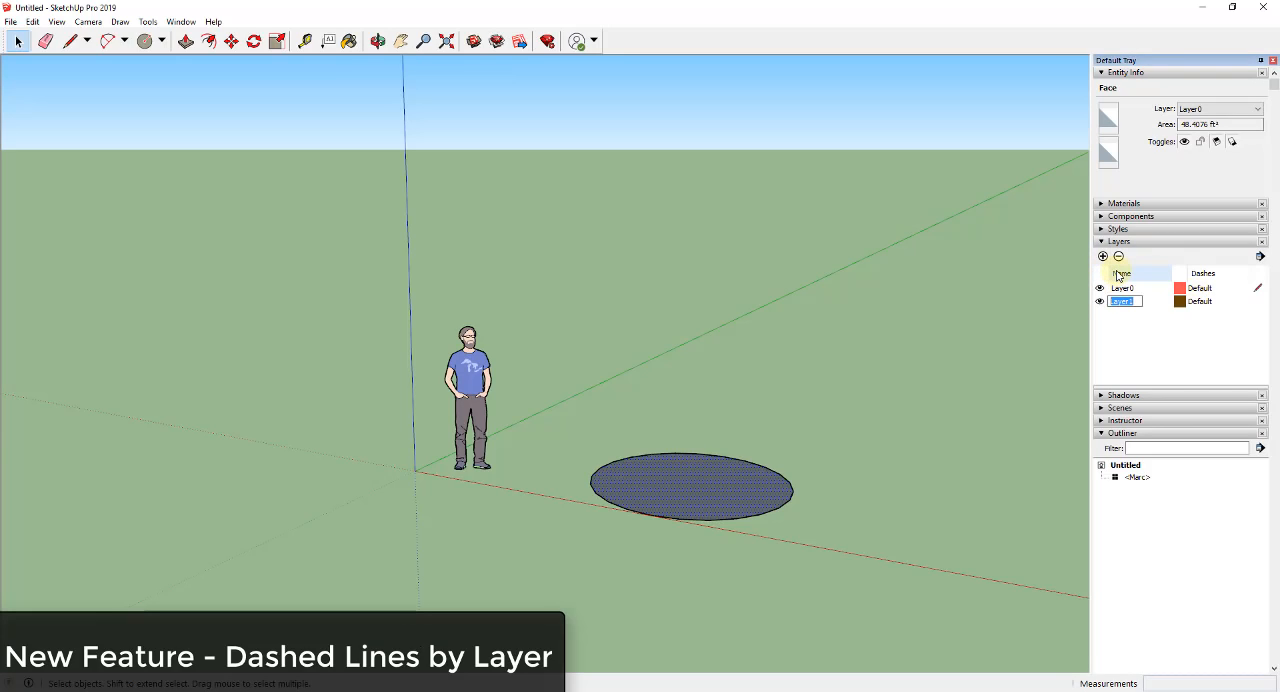
type("Dotted Lines")
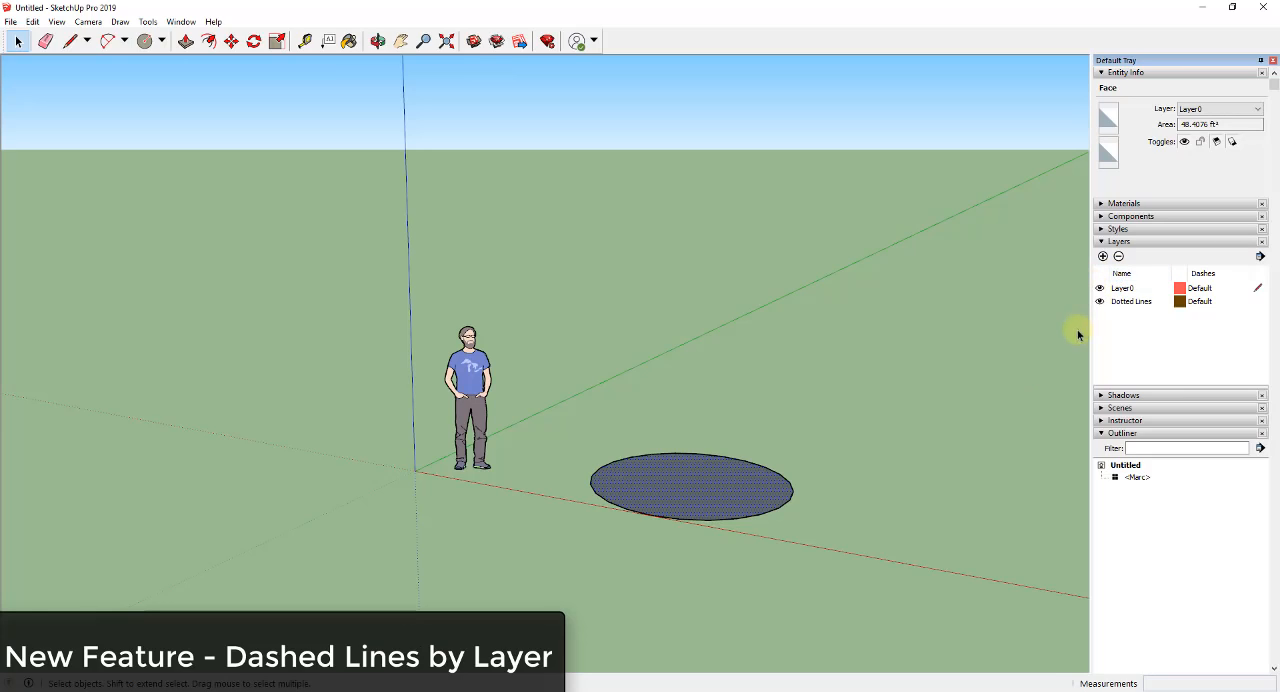
mouse_move(712, 490)
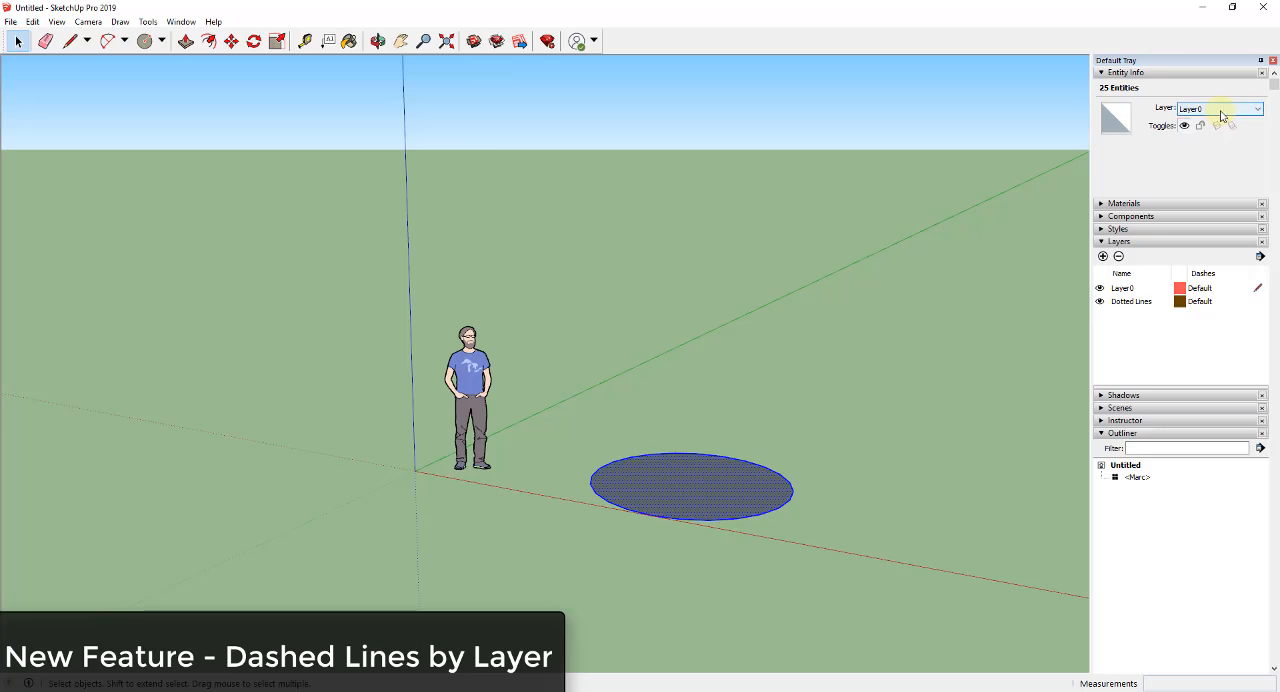
Move the circle onto the Dotted Lines layer and give that layer a dotted dash pattern.
left_click(1256, 108)
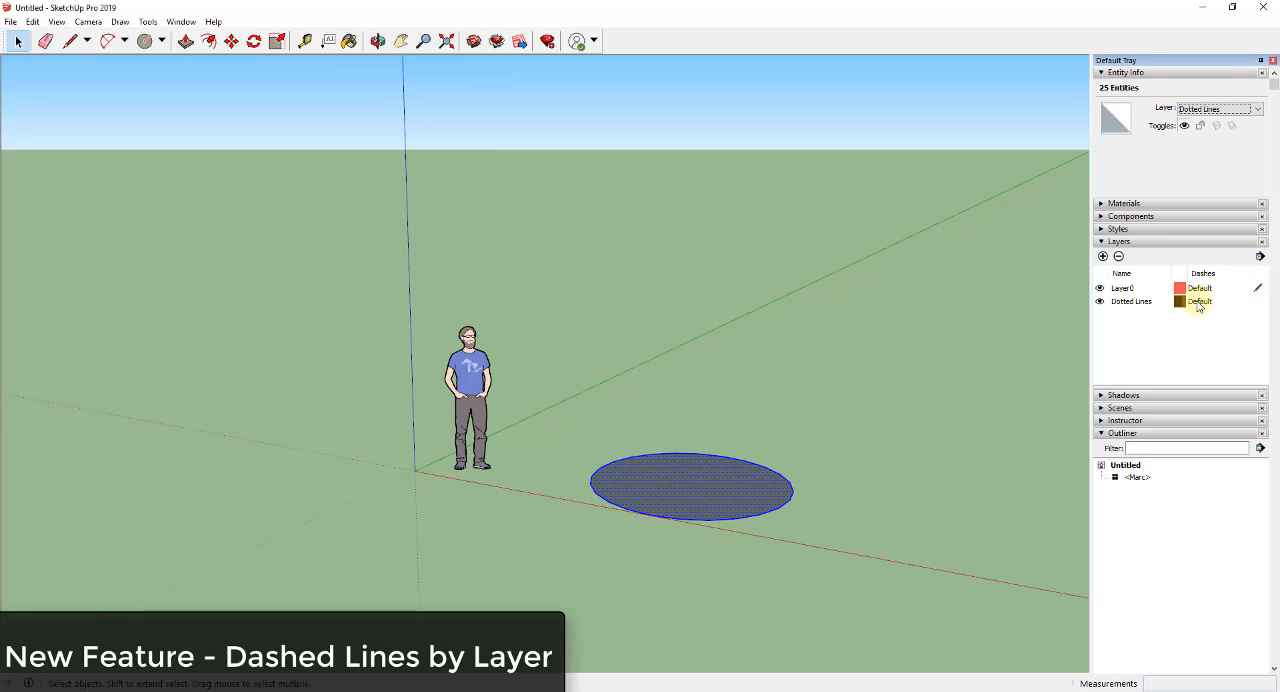
left_click(1220, 300)
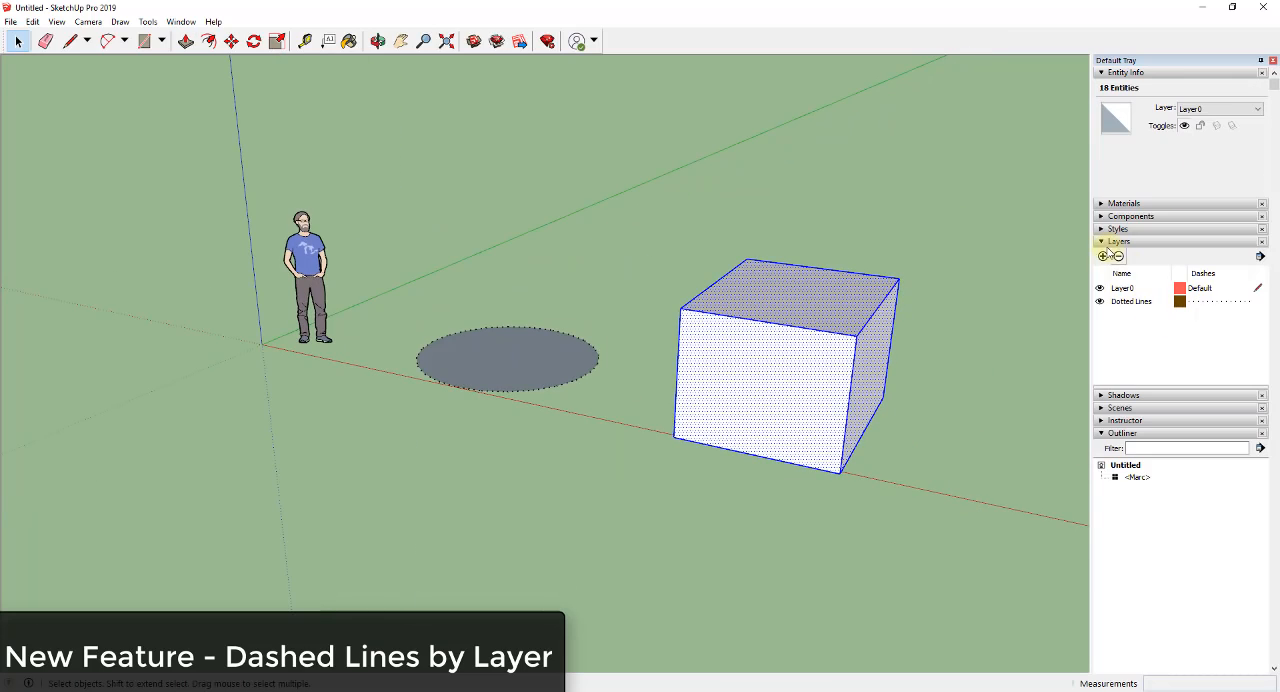
Add a Dashed Lines layer for the box and give it a long-dash pattern.
left_click(1104, 256)
type("Dashed Lines")
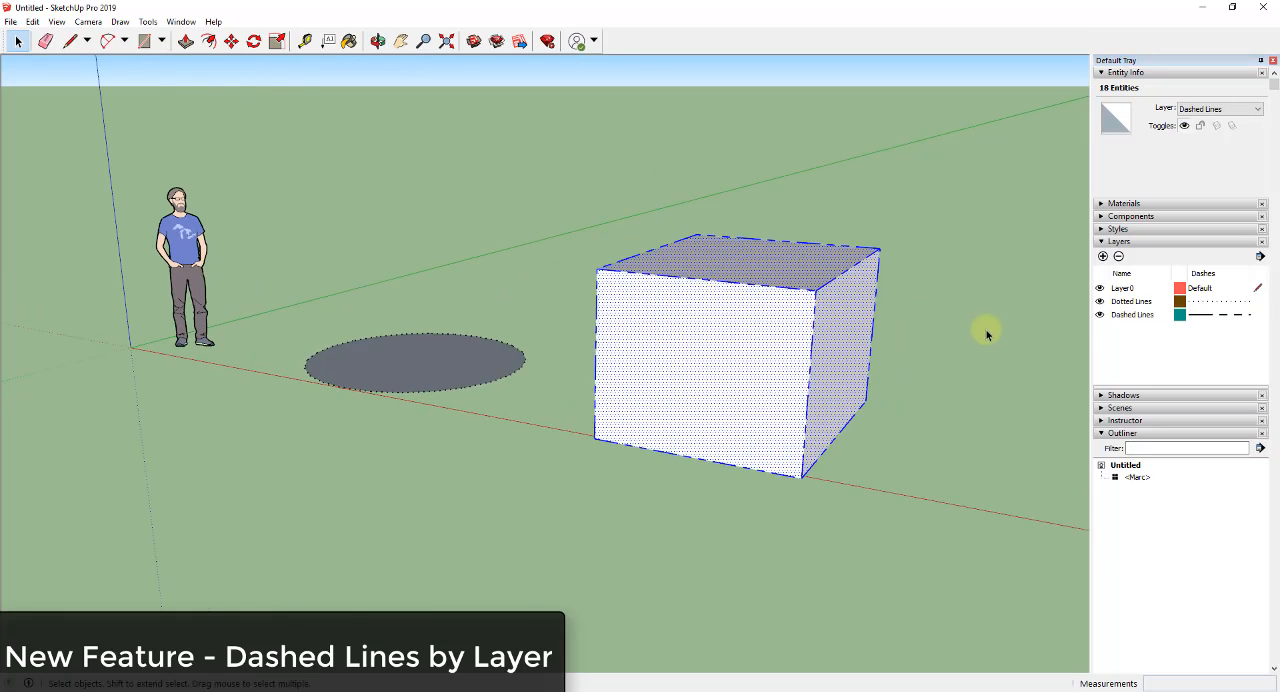
mouse_move(1224, 318)
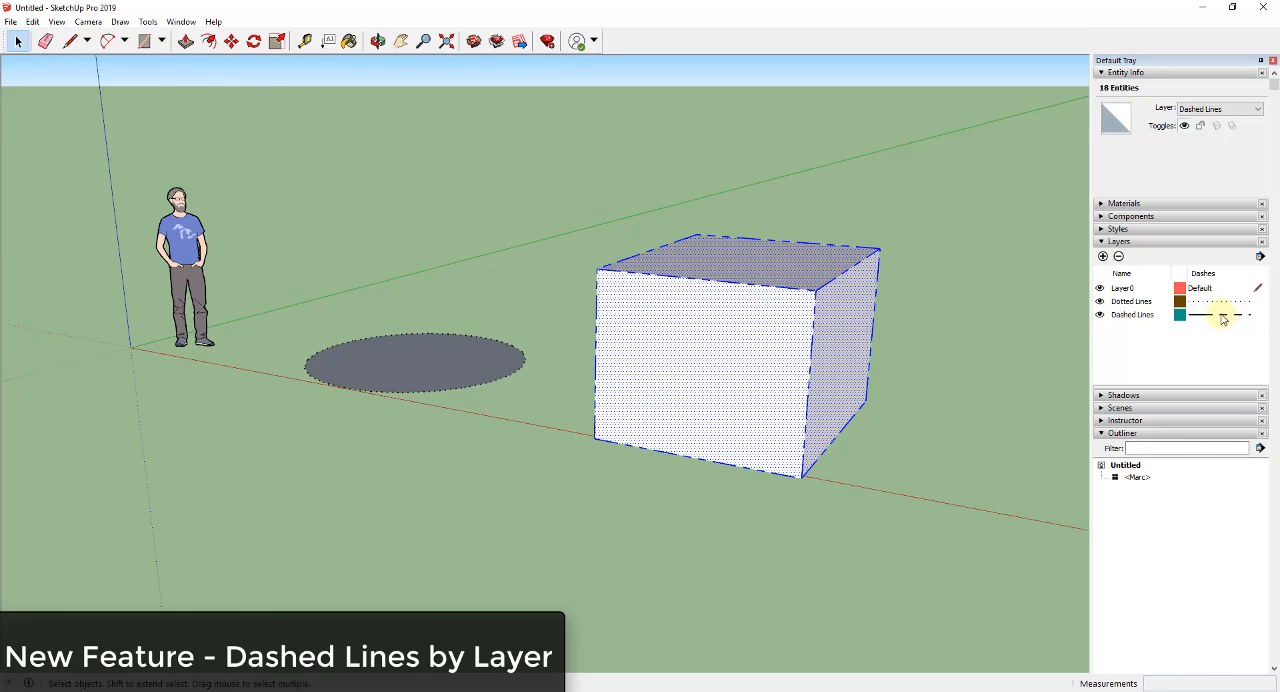
left_click(1132, 314)
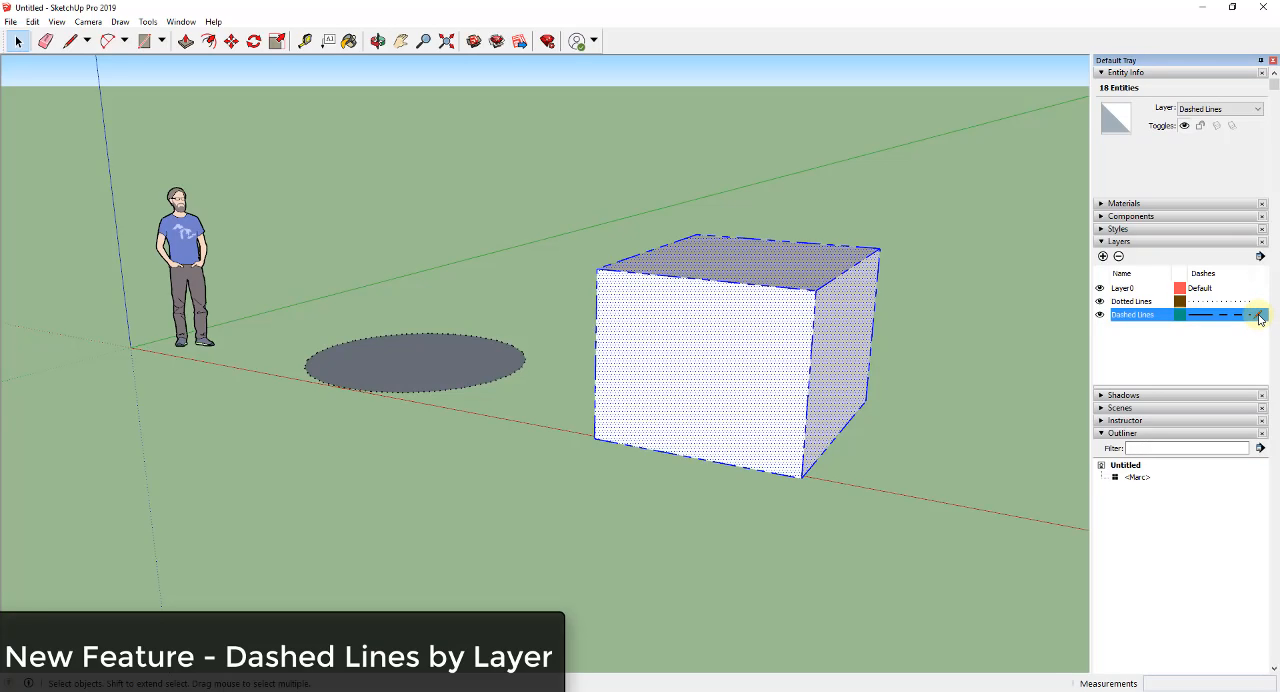
left_click(1256, 316)
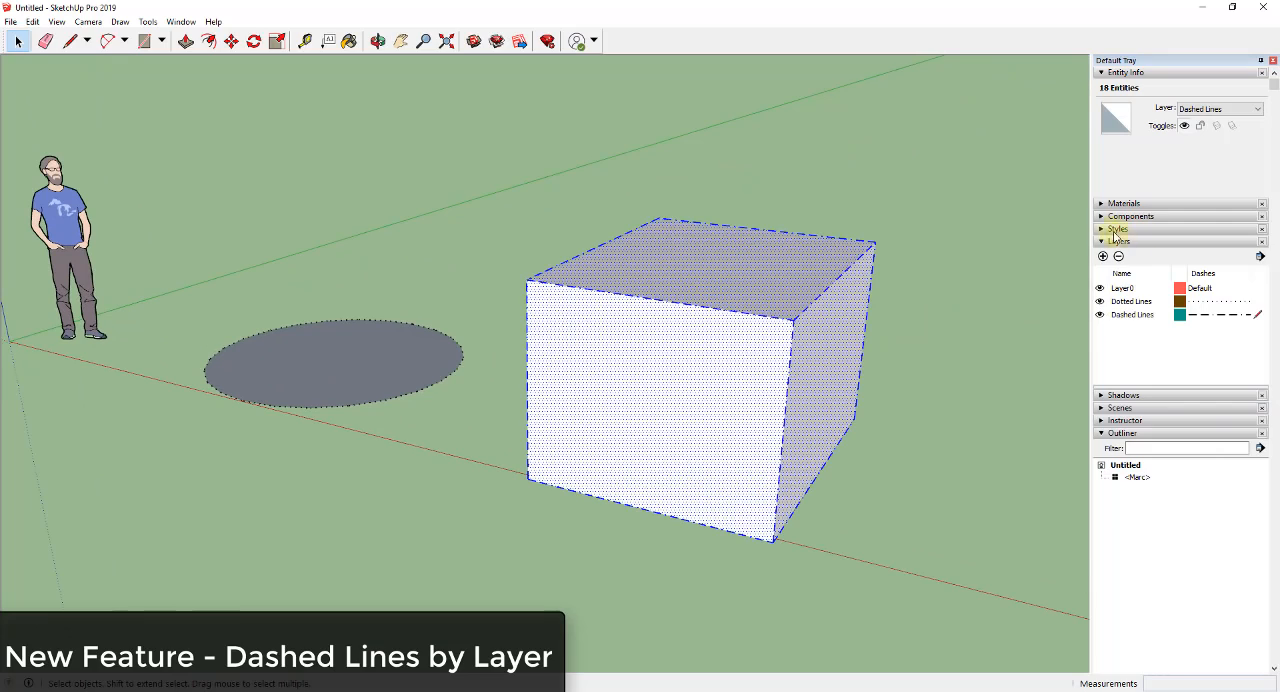
left_click(1116, 228)
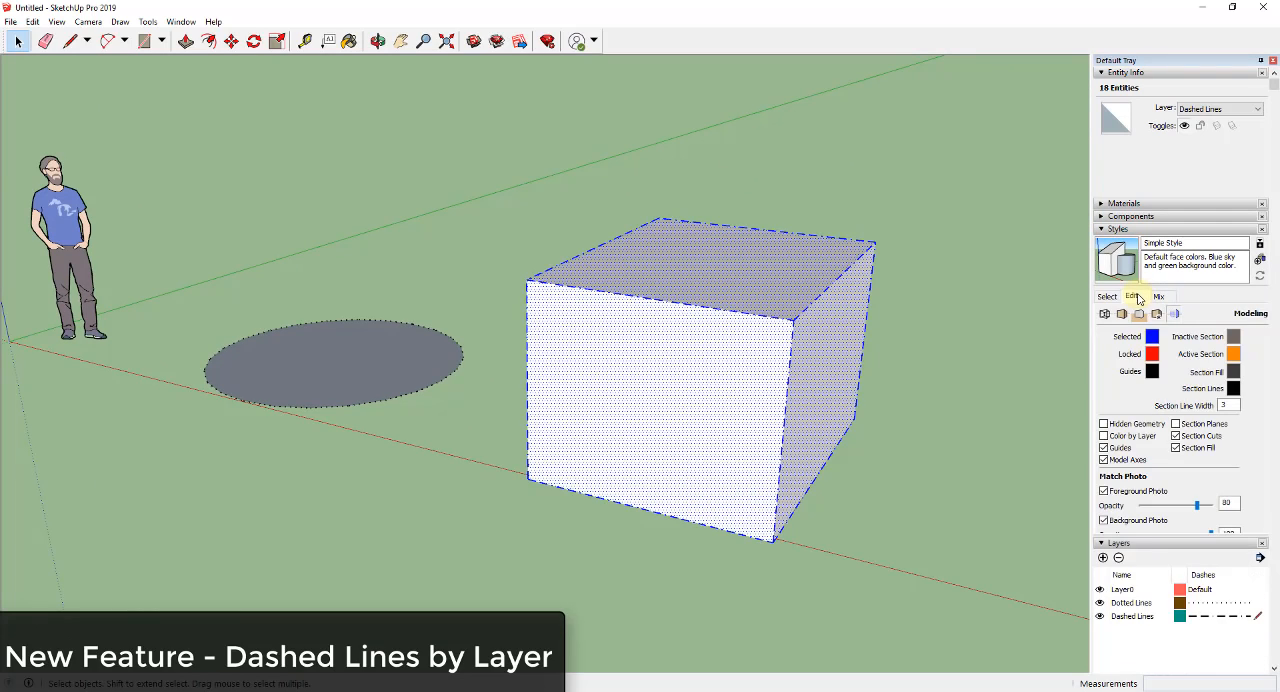
Show the style's Edge settings with the Dashes option enabled.
left_click(1132, 296)
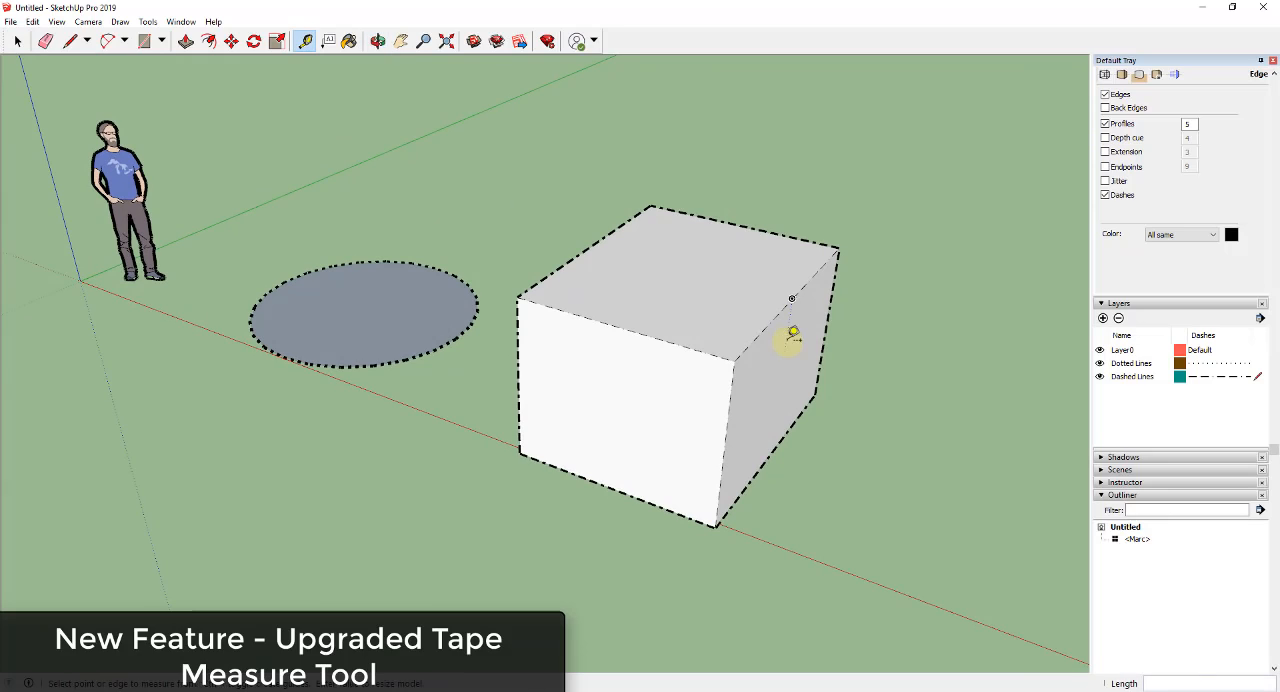
mouse_move(176, 104)
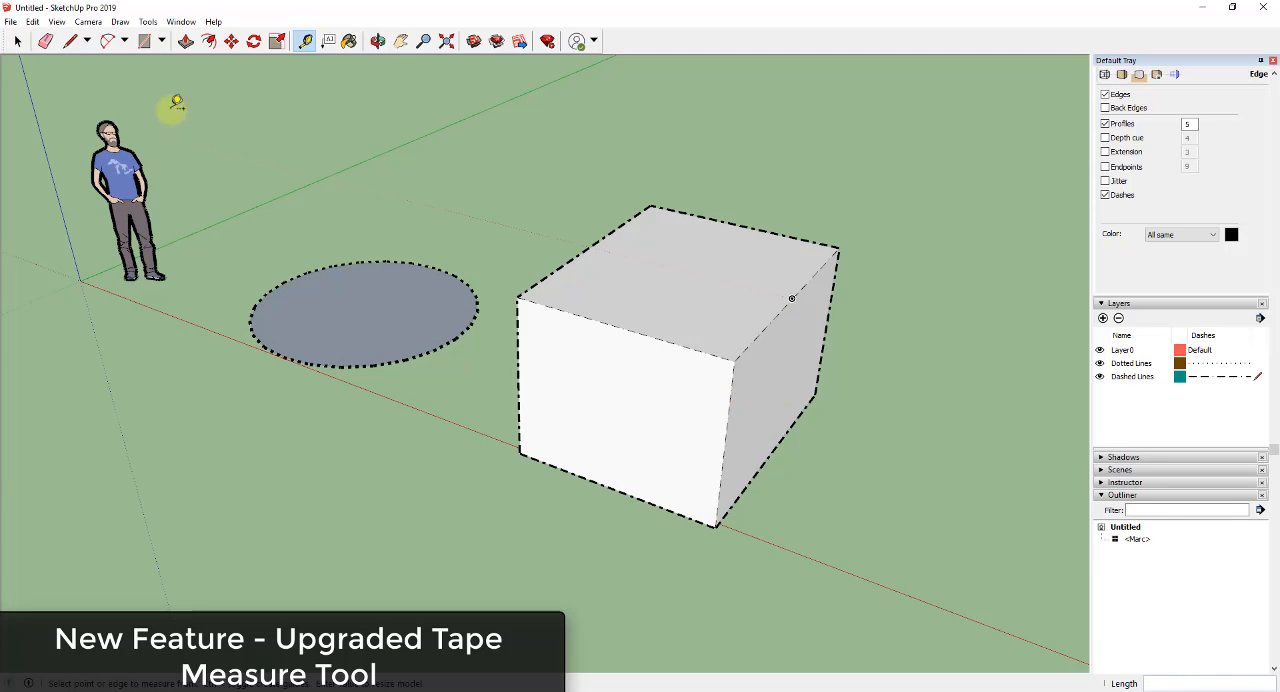
mouse_move(732, 276)
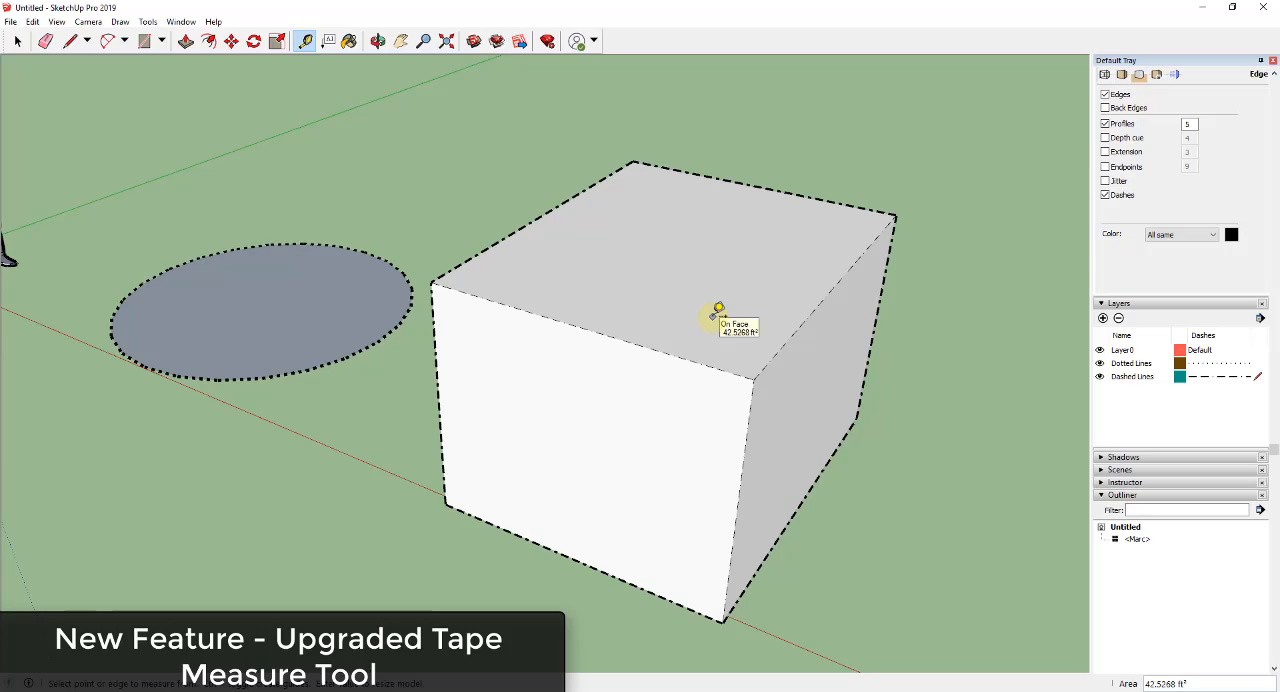
mouse_move(764, 336)
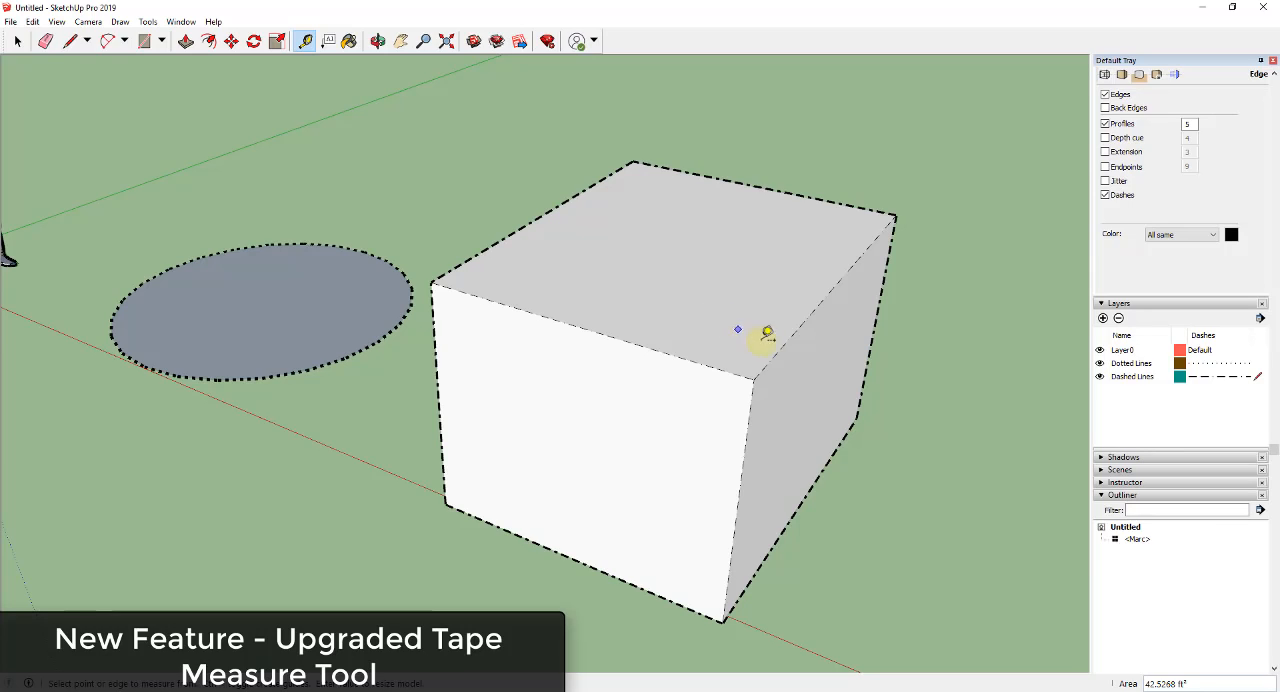
mouse_move(790, 338)
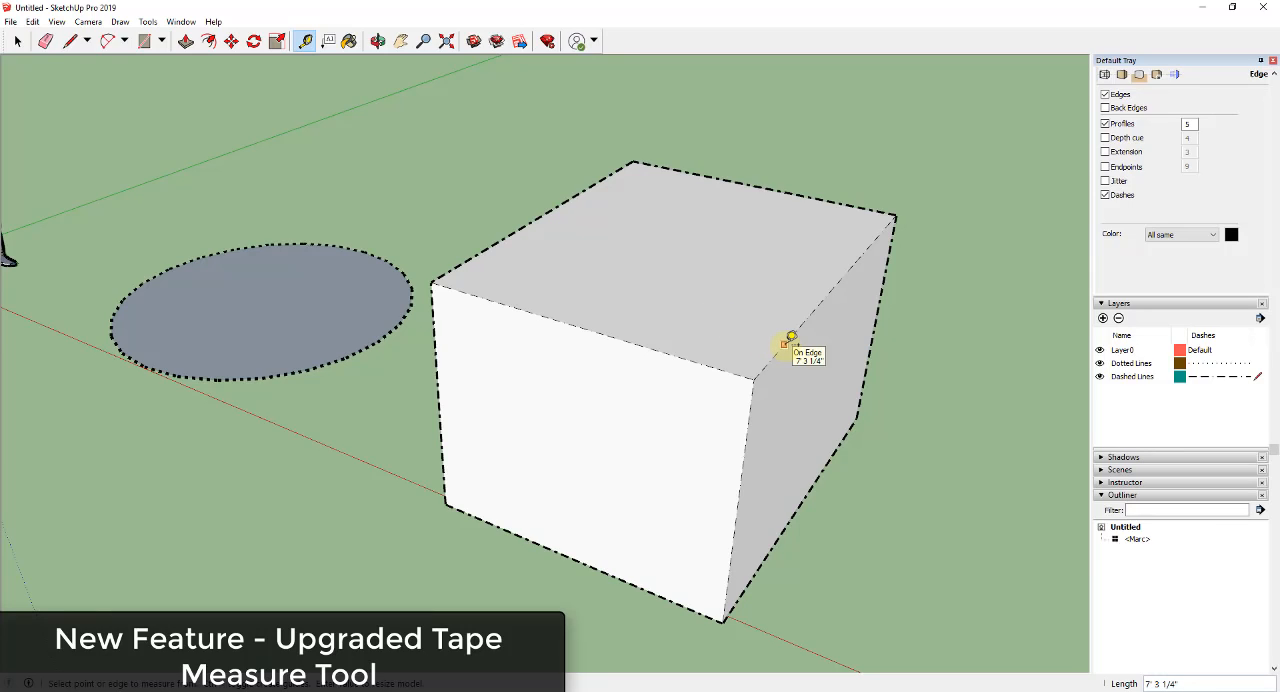
mouse_move(752, 410)
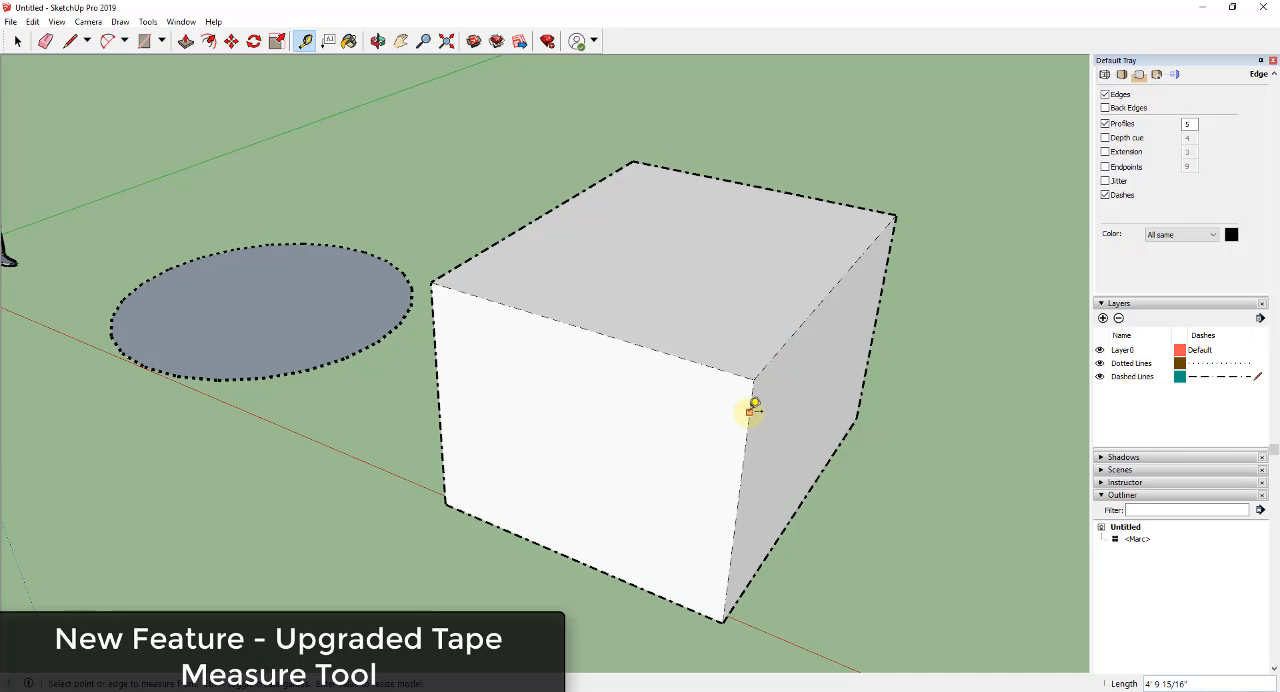
mouse_move(896, 216)
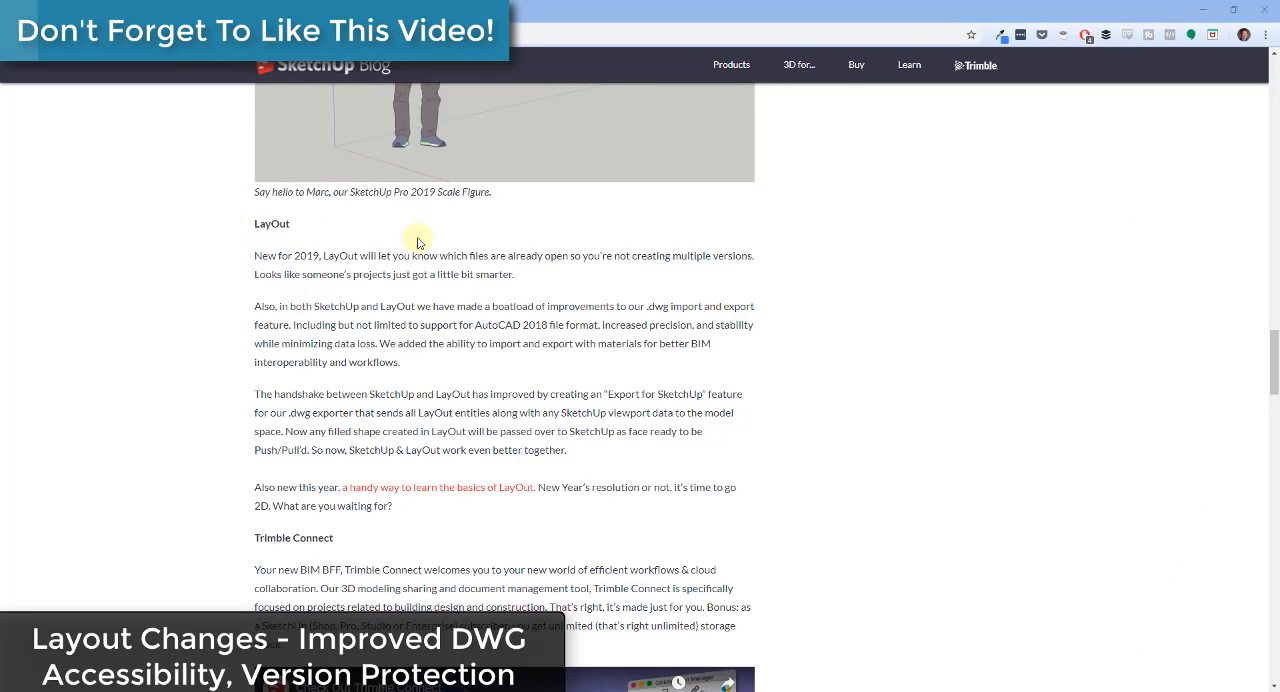
mouse_move(540, 258)
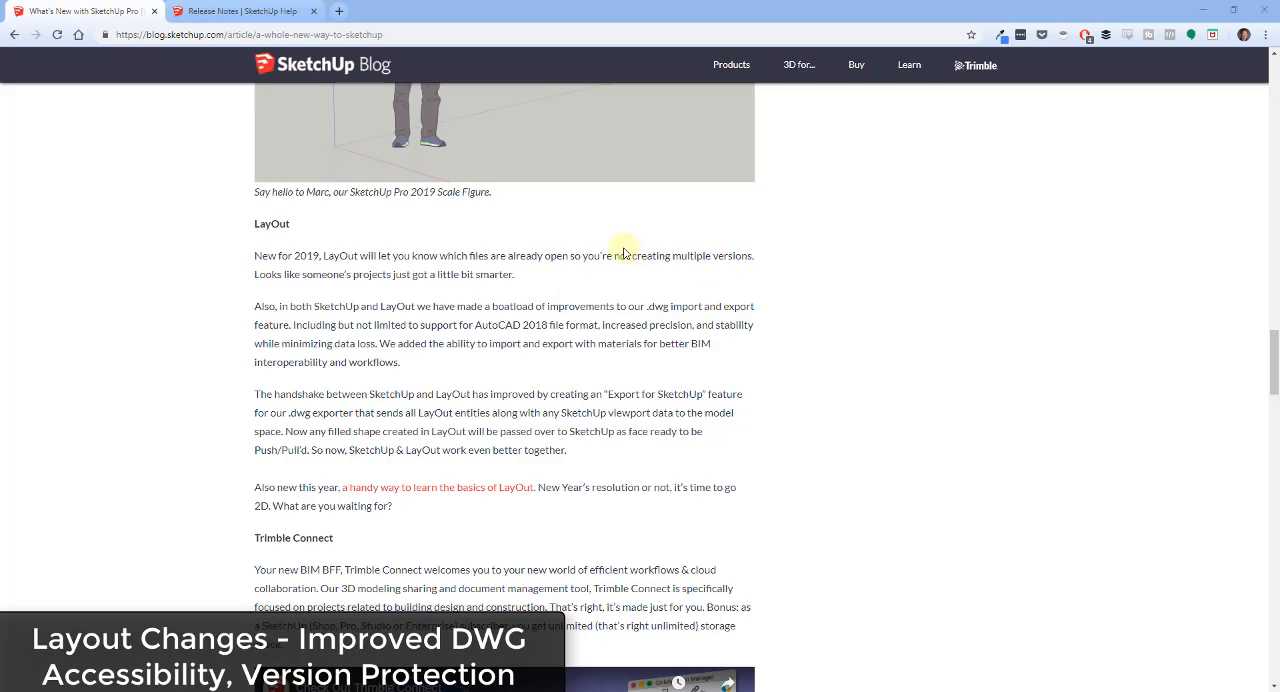
mouse_move(444, 330)
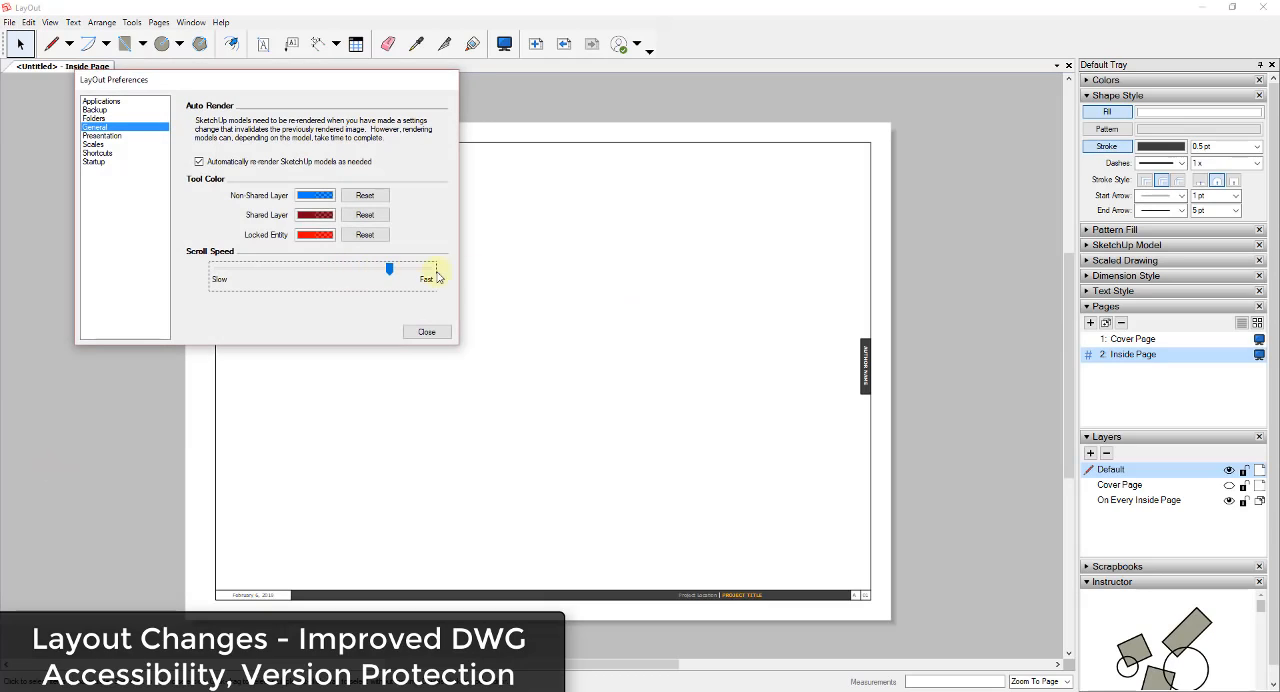
Close the LayOut Preferences dialog, leaving the Inside Page document showing.
left_click(426, 332)
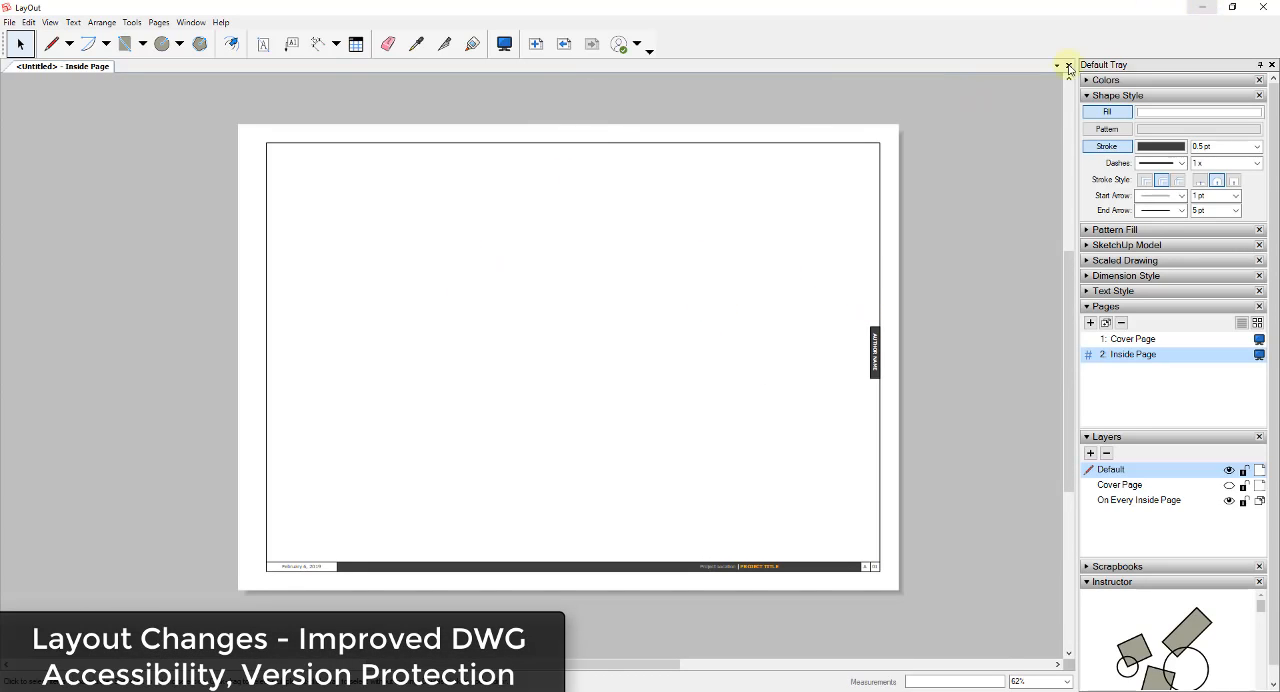
mouse_move(416, 238)
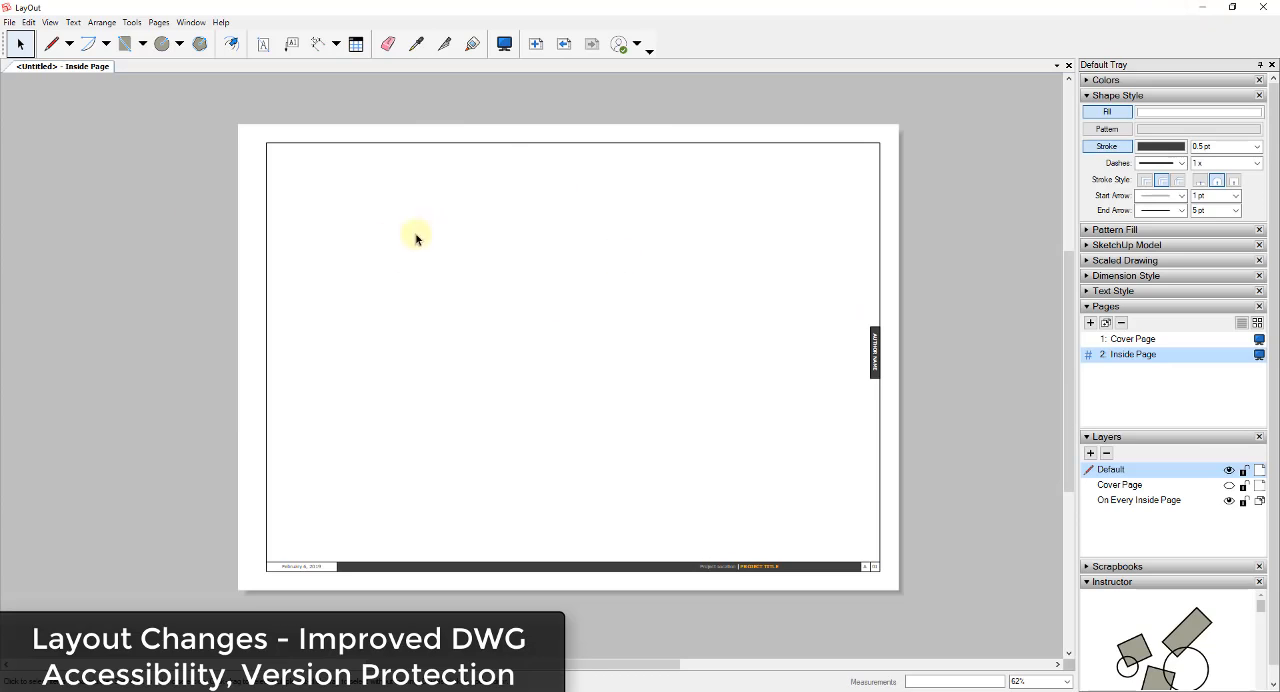
mouse_move(1044, 16)
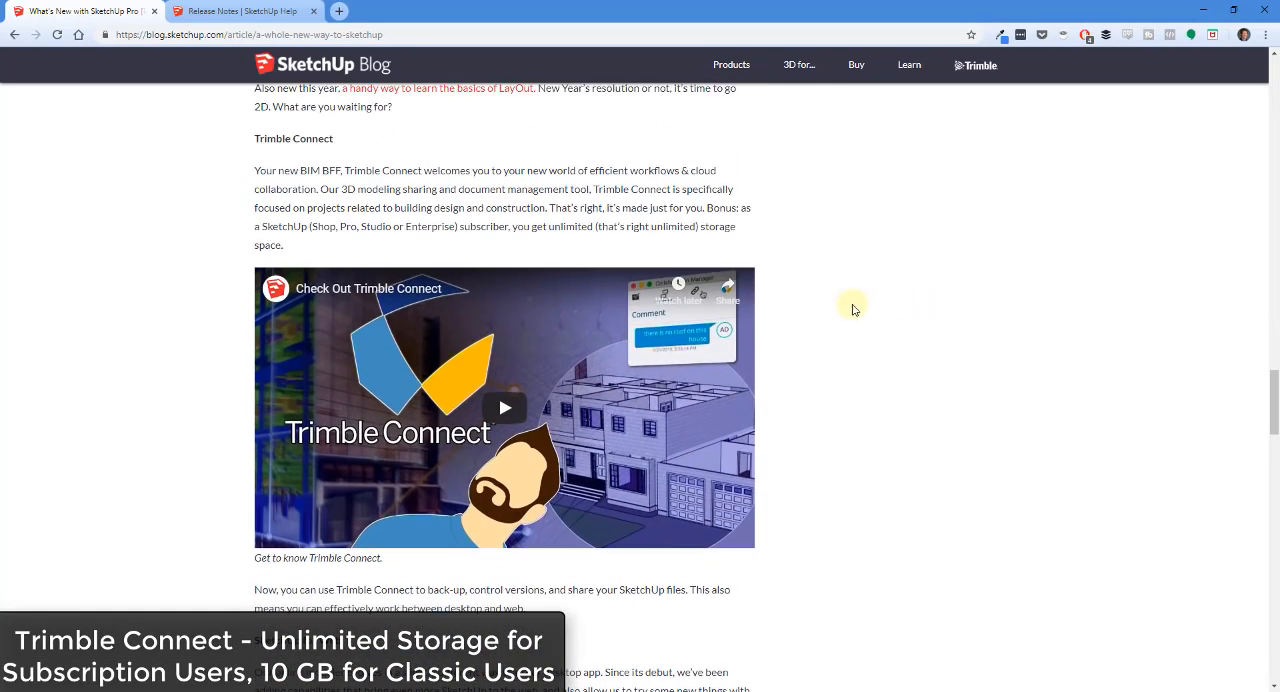
Scroll the blog post through Trimble Connect, SketchUp for Web, AR/VR and Campus to the 3D Warehouse section.
scroll("up", 3)
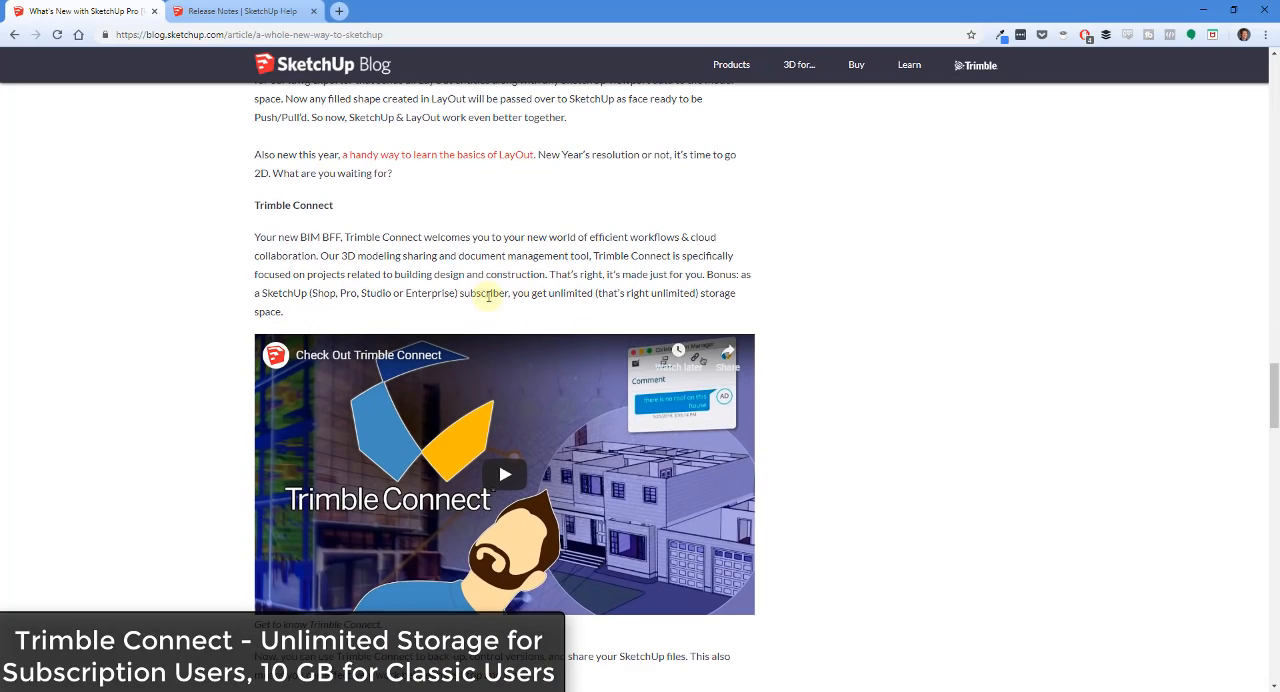
mouse_move(330, 292)
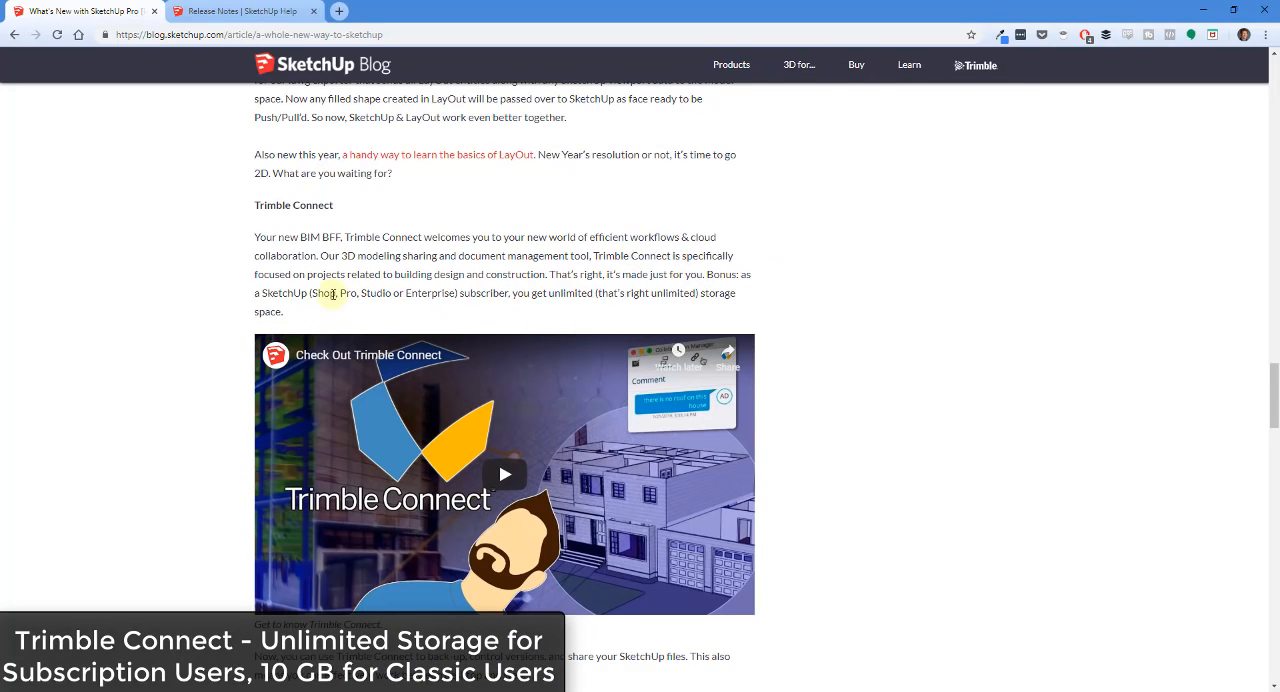
mouse_move(256, 266)
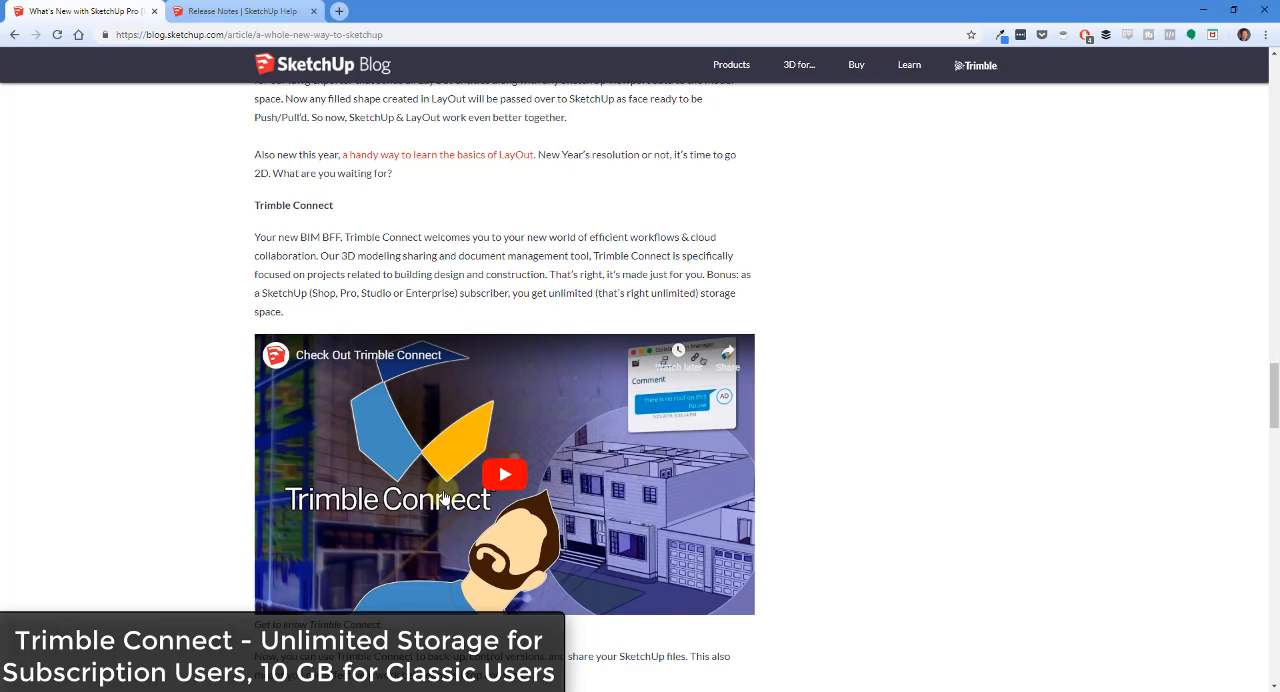
scroll("down", 3)
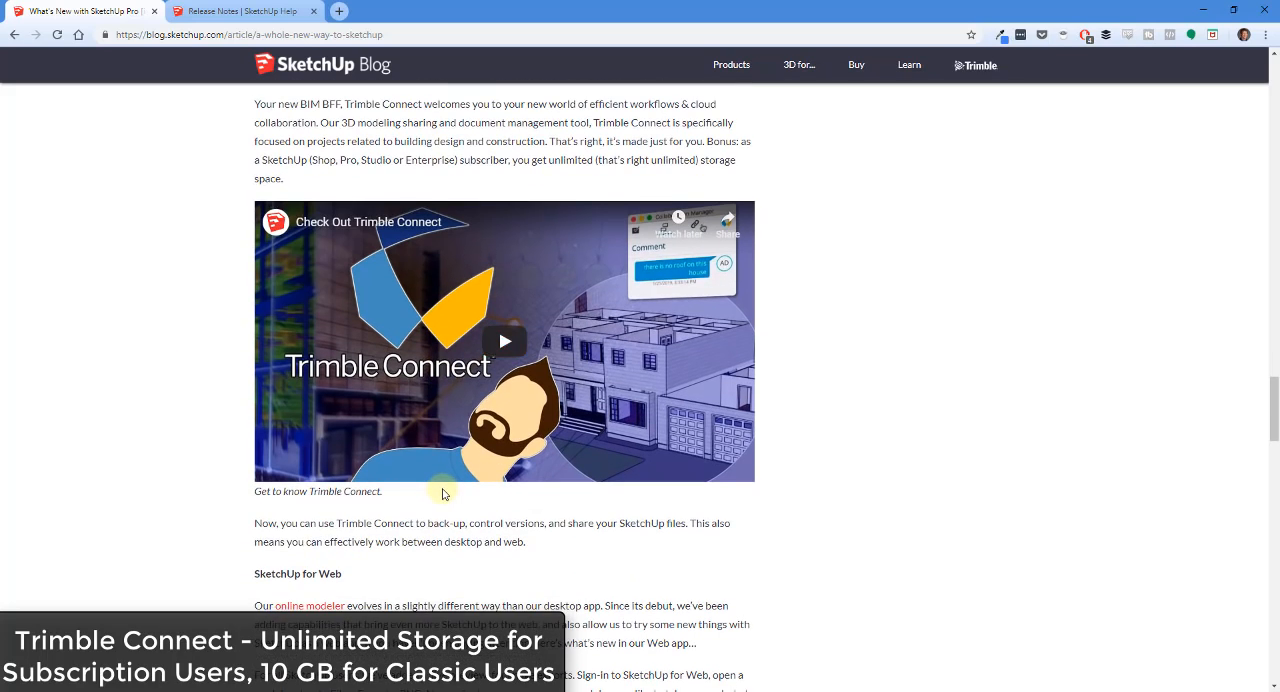
scroll("down", 3)
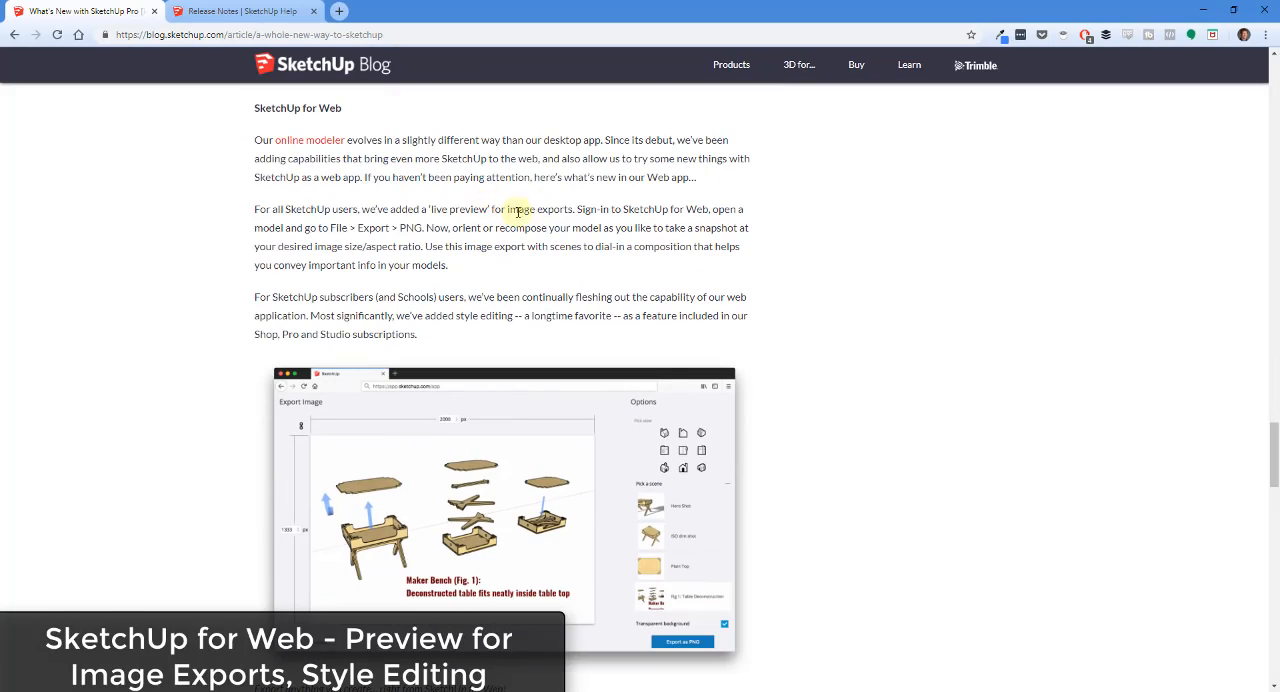
mouse_move(676, 222)
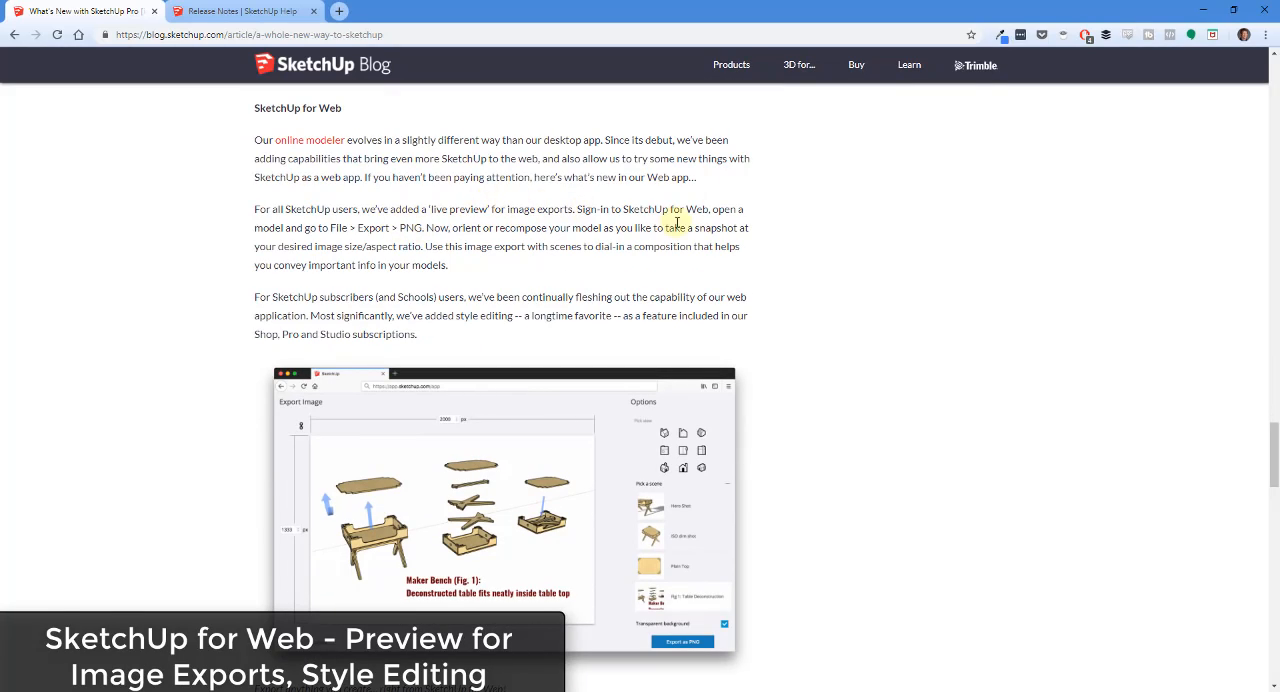
mouse_move(490, 310)
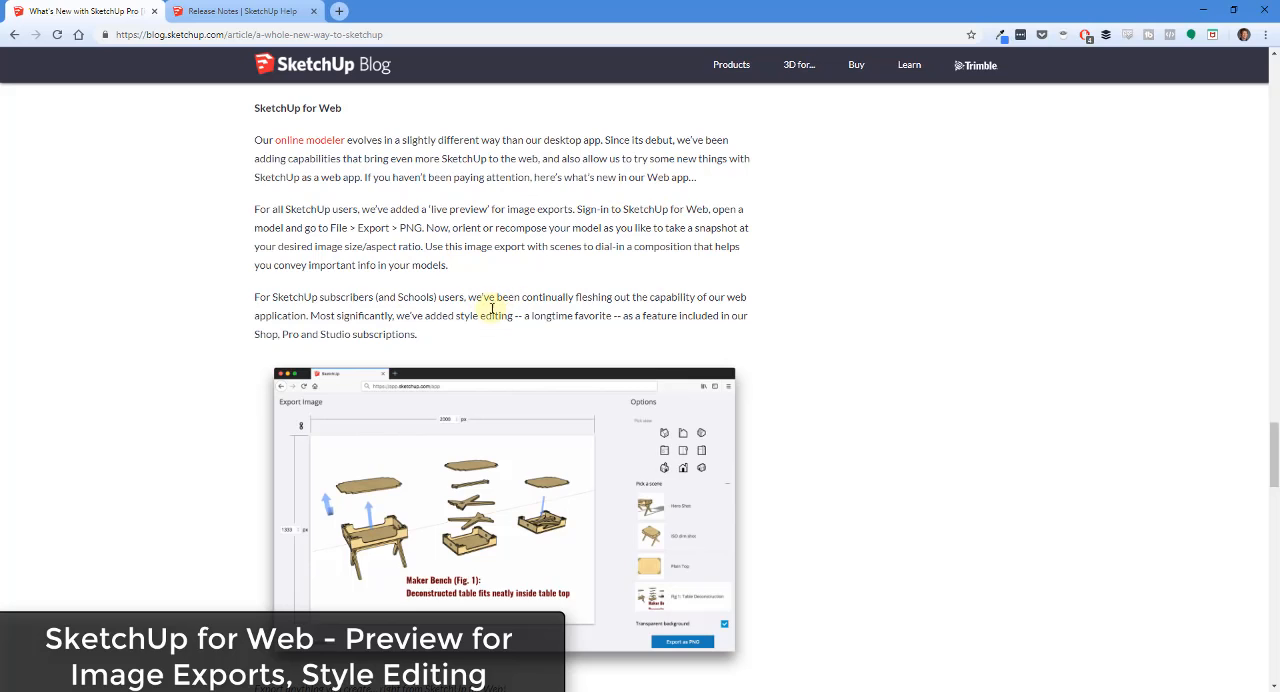
mouse_move(508, 320)
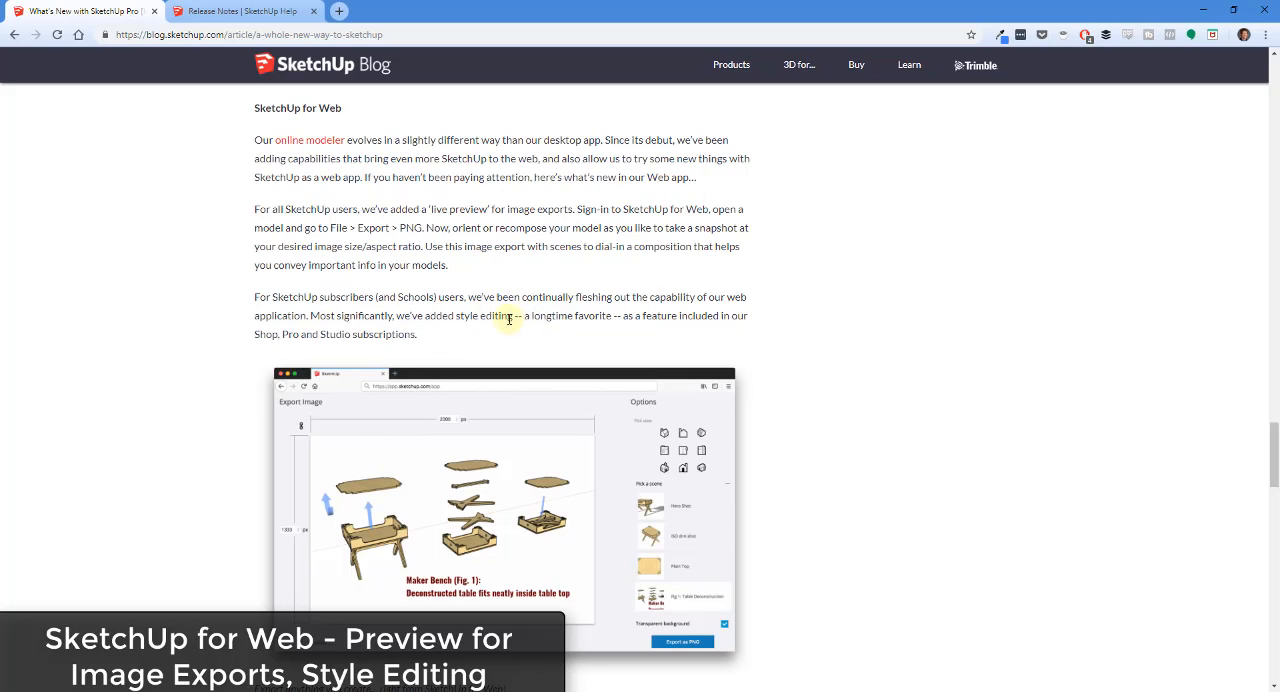
scroll("down", 3)
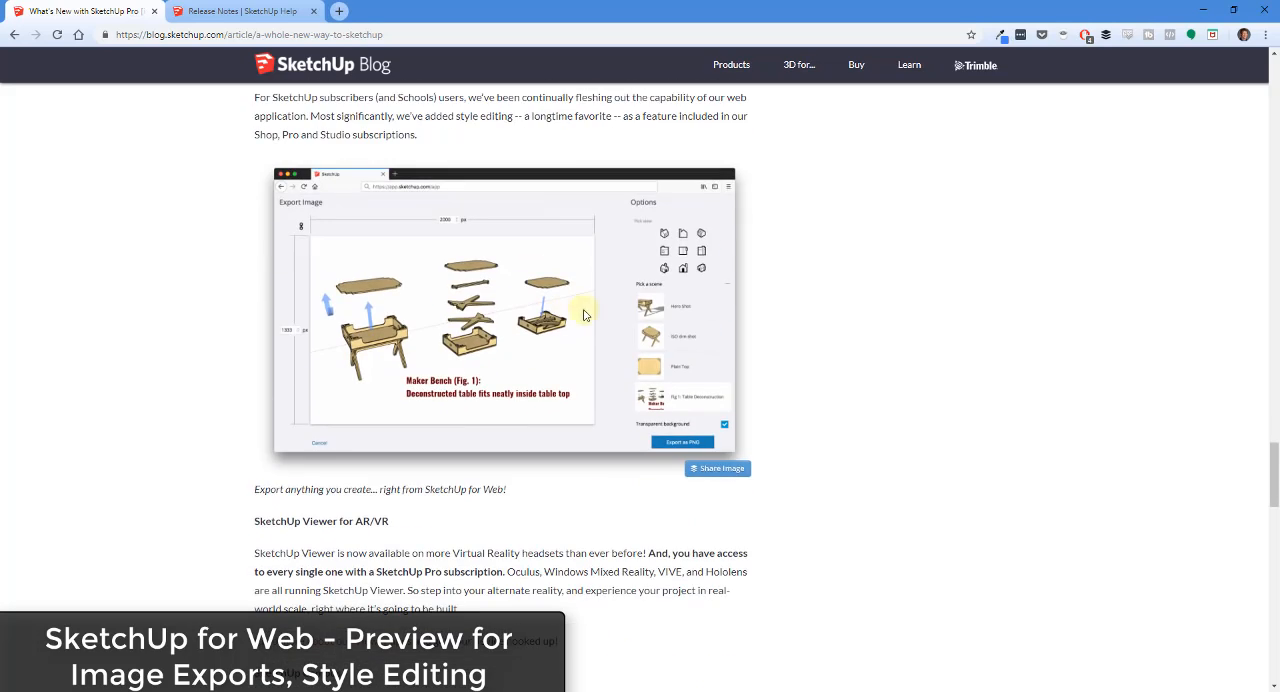
scroll("down", 3)
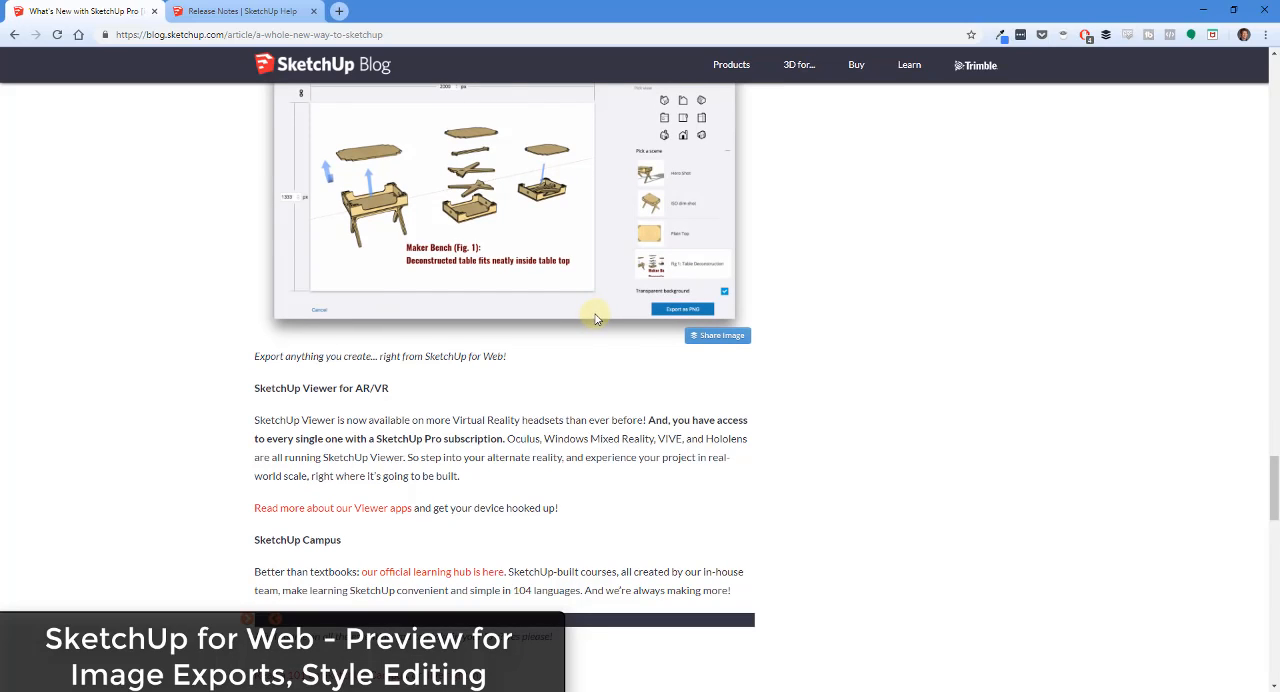
scroll("up", 3)
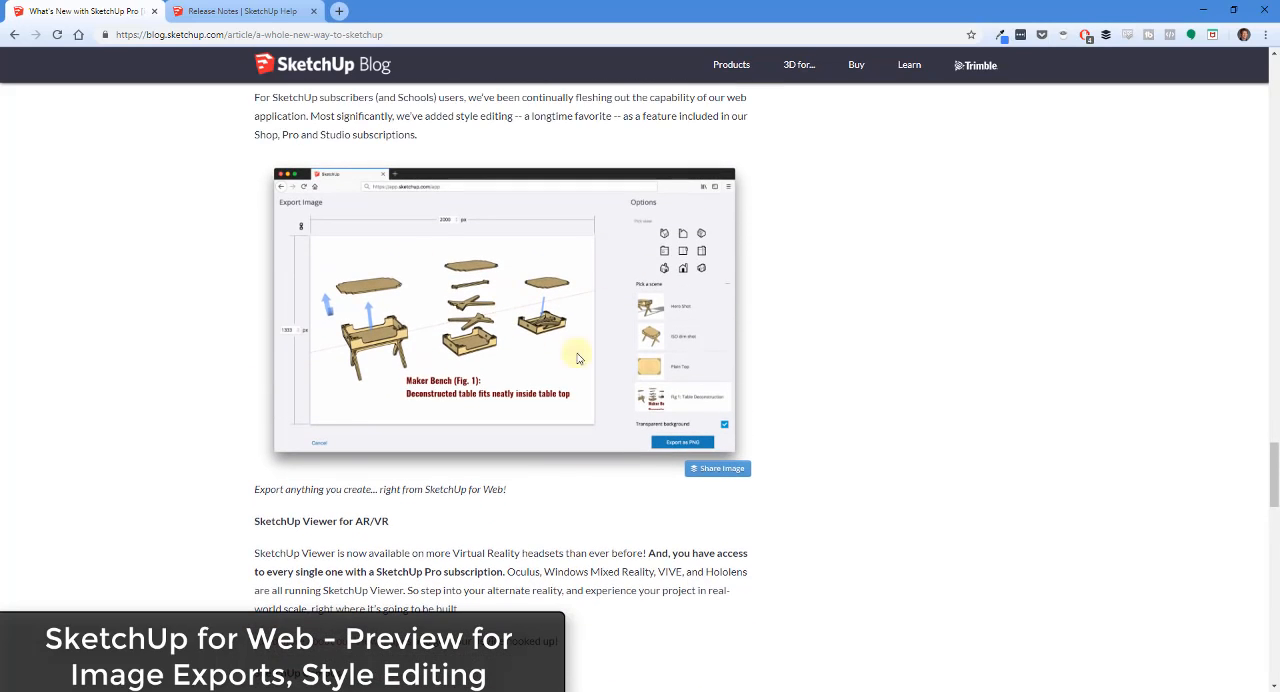
scroll("down", 3)
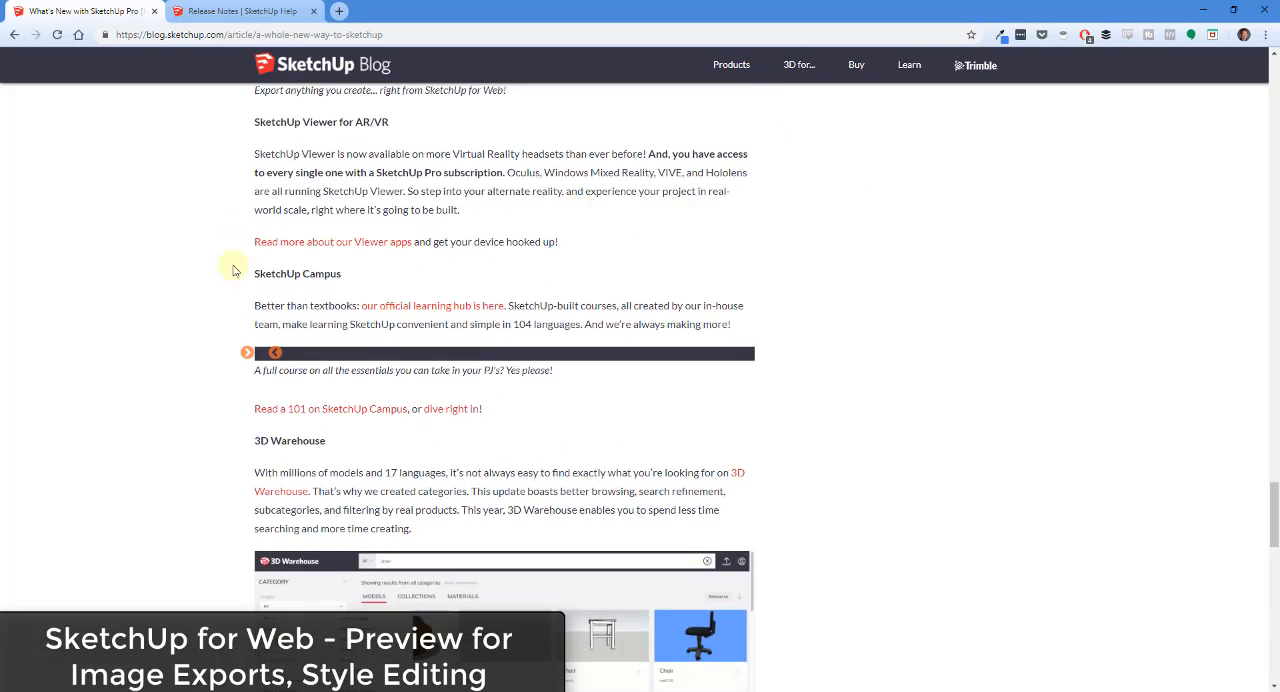
mouse_move(530, 222)
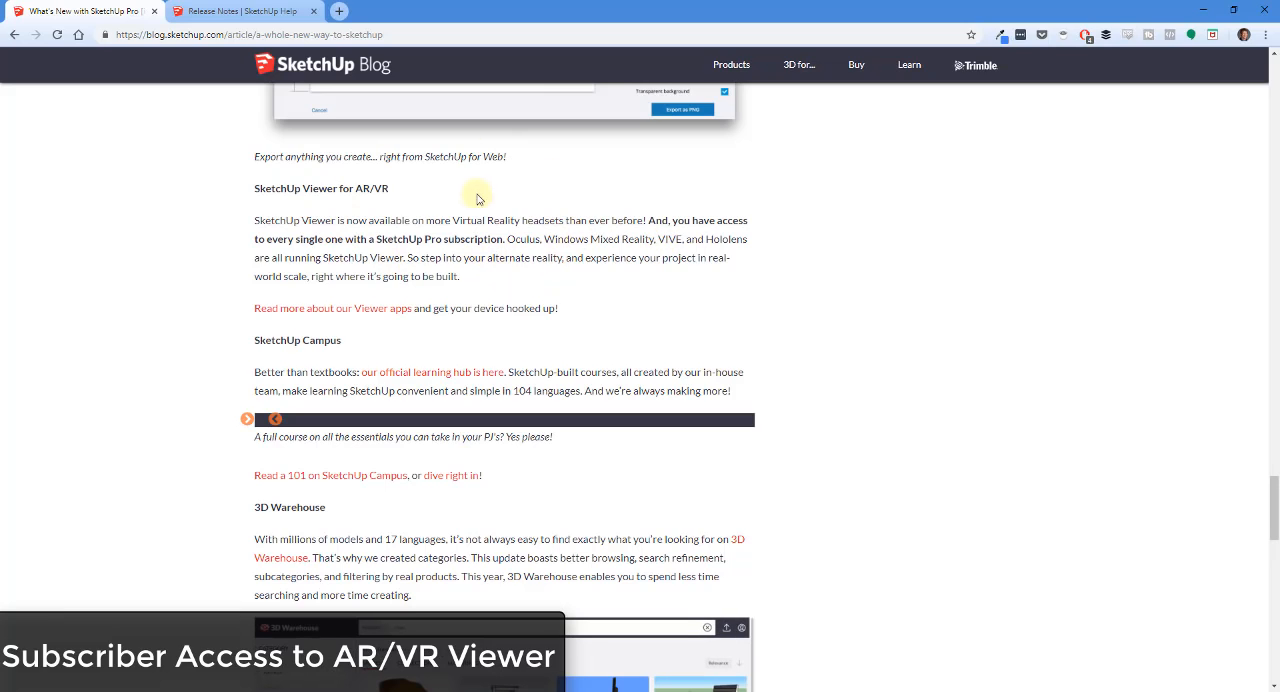
scroll("down", 3)
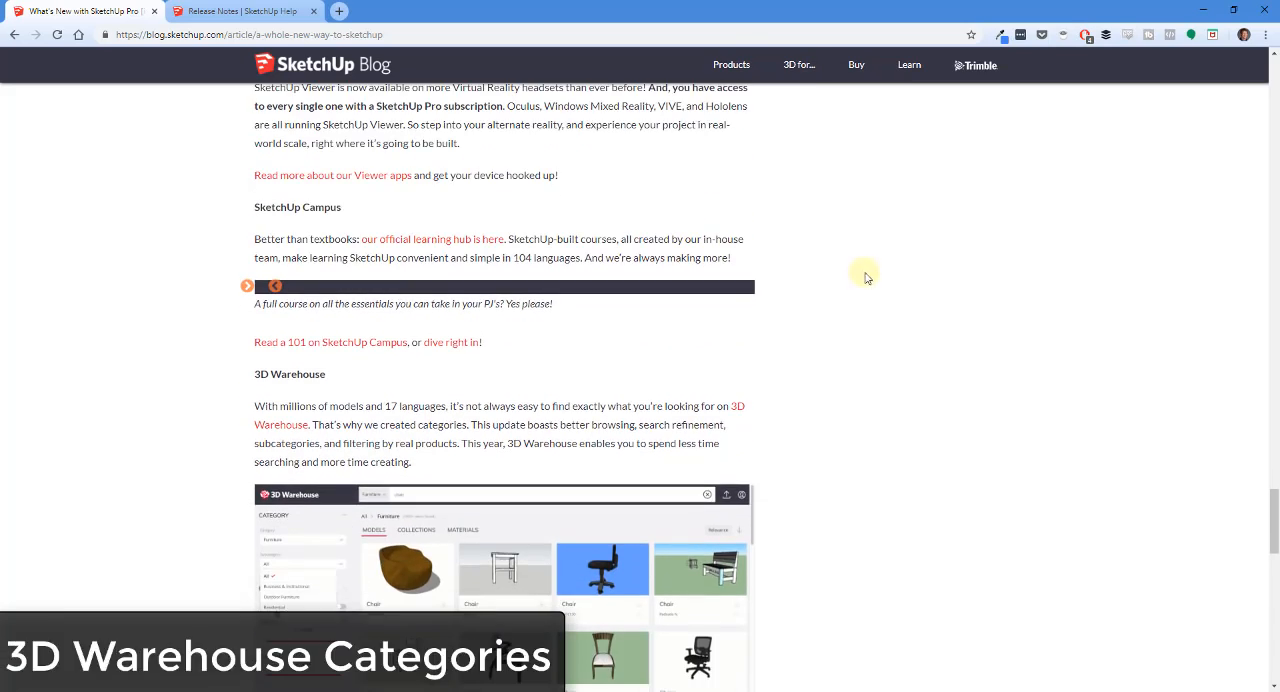
scroll("down", 3)
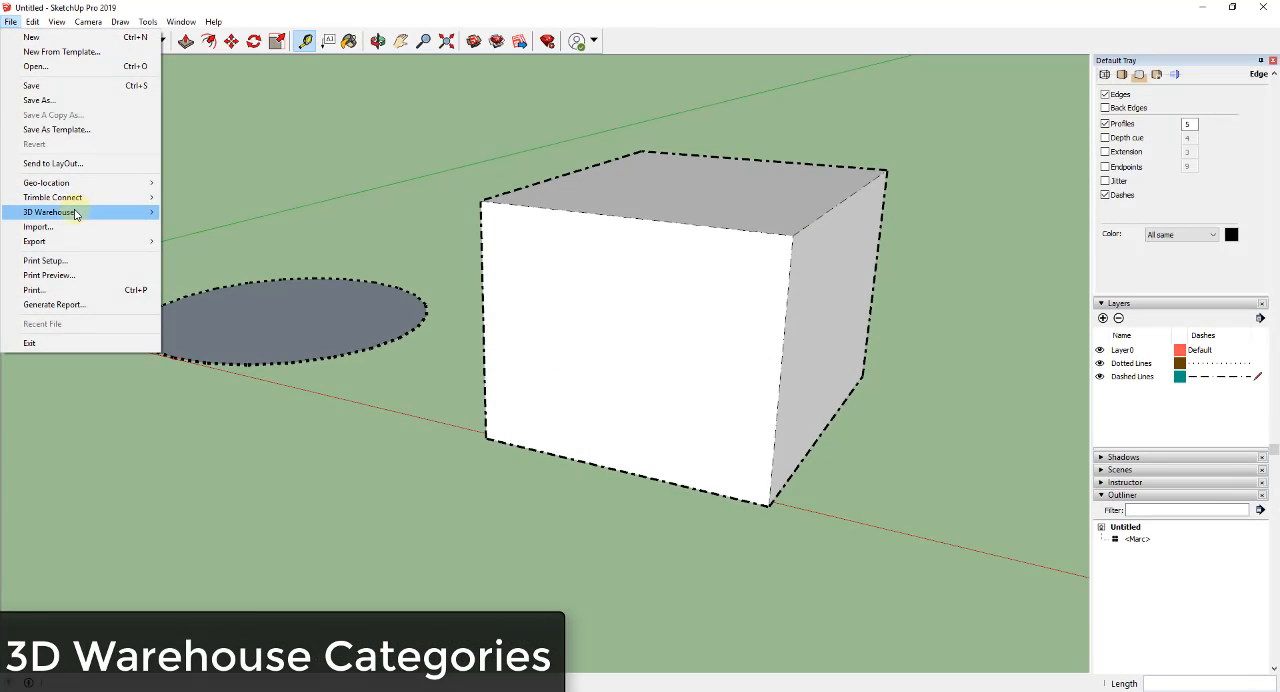
Show 3D Warehouse maximized with car results narrowed to the Transportation category.
left_click(48, 212)
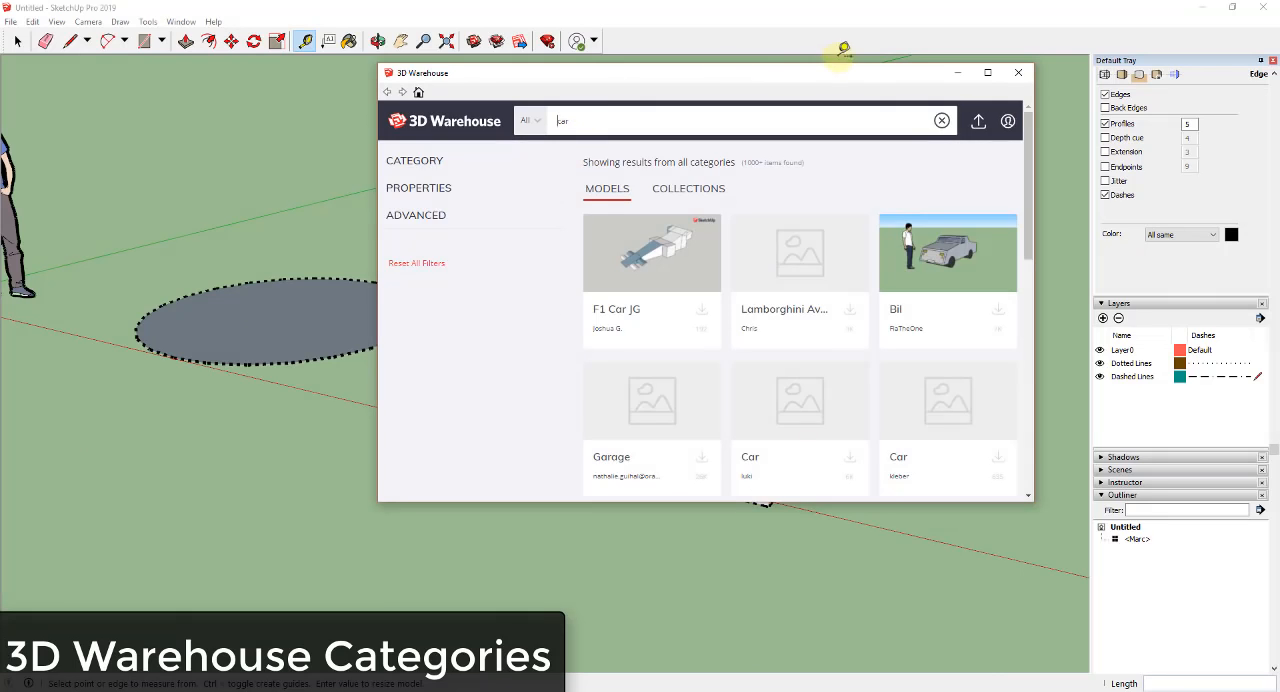
left_click(988, 72)
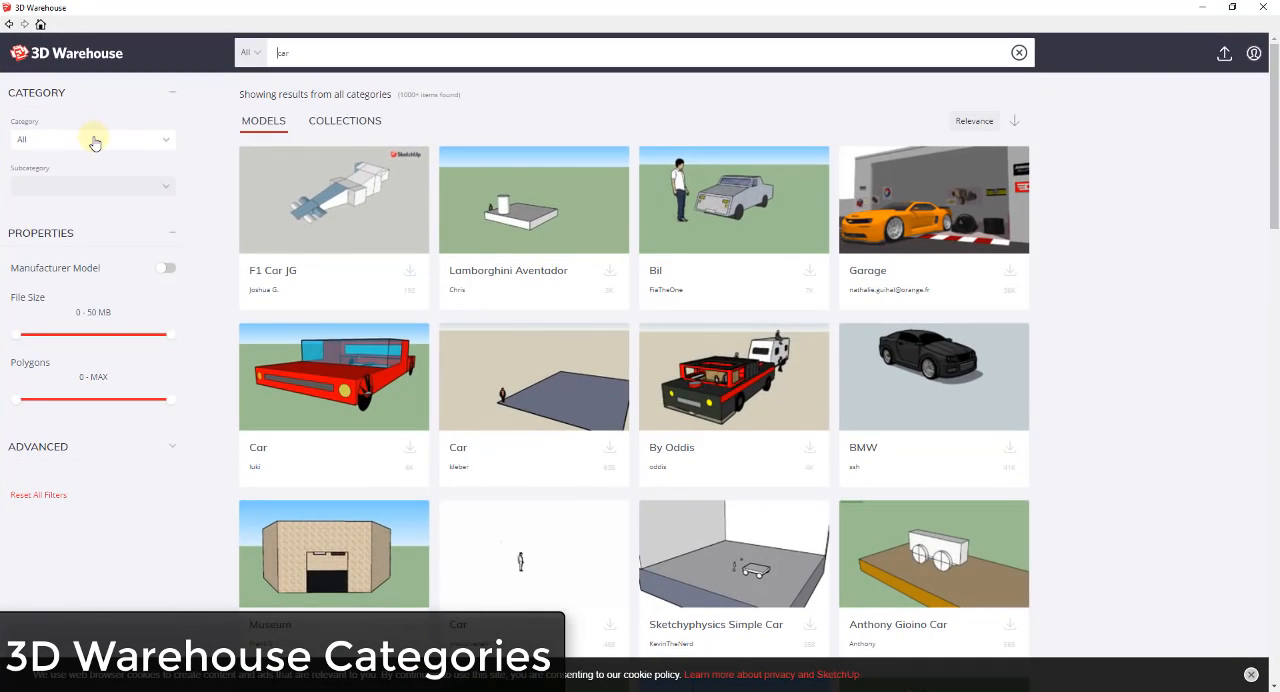
left_click(92, 140)
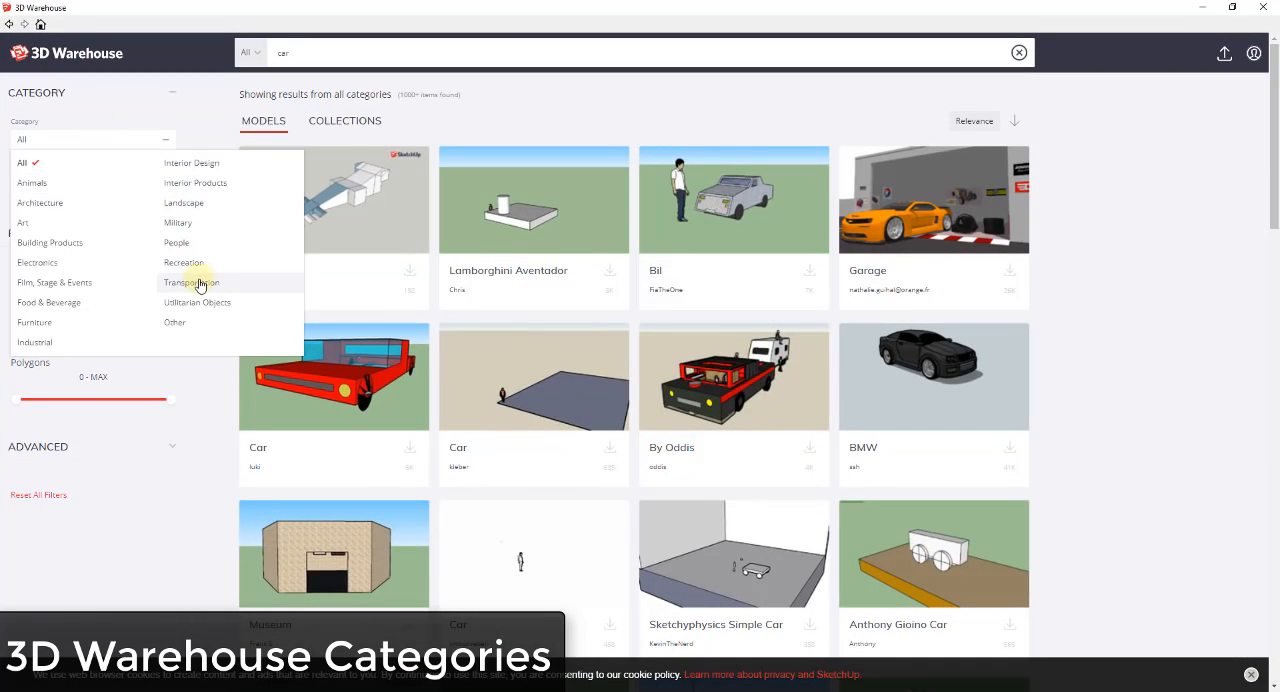
left_click(188, 282)
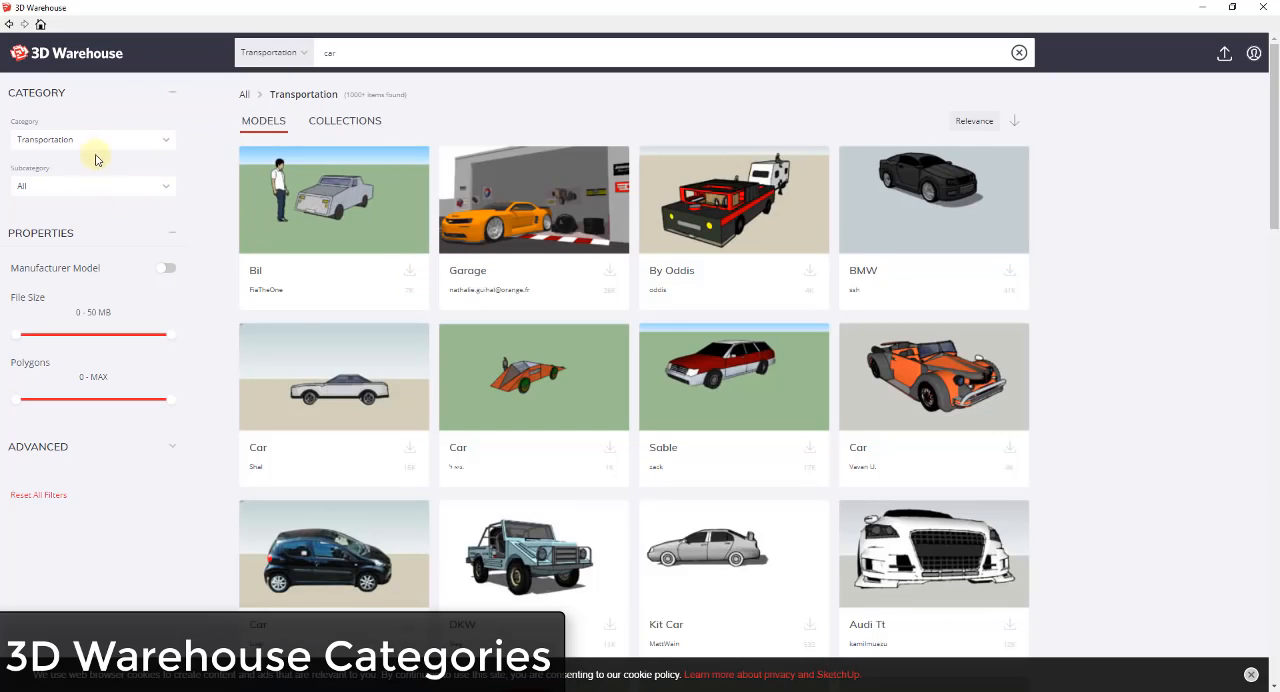
Switch the category filter to Interior Design models.
left_click(92, 140)
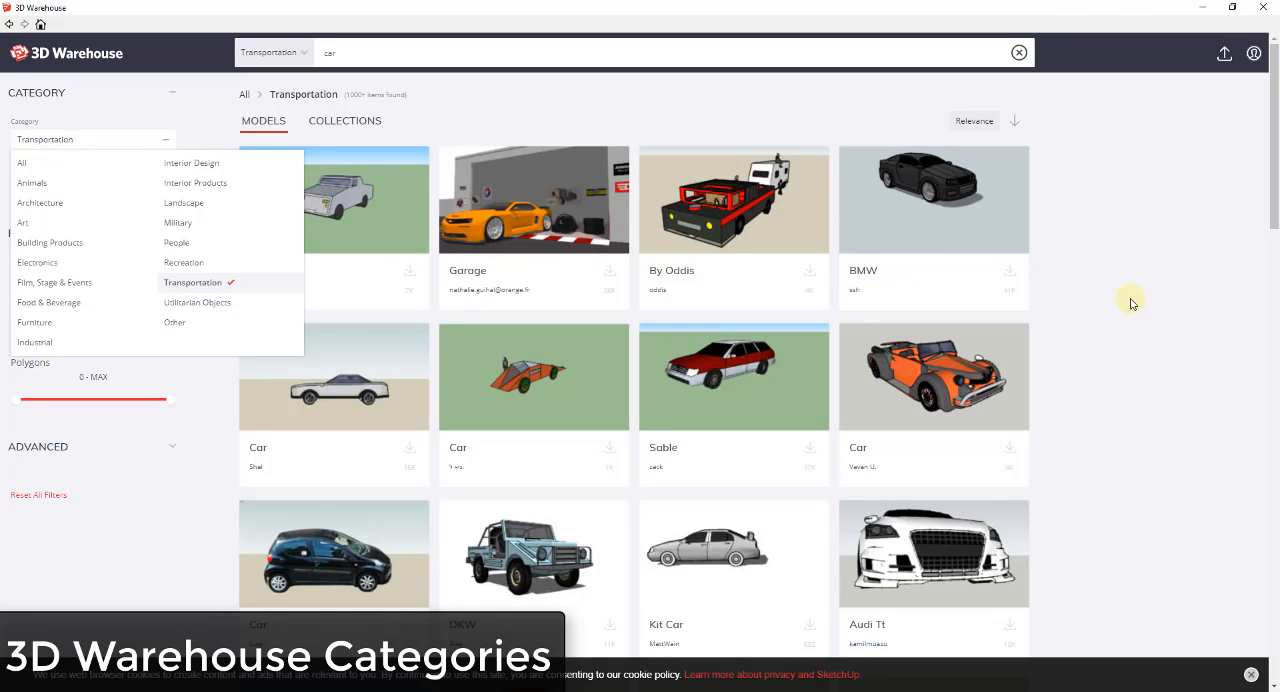
mouse_move(896, 214)
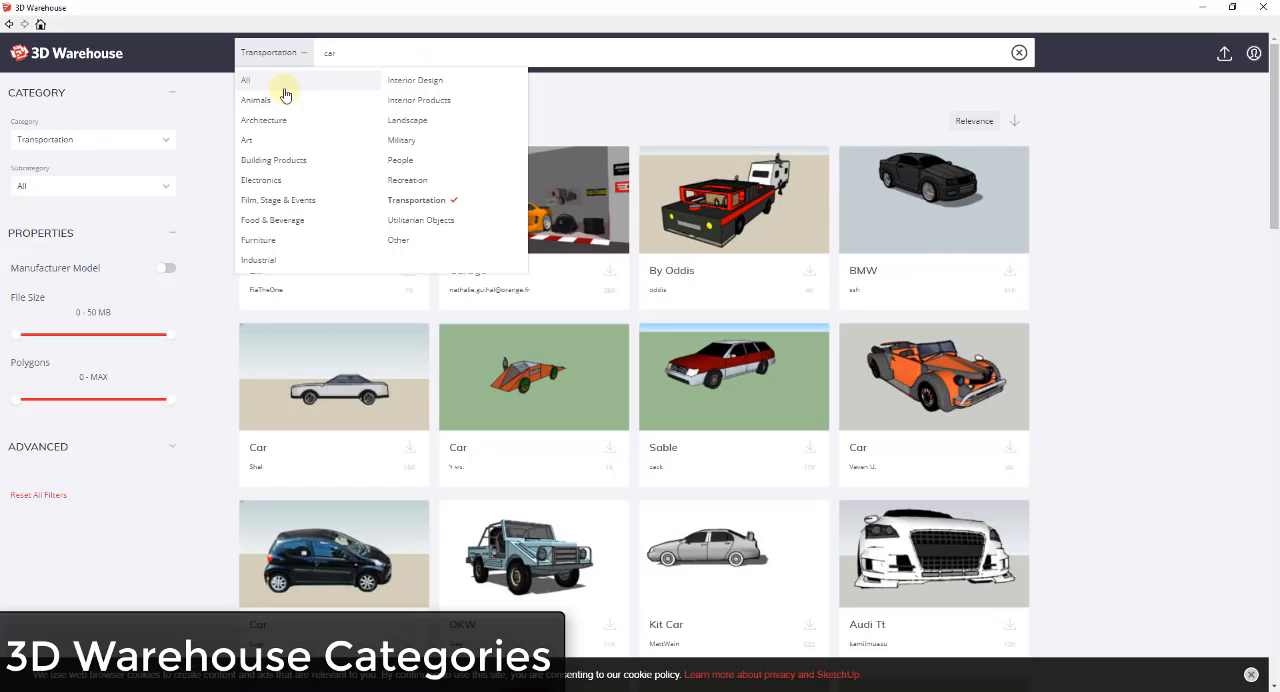
mouse_move(416, 80)
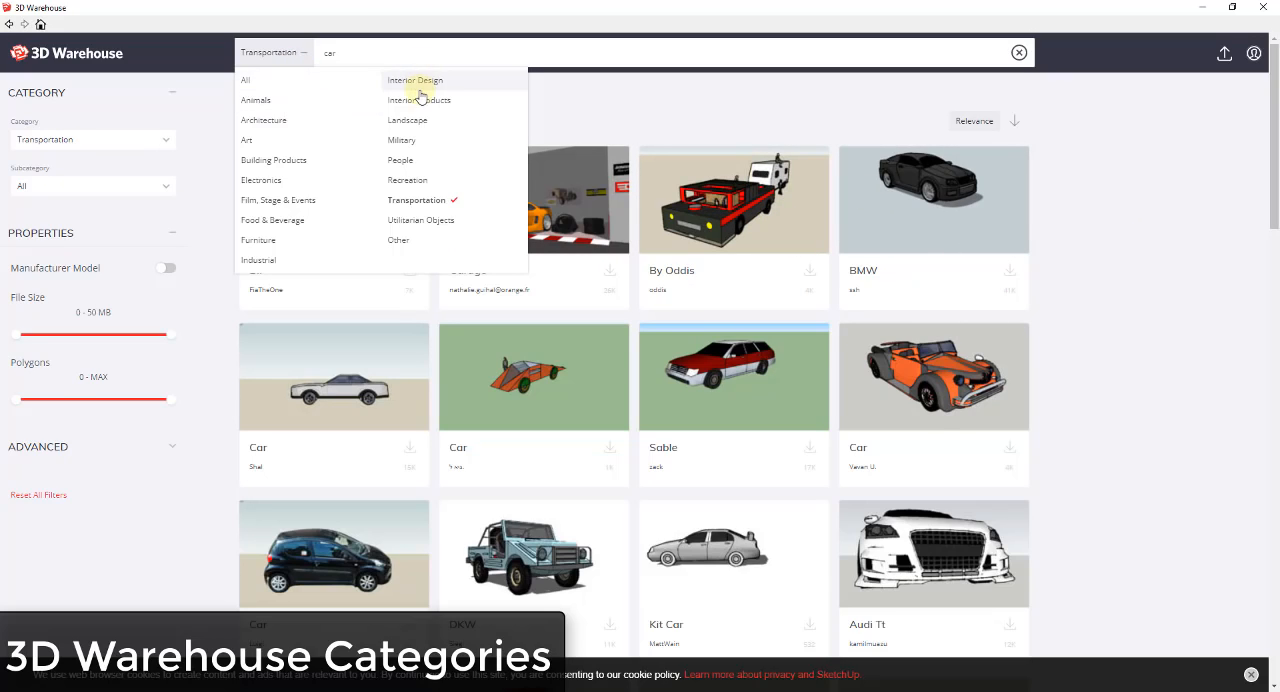
left_click(414, 80)
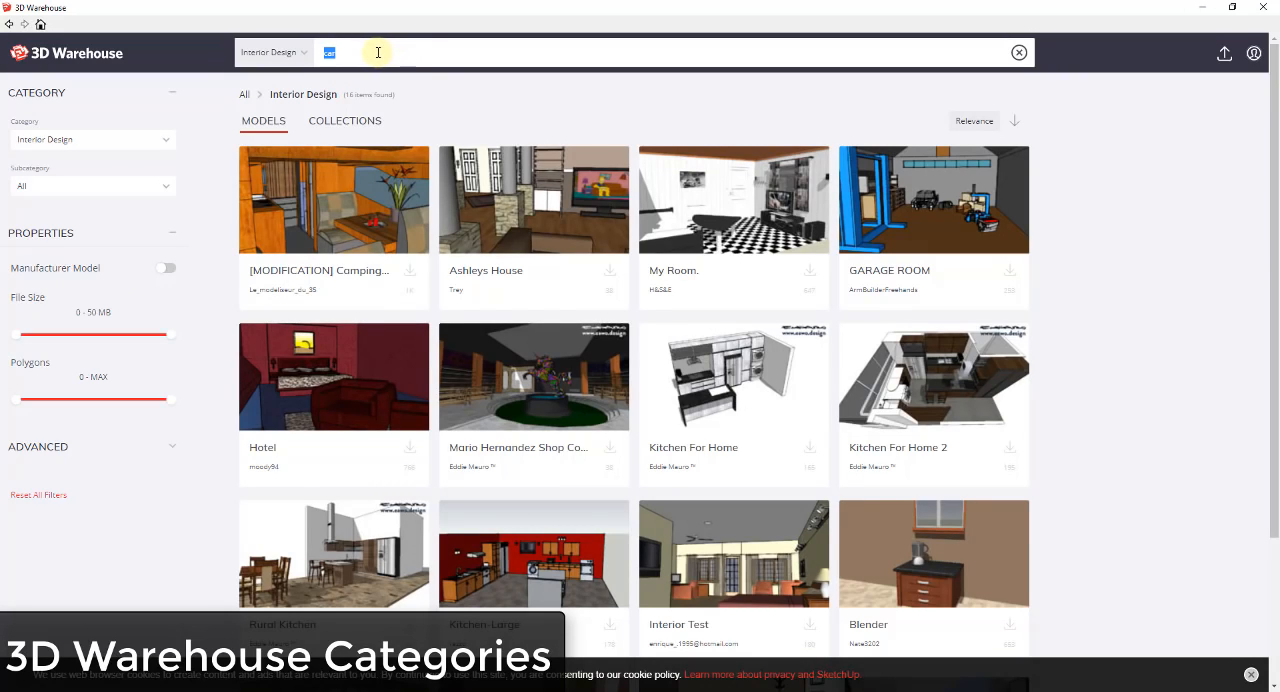
mouse_move(1190, 8)
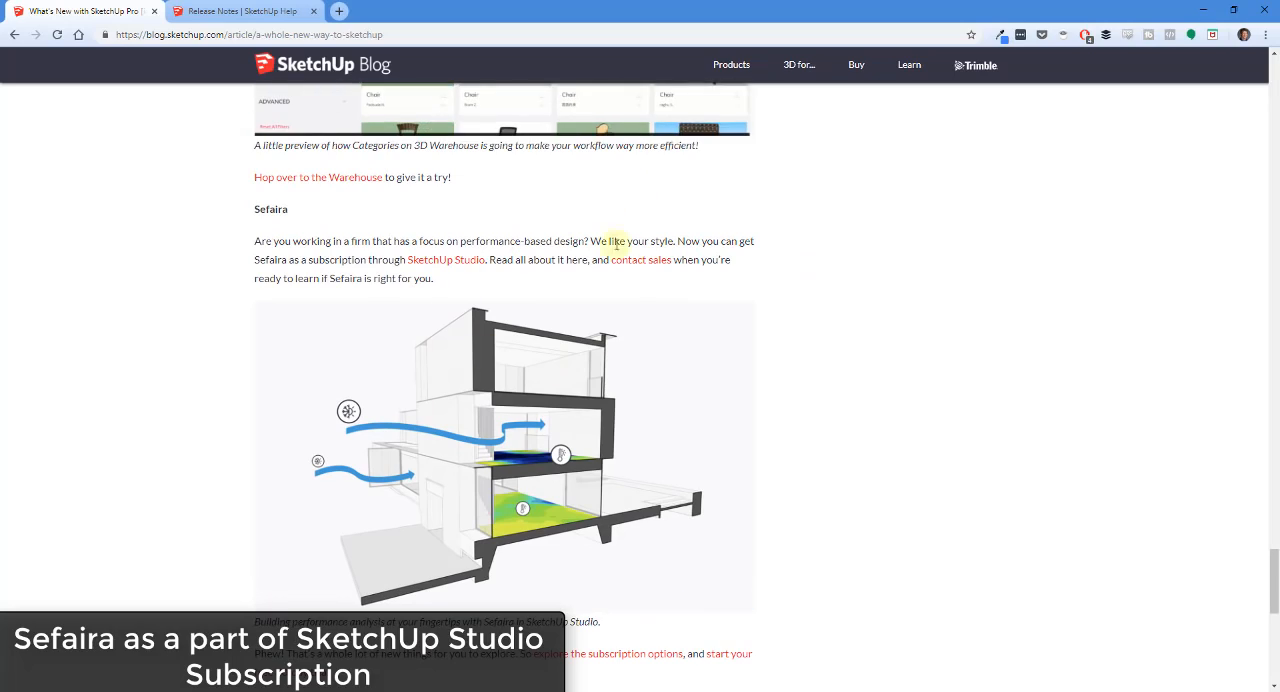
Scroll the blog post through the Sefaira section to the closing sign-off.
scroll("down", 3)
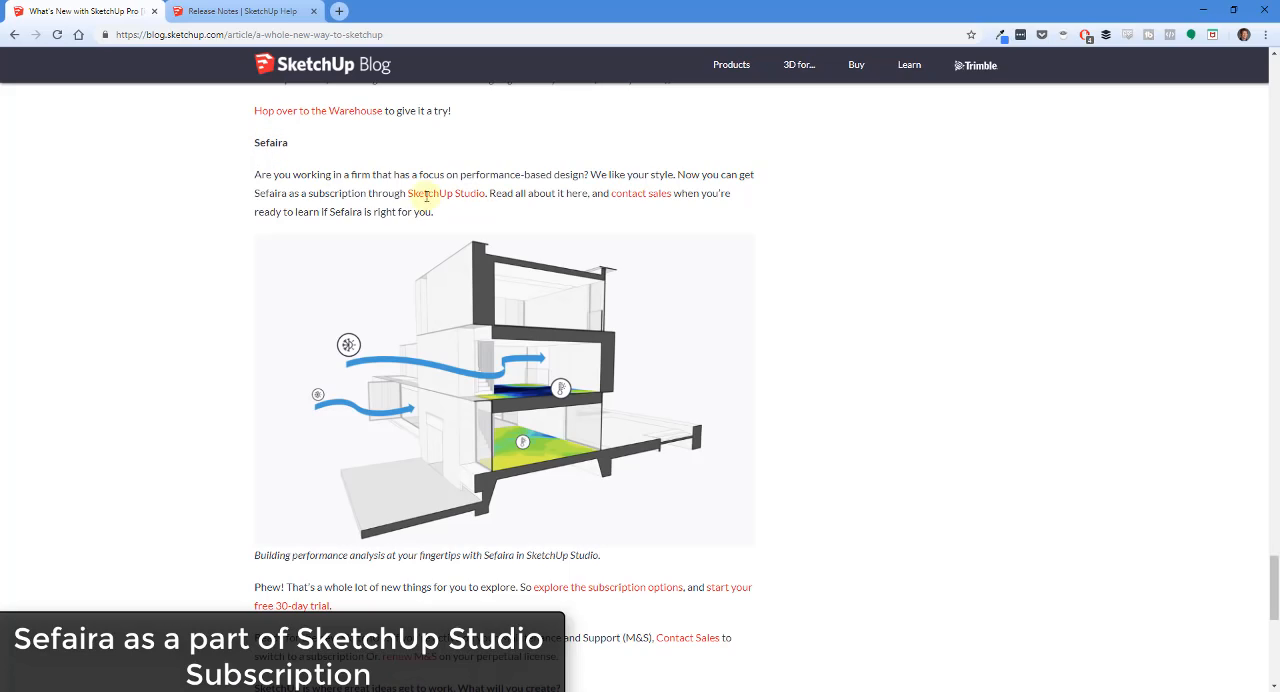
mouse_move(536, 382)
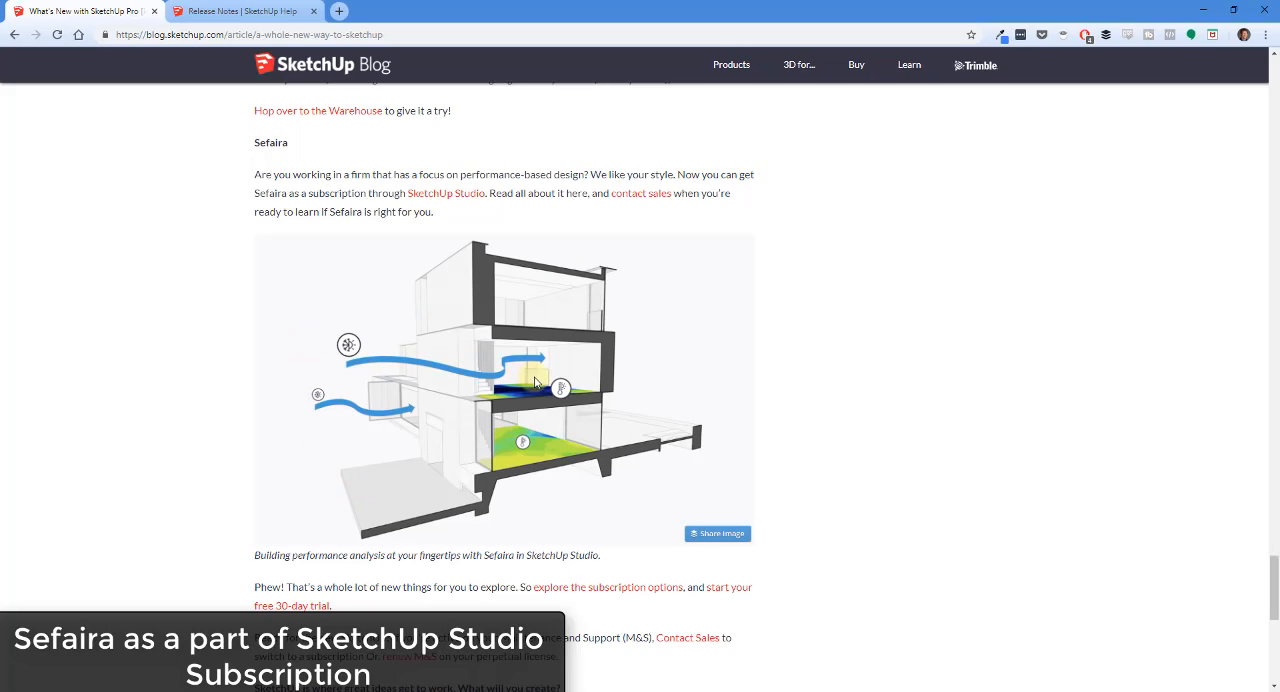
mouse_move(520, 380)
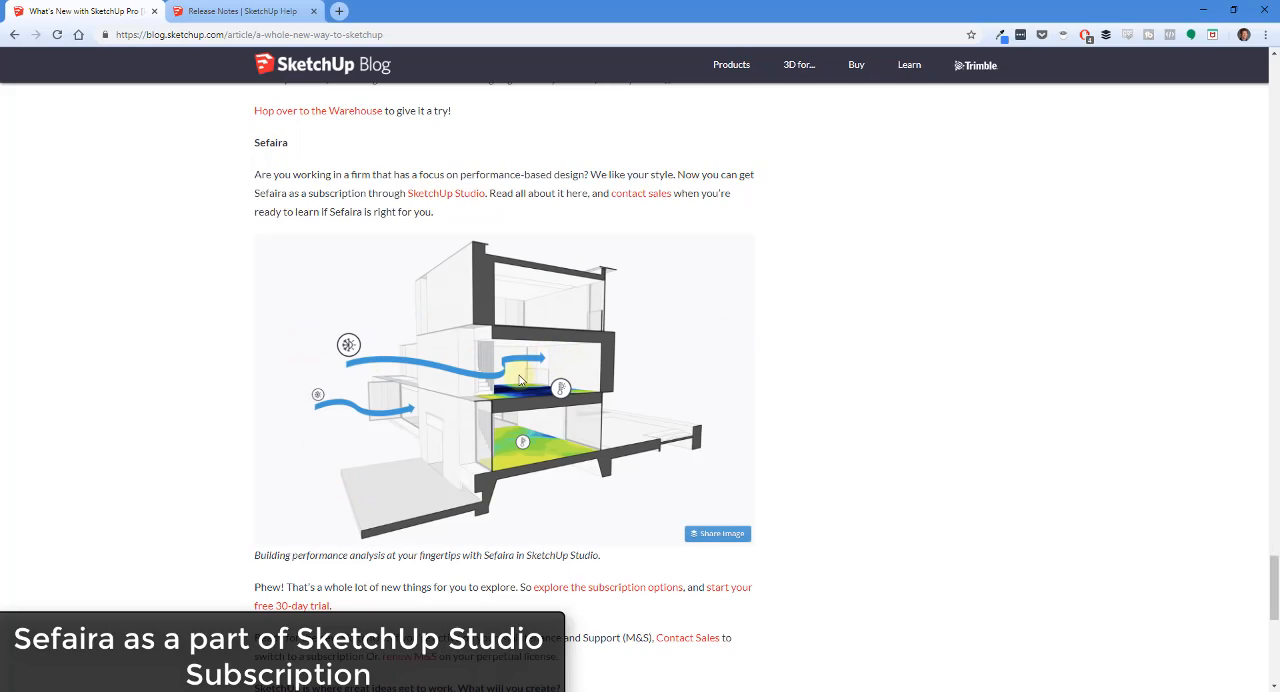
mouse_move(518, 414)
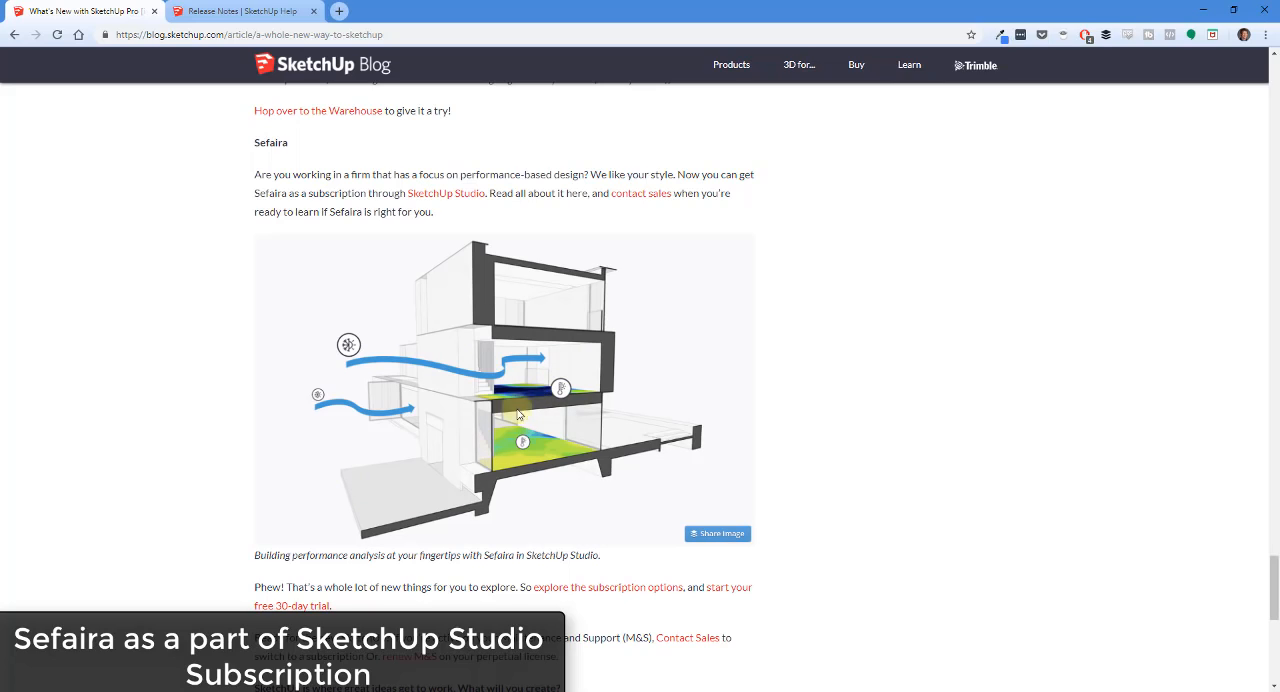
scroll("down", 3)
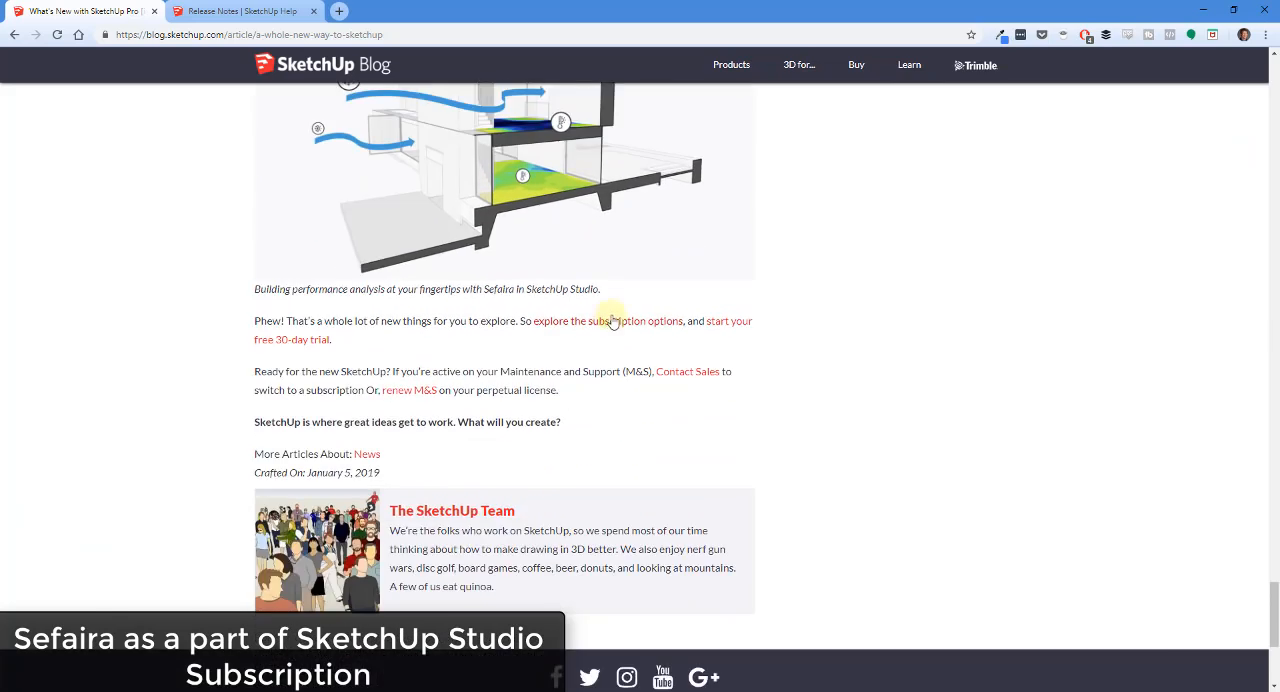